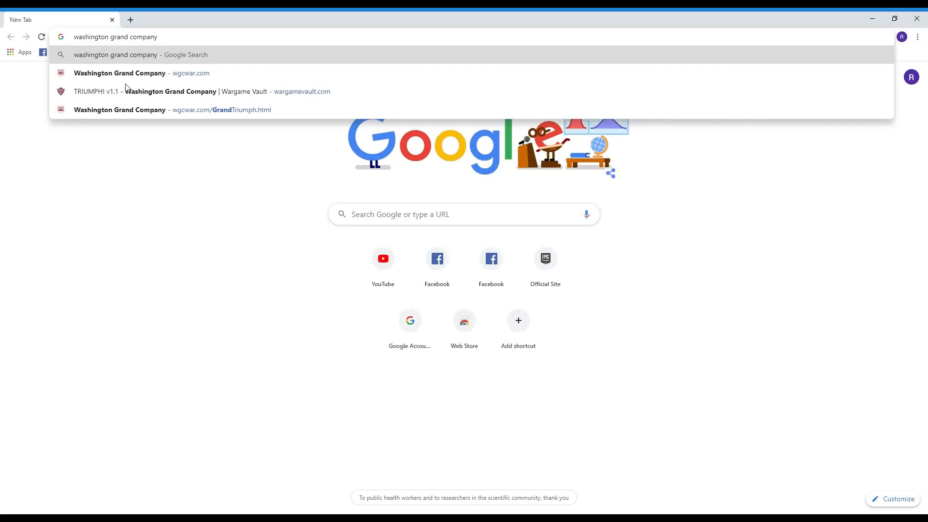
mouse_move(218, 187)
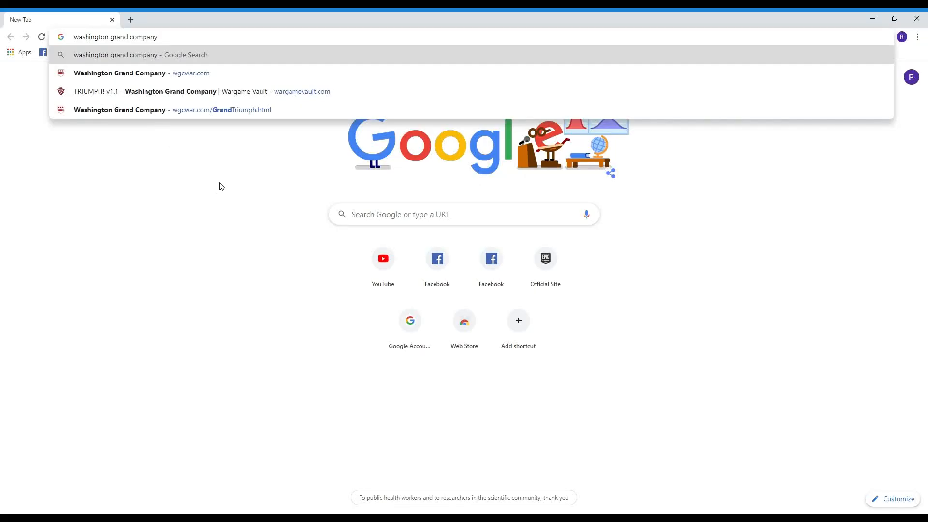
mouse_move(716, 347)
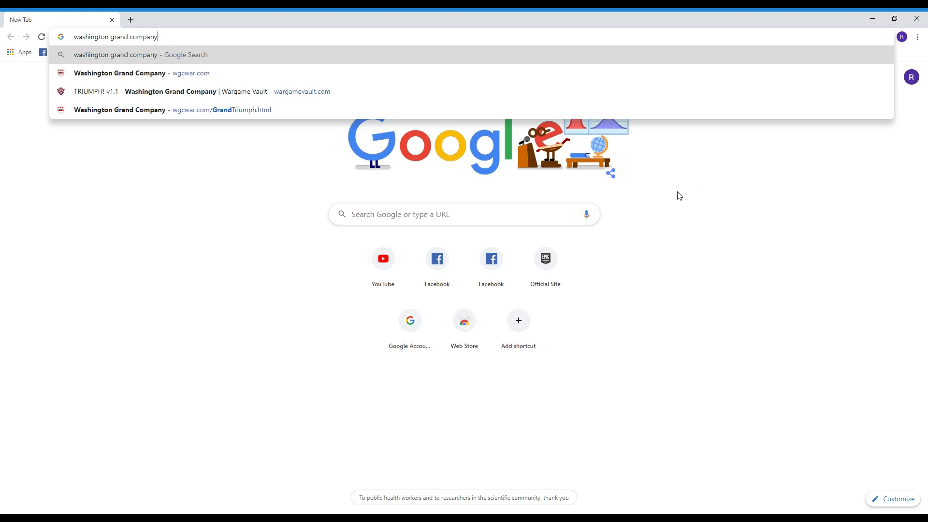
mouse_move(238, 39)
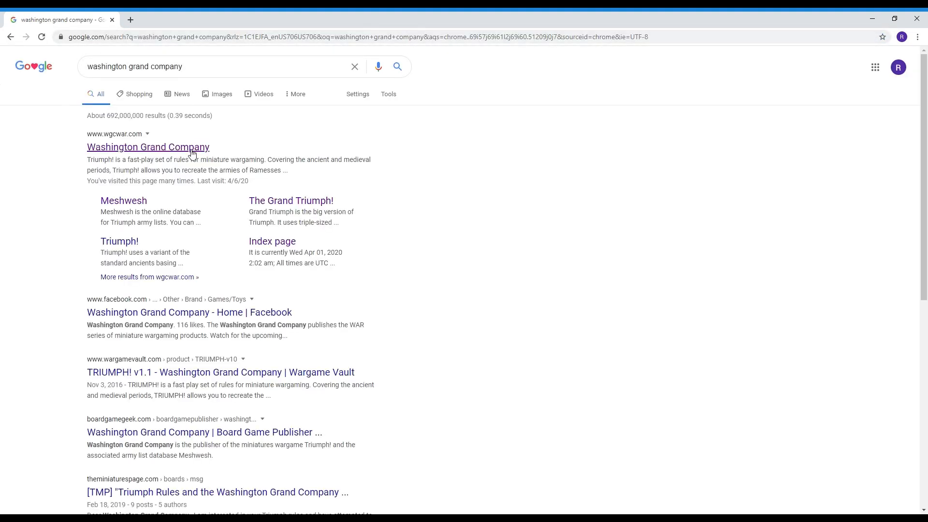
Open the wgcwar.com site and read past the Meshwesh and Forum sections to More Triumph! Material
click(148, 147)
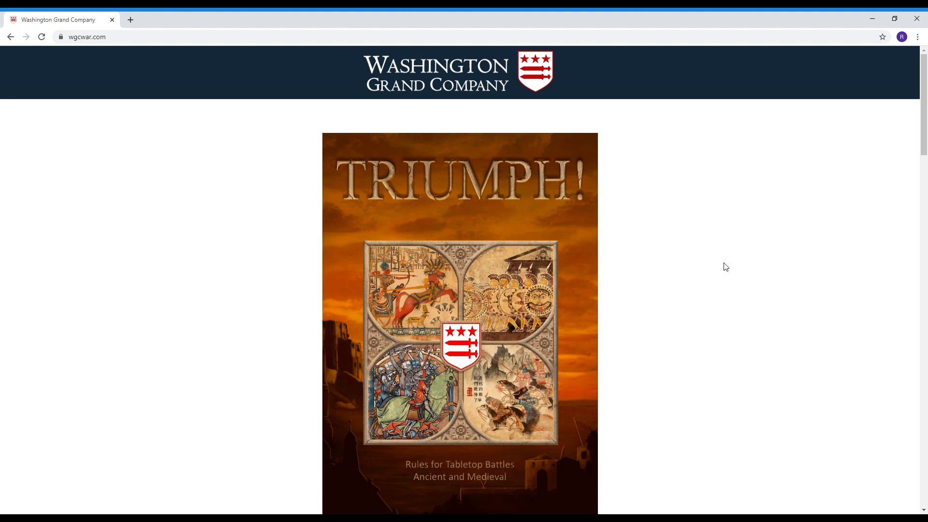
scroll(down, 3)
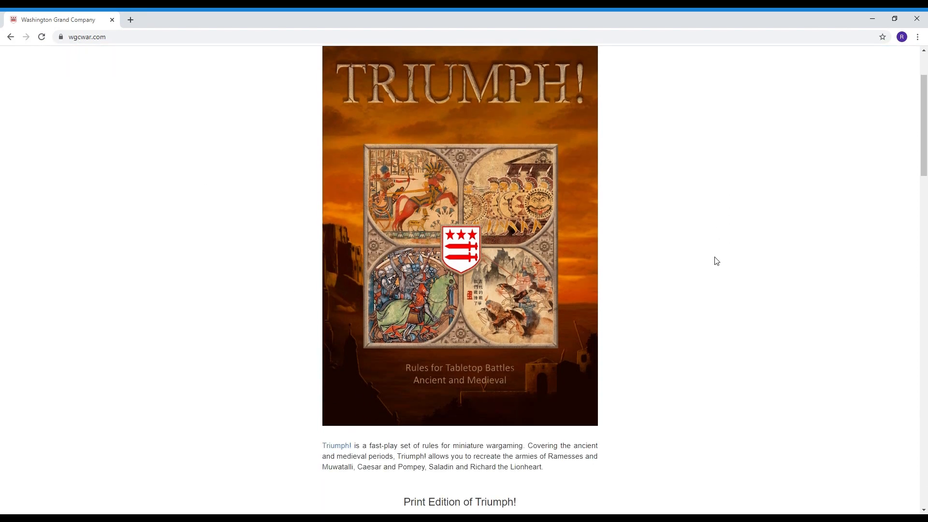
scroll(down, 3)
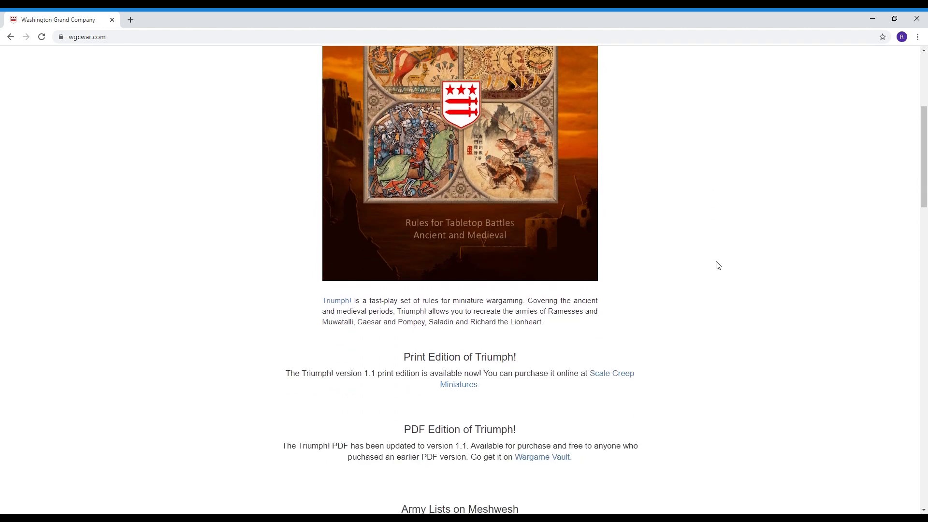
scroll(down, 3)
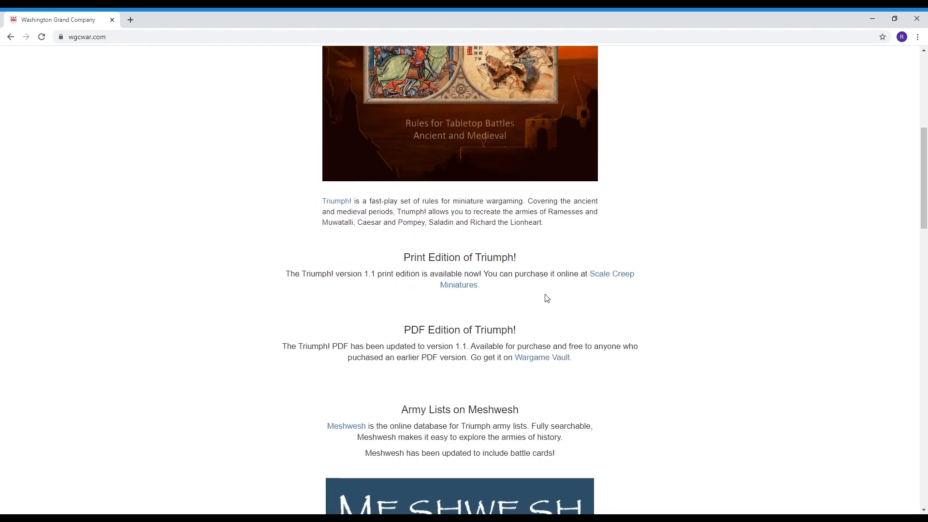
scroll(down, 3)
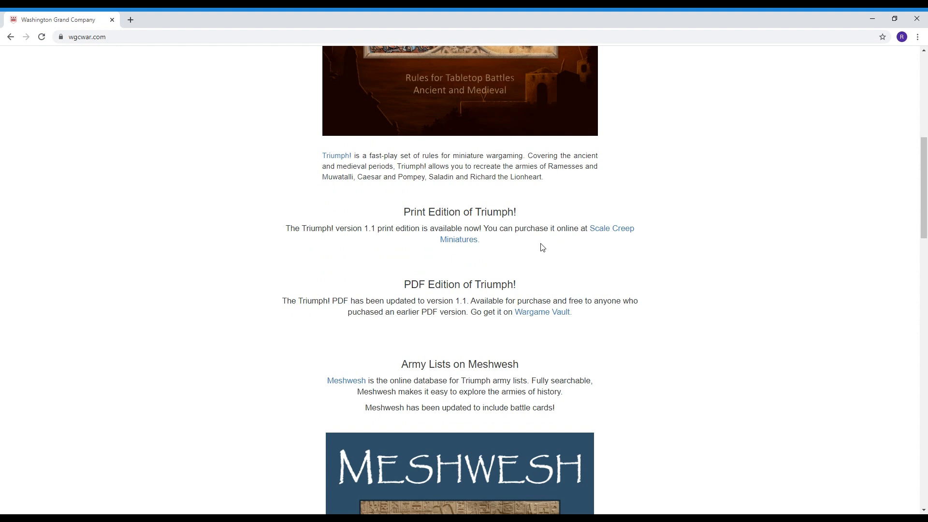
scroll(down, 3)
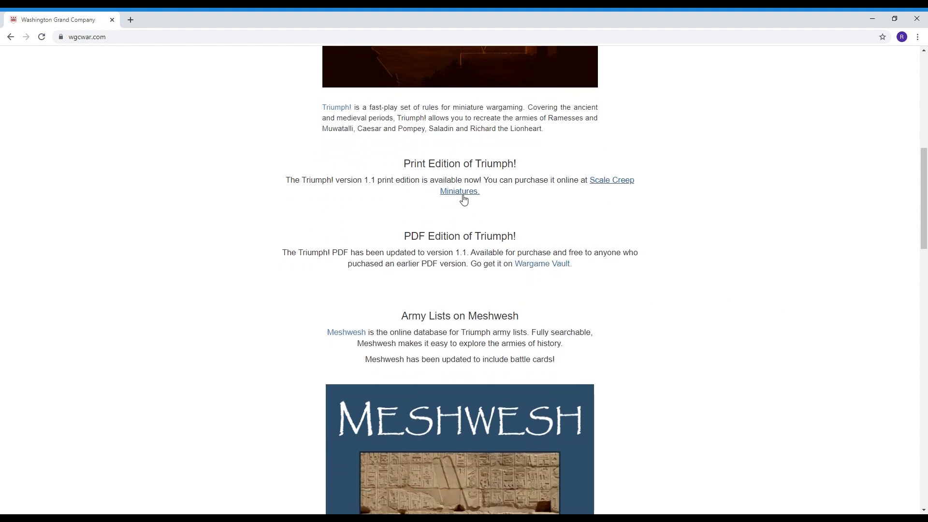
scroll(down, 3)
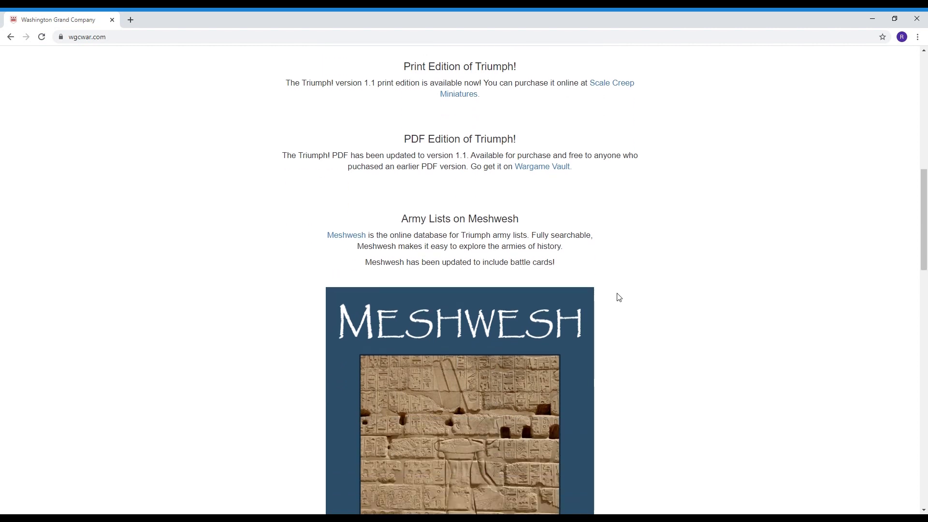
scroll(down, 3)
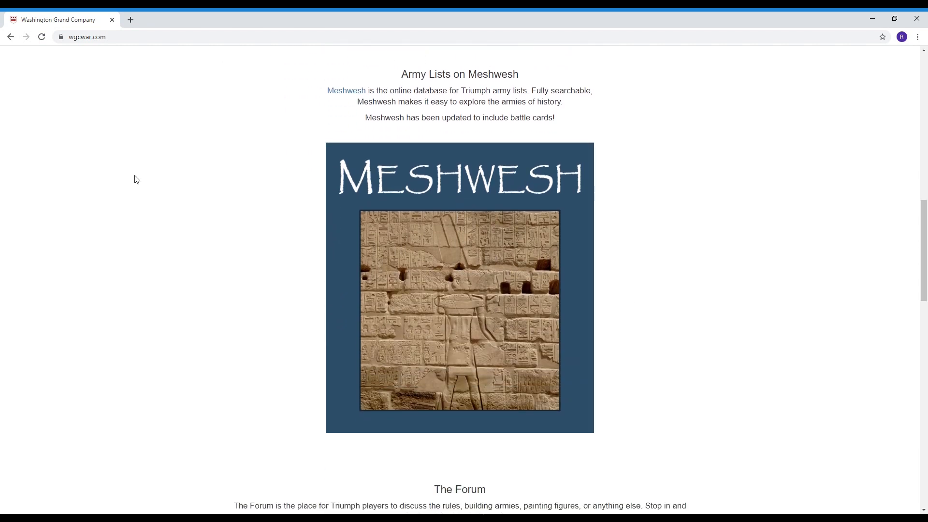
mouse_move(680, 367)
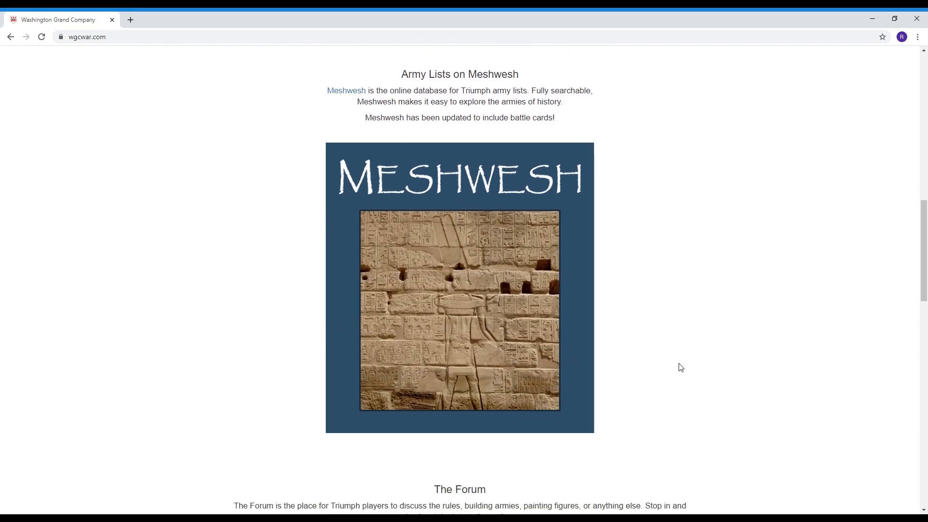
mouse_move(689, 346)
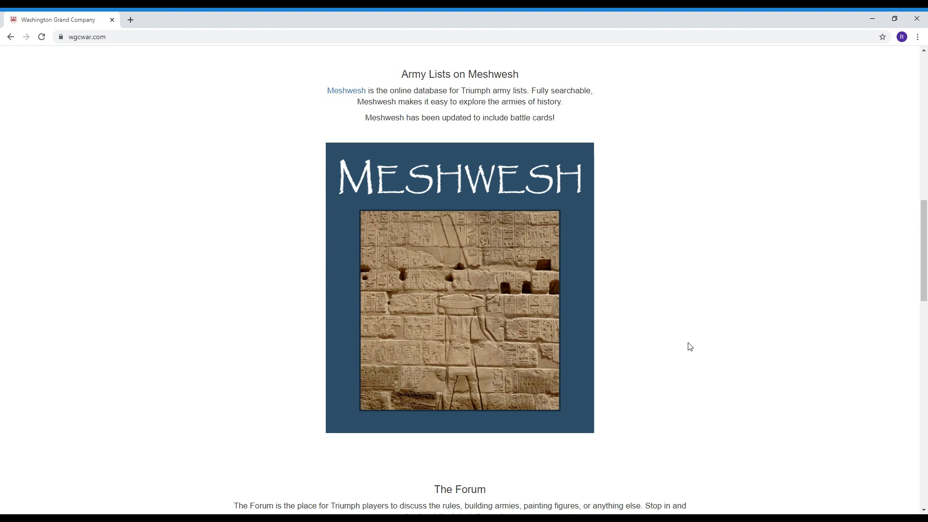
scroll(down, 3)
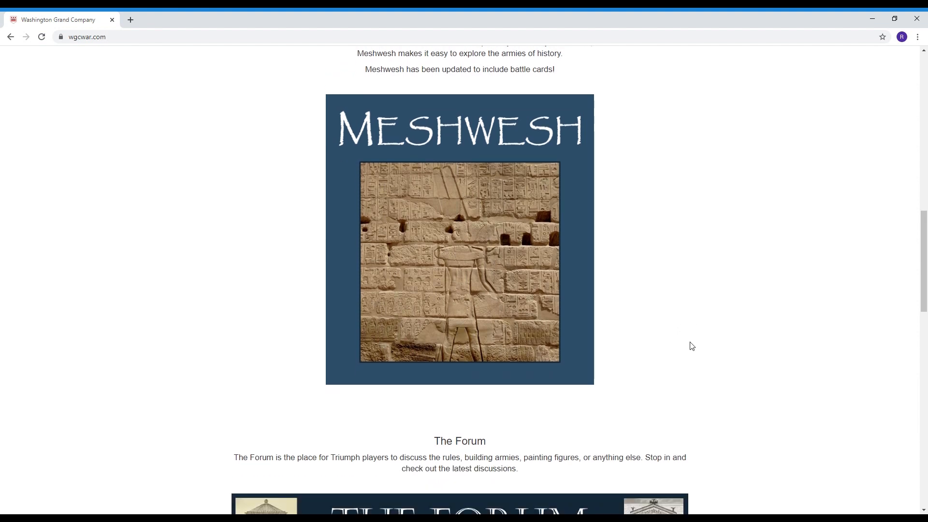
scroll(down, 3)
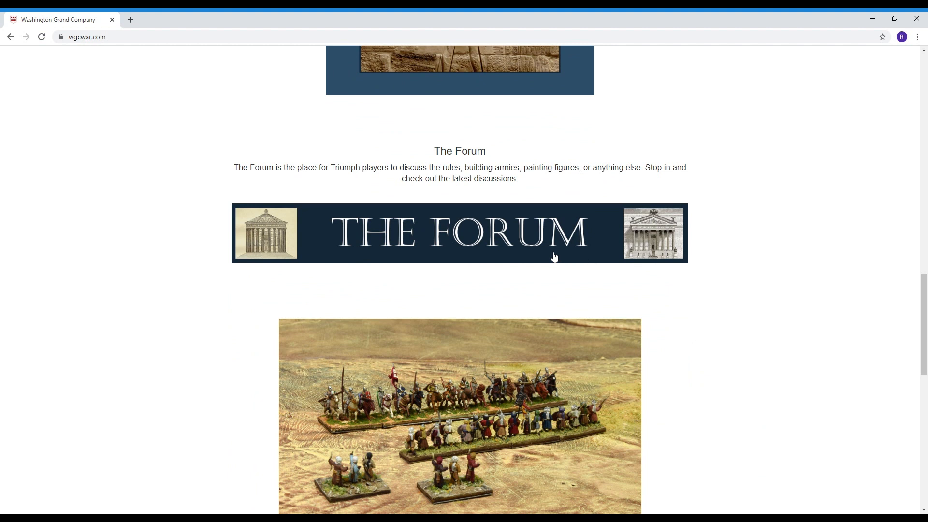
mouse_move(481, 271)
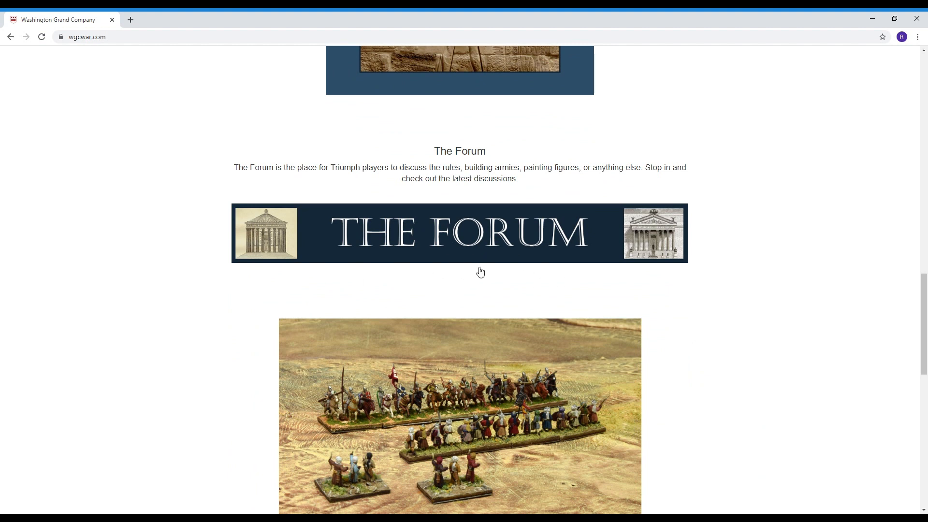
mouse_move(726, 286)
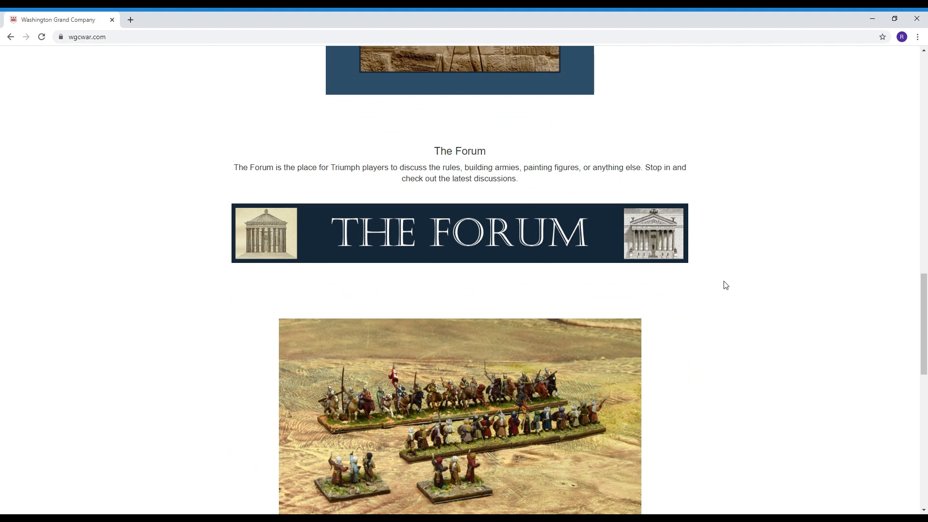
scroll(down, 3)
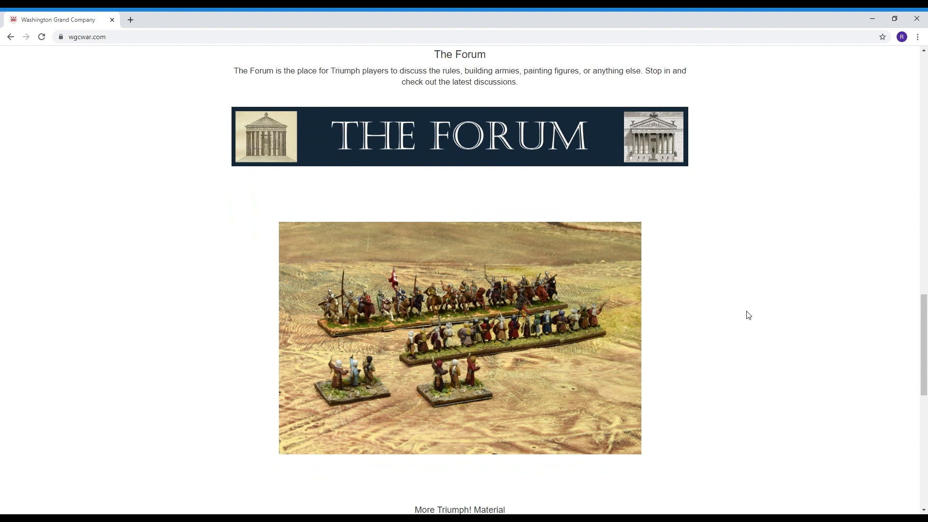
scroll(down, 3)
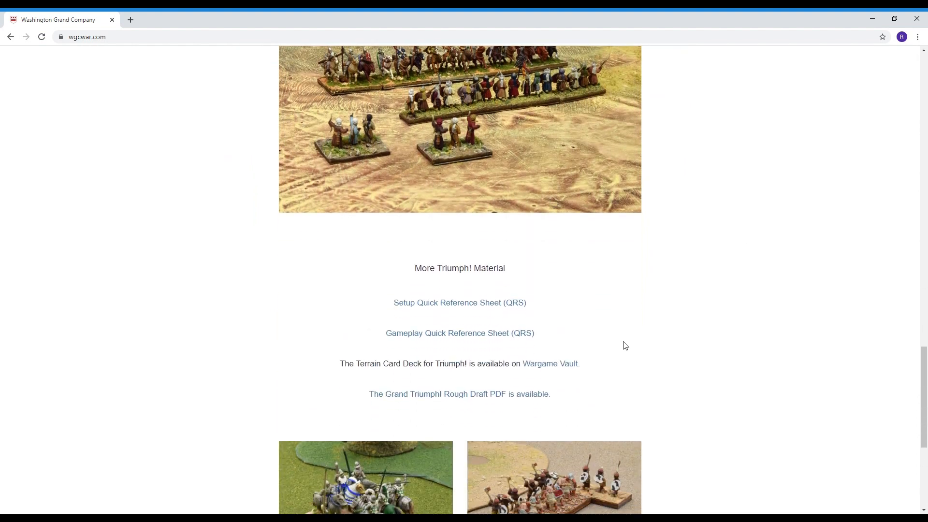
mouse_move(459, 303)
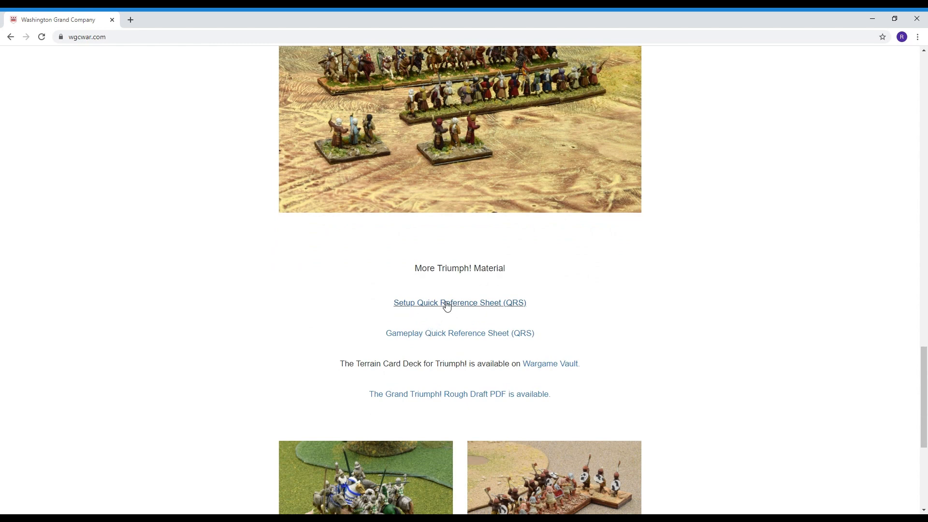
Read through the Triumph Setup Quick Reference Sheet PDF, then open the Gameplay Quick Reference Sheet
click(459, 302)
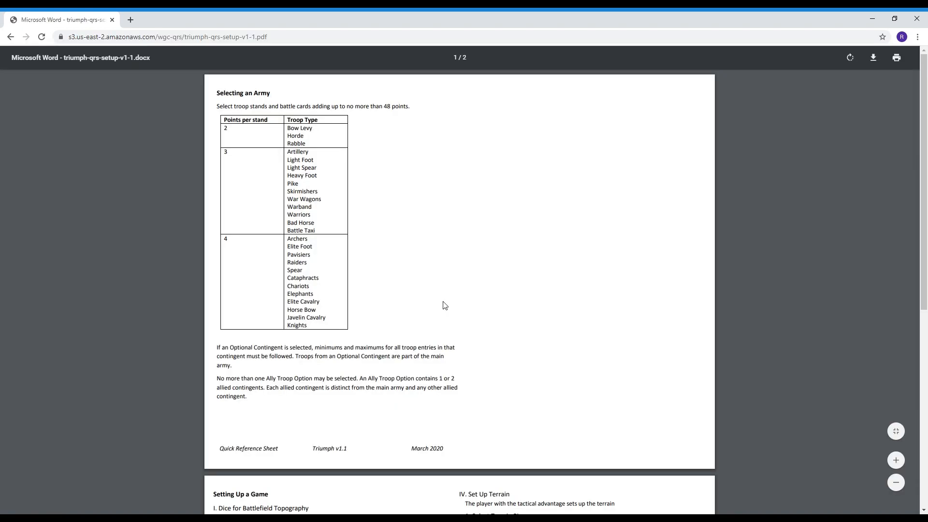
scroll(down, 3)
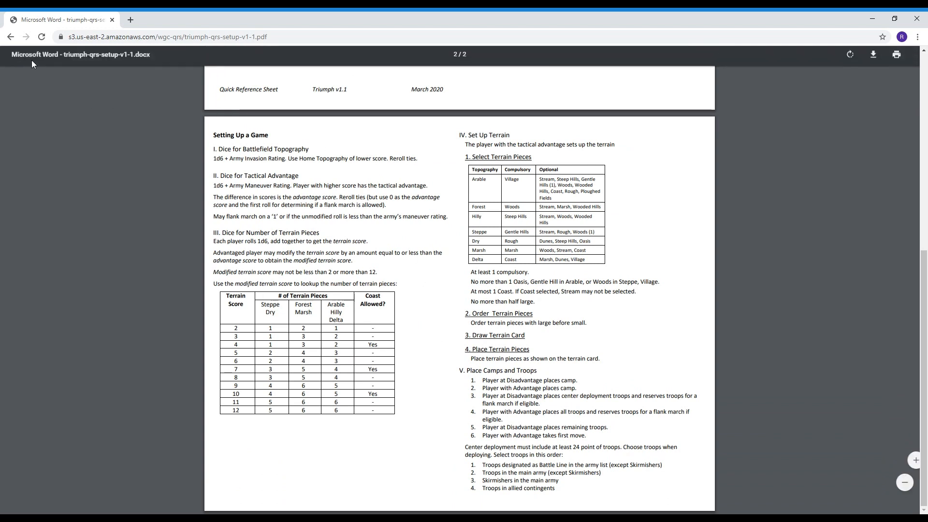
click(10, 37)
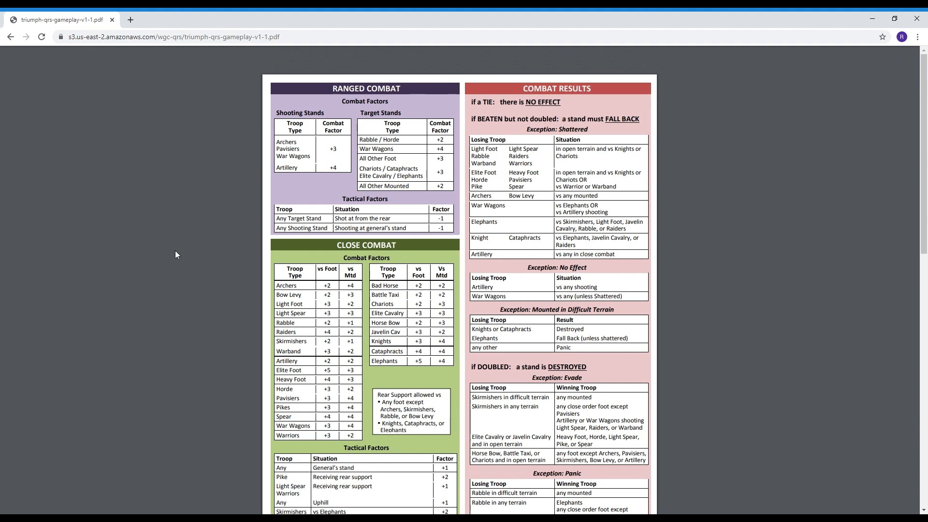
scroll(down, 3)
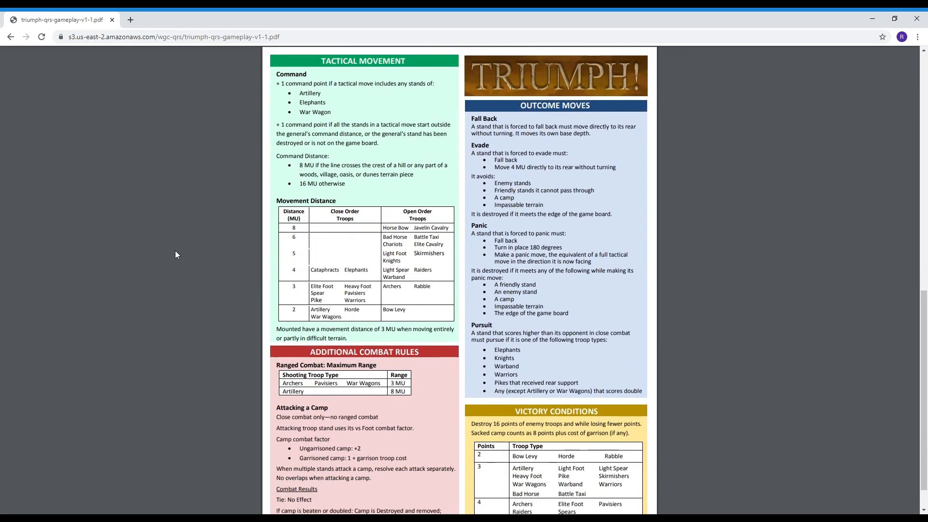
scroll(down, 3)
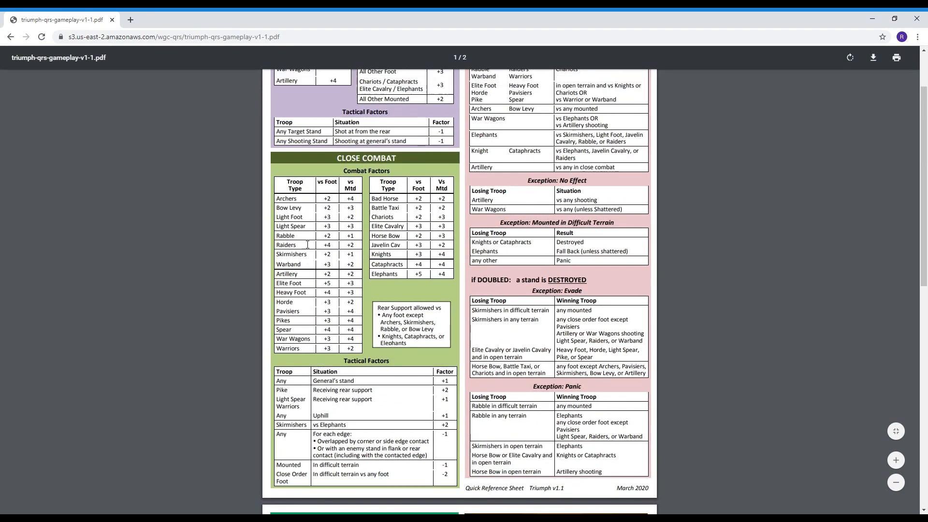
Go back to wgcwar.com and scroll its remaining material and photos
click(11, 36)
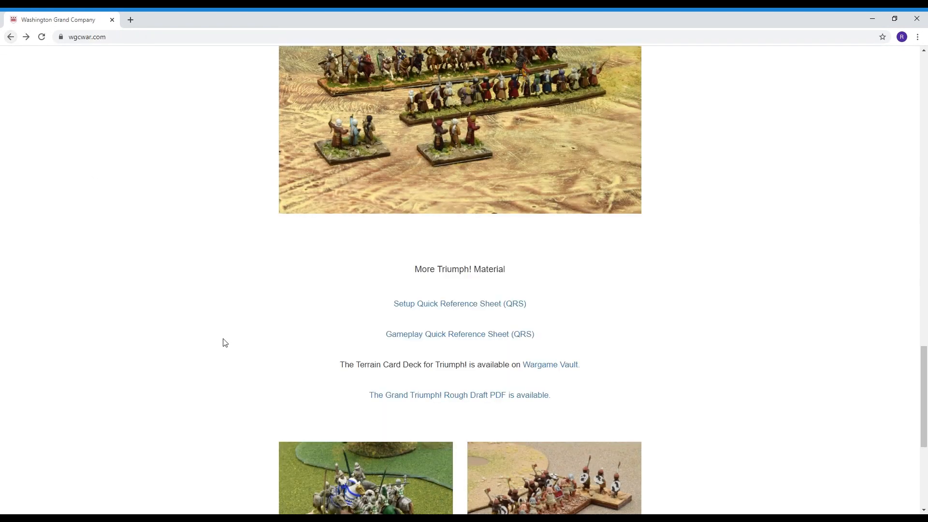
scroll(down, 3)
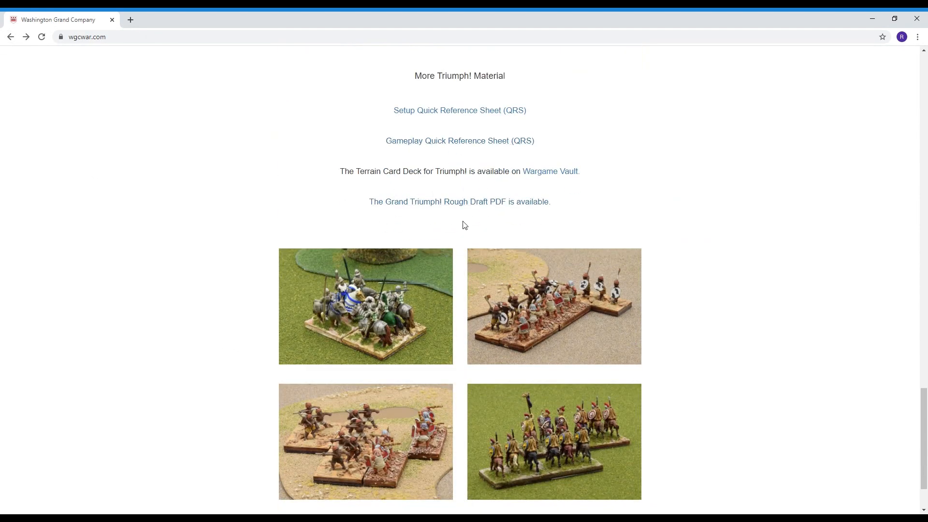
scroll(down, 3)
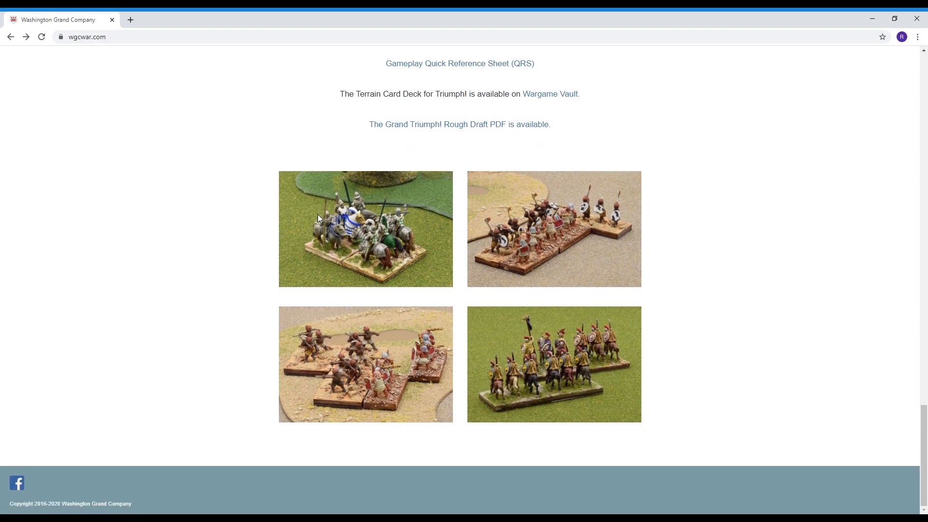
scroll(up, 3)
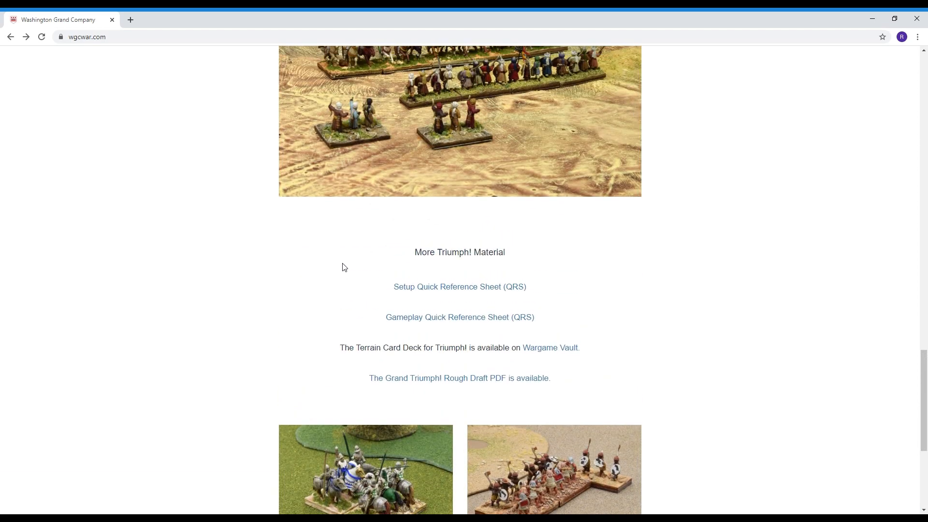
scroll(down, 3)
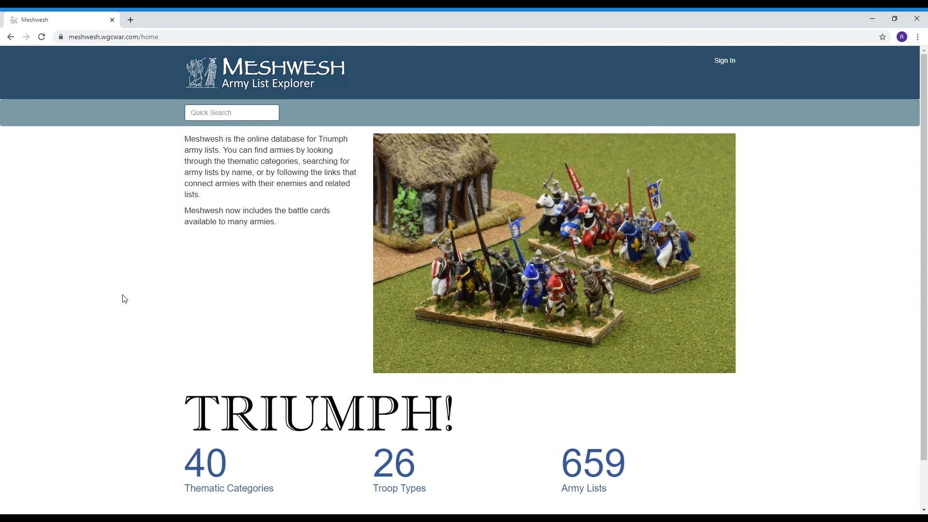
mouse_move(677, 422)
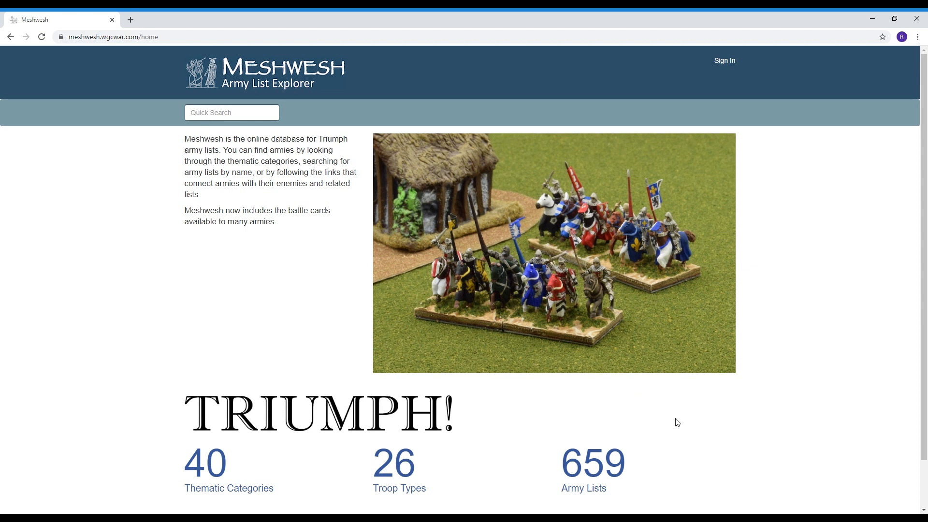
mouse_move(606, 501)
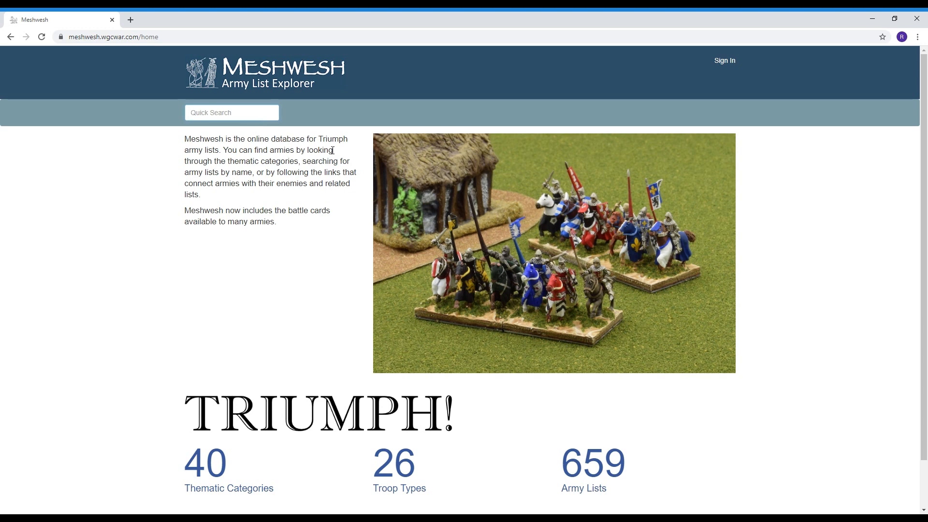
Try 'ro', then 'hop' in Meshwesh Quick Search to list Early and Later Hoplite Greek
text(roman)
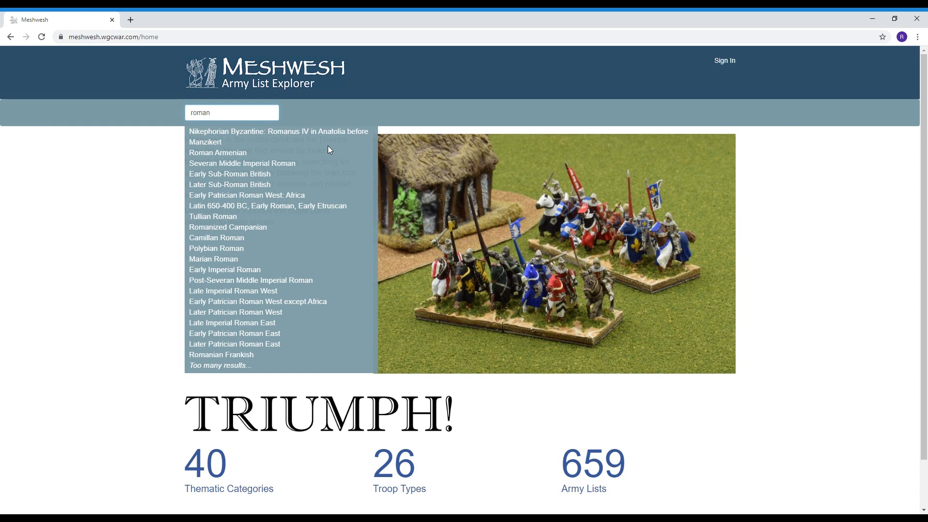
mouse_move(248, 176)
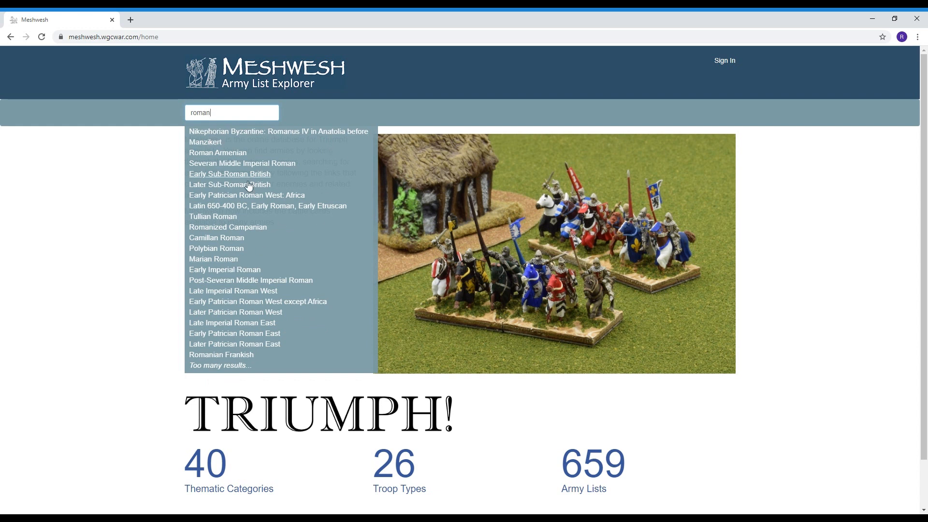
mouse_move(234, 309)
text(r)
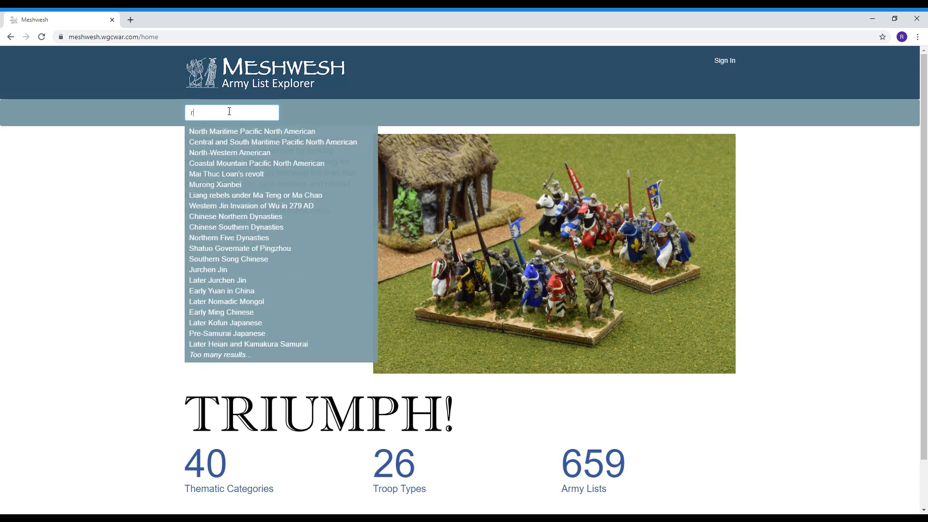
text(hop)
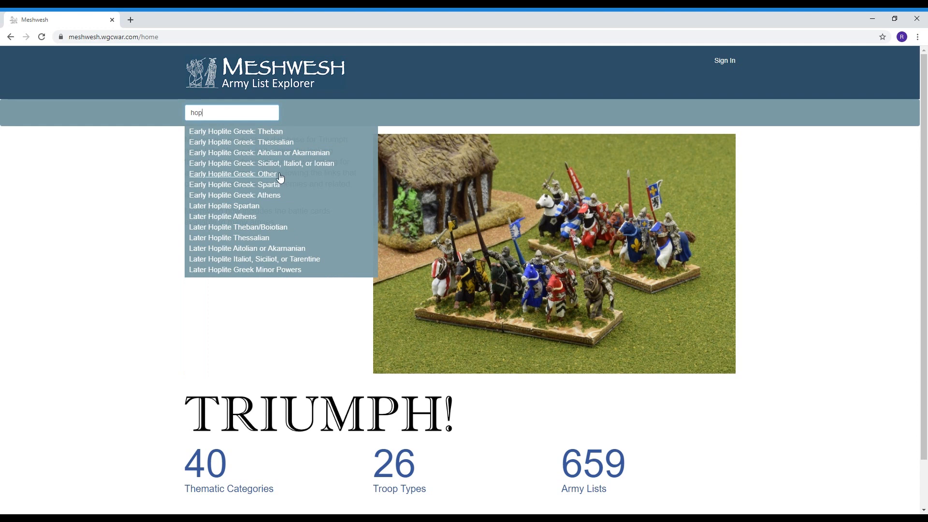
mouse_move(265, 199)
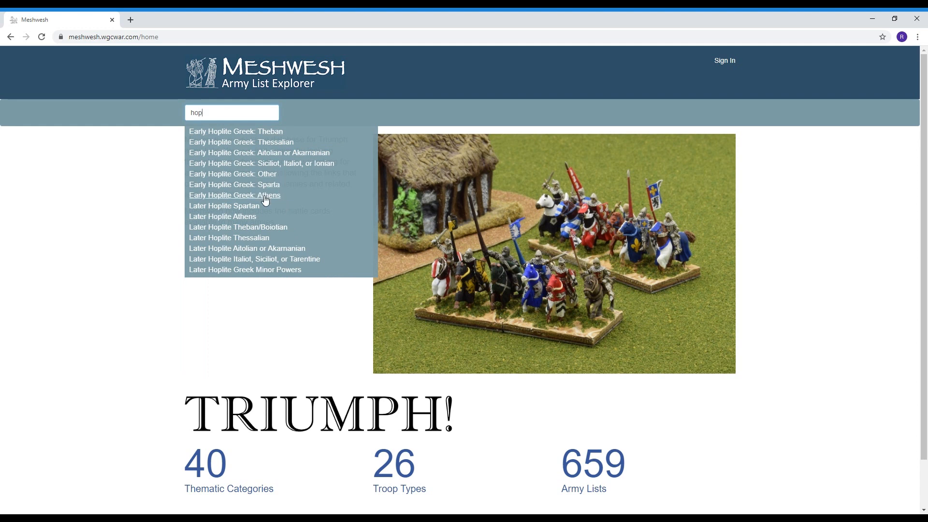
mouse_move(269, 145)
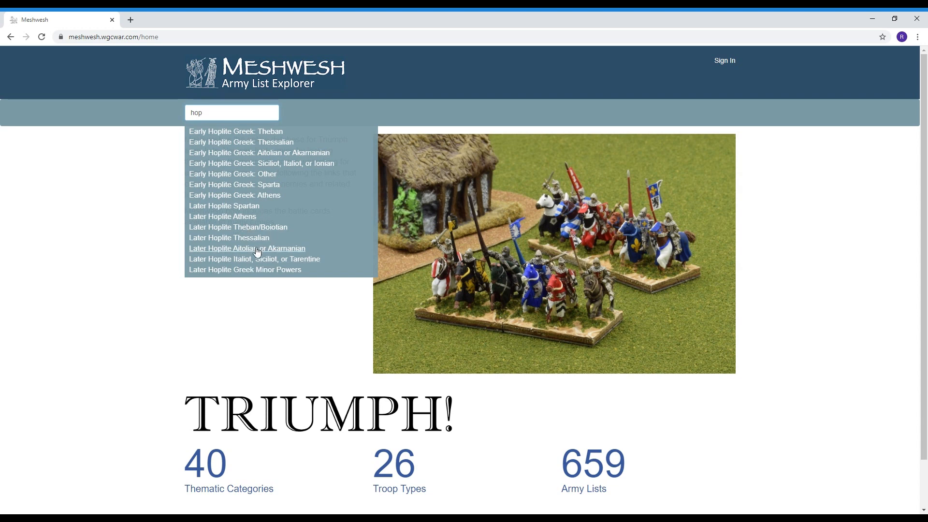
Open the Later Hoplite Athens suggestion and read its ratings, battle cards and required troops
click(222, 216)
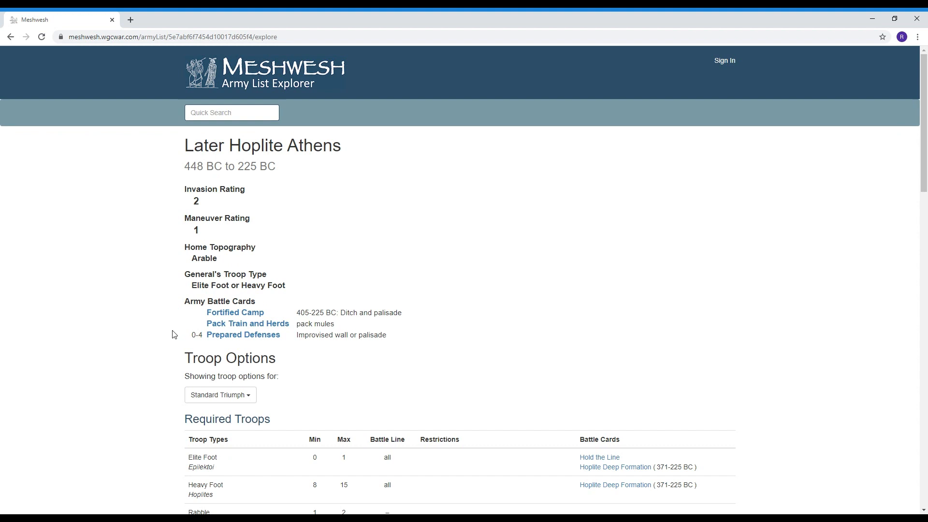
mouse_move(130, 329)
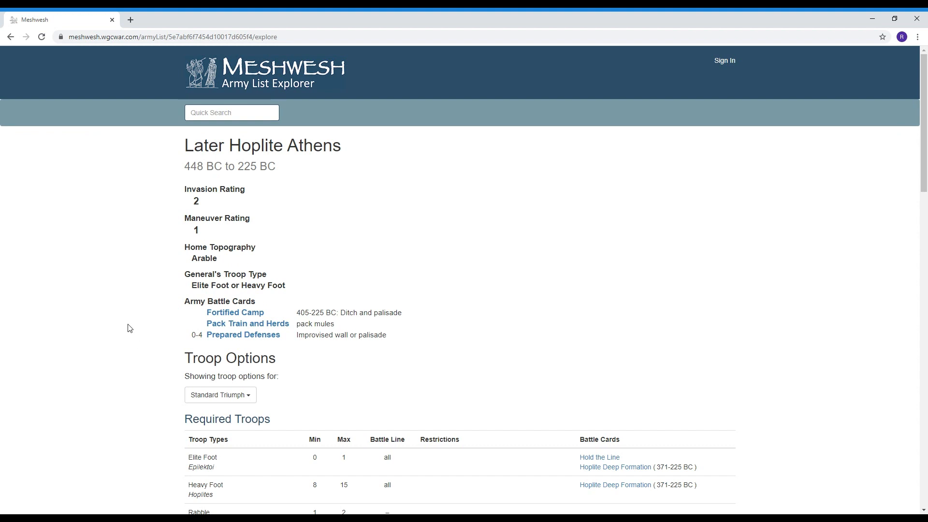
scroll(down, 3)
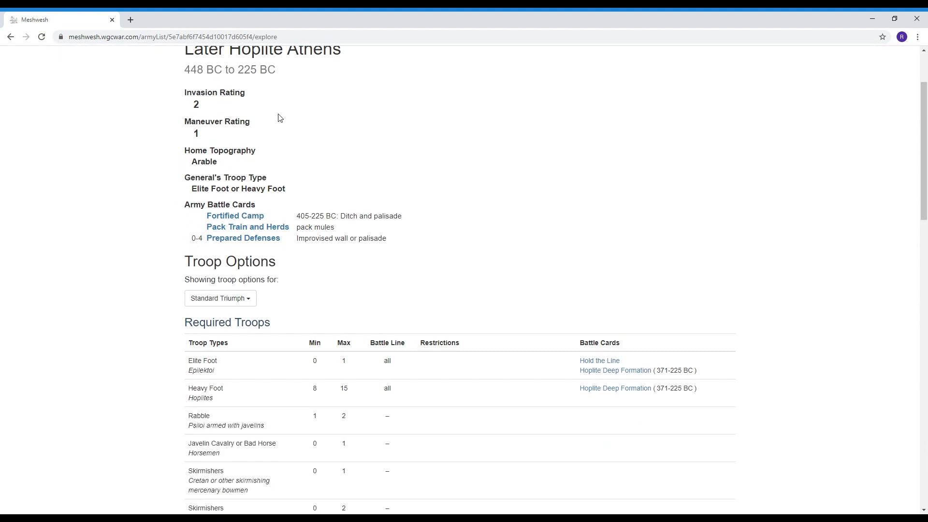
scroll(up, 3)
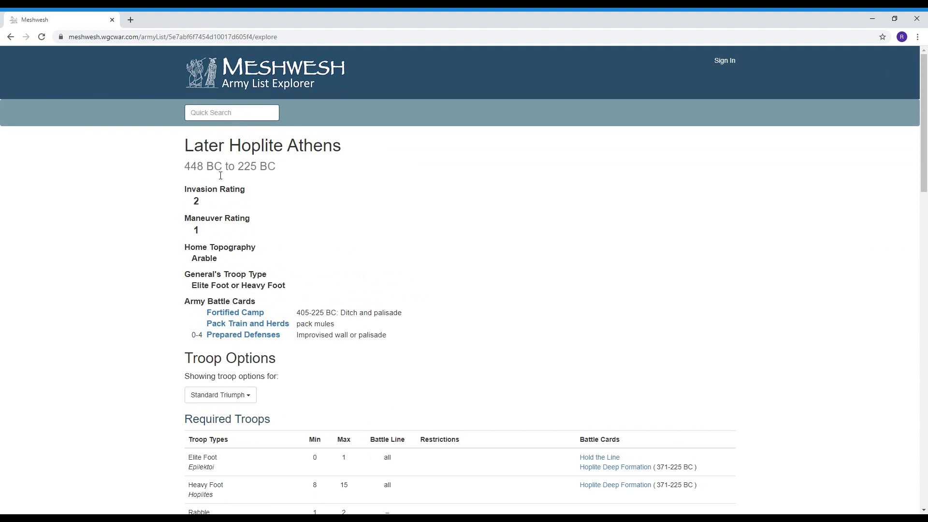
scroll(down, 3)
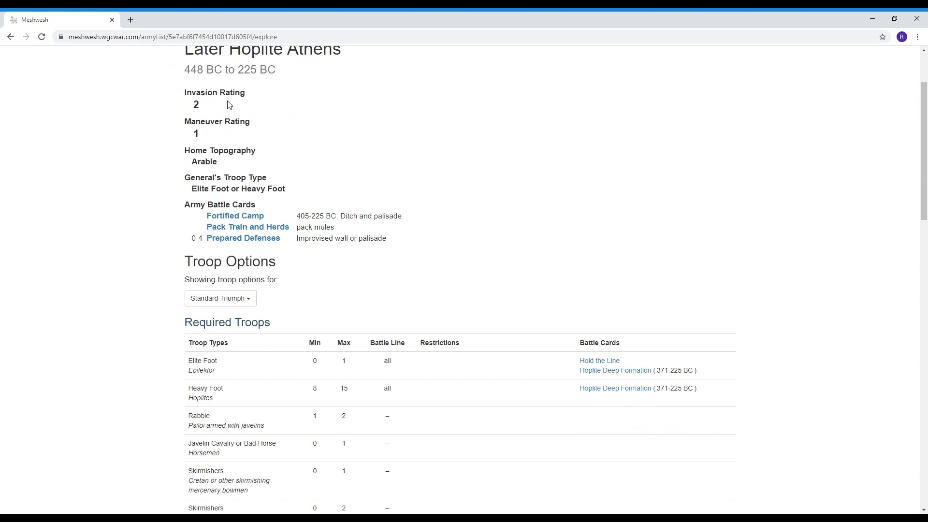
mouse_move(229, 142)
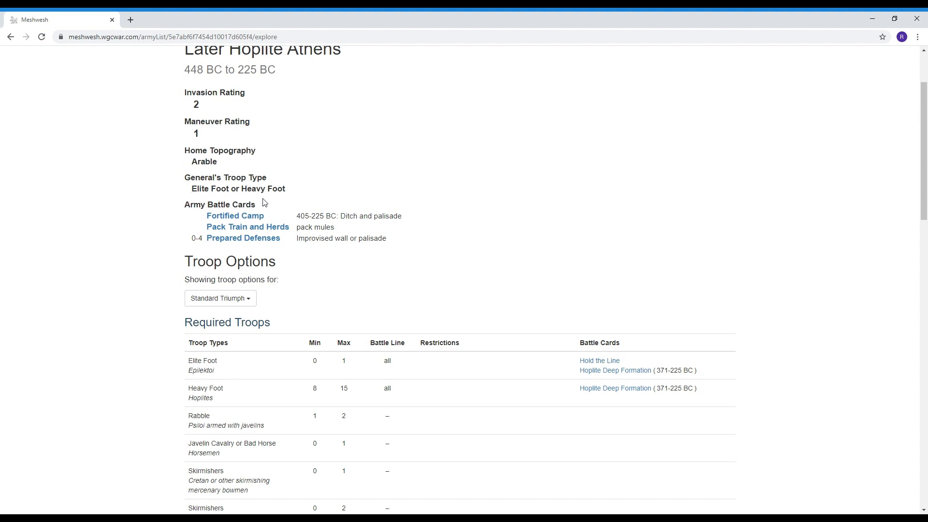
scroll(down, 3)
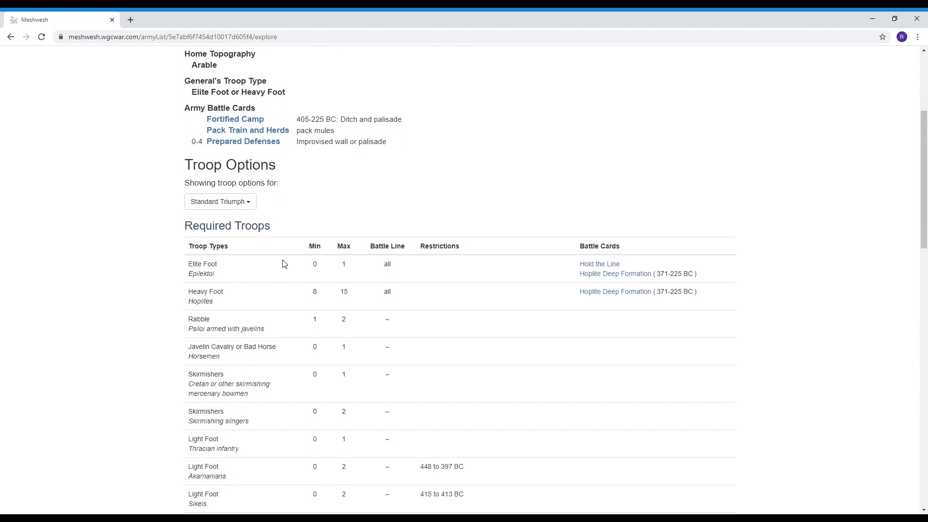
scroll(down, 3)
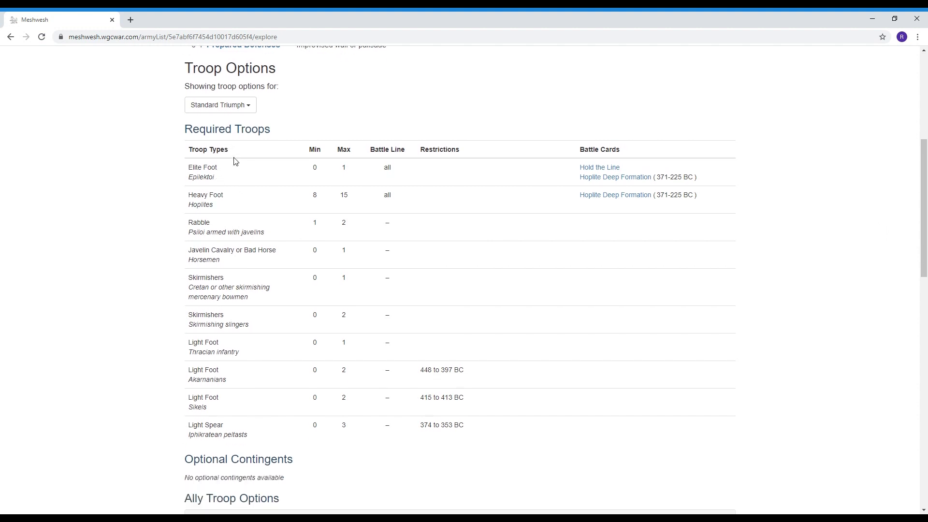
mouse_move(254, 452)
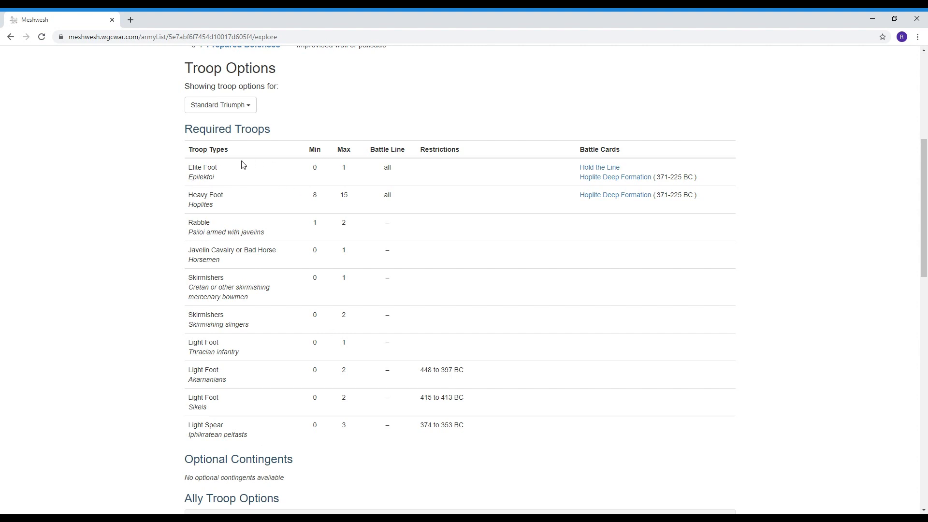
mouse_move(346, 163)
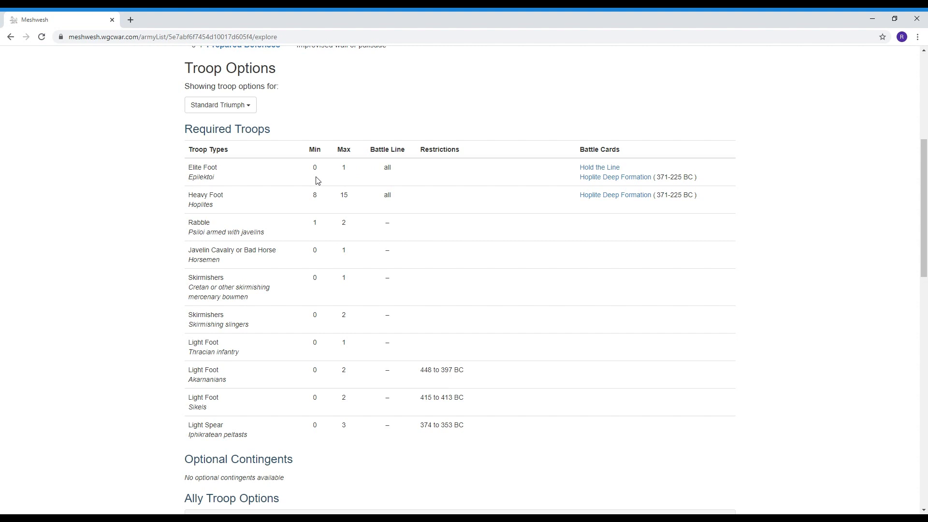
scroll(down, 3)
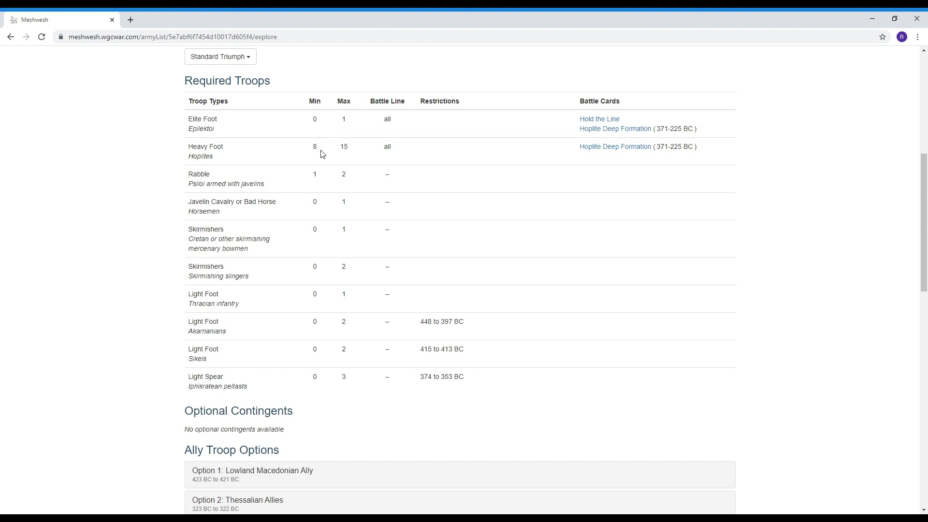
mouse_move(350, 147)
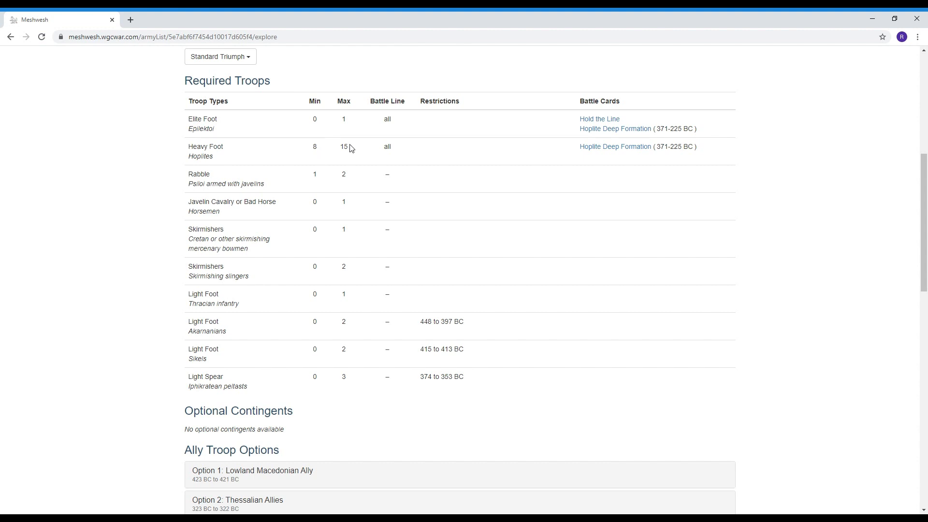
mouse_move(208, 126)
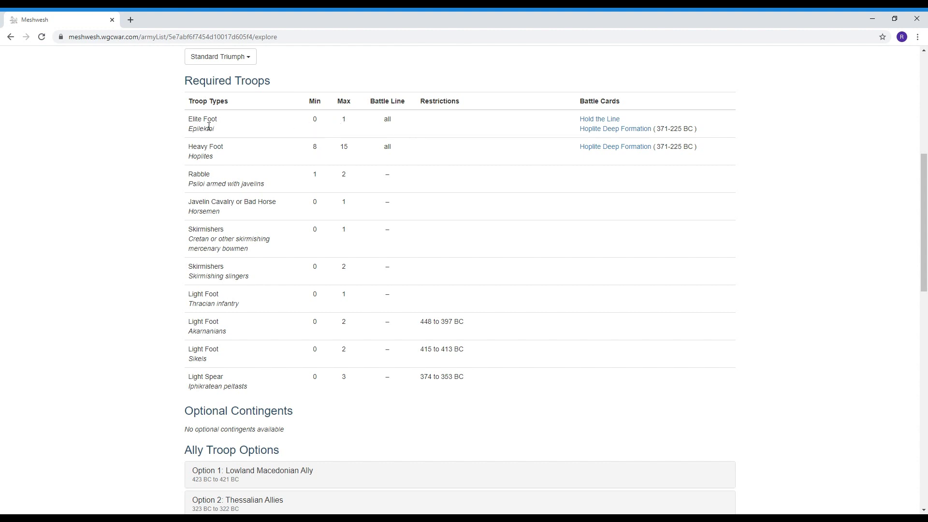
mouse_move(273, 124)
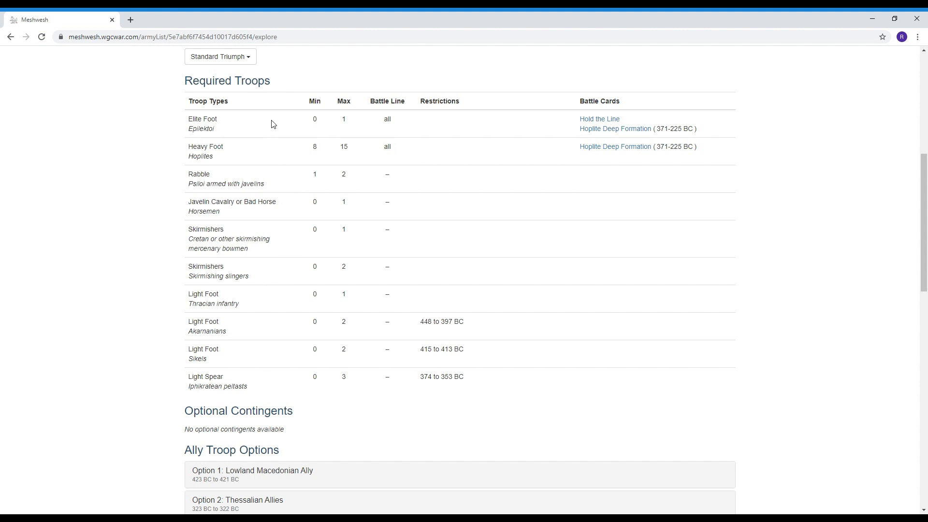
mouse_move(255, 155)
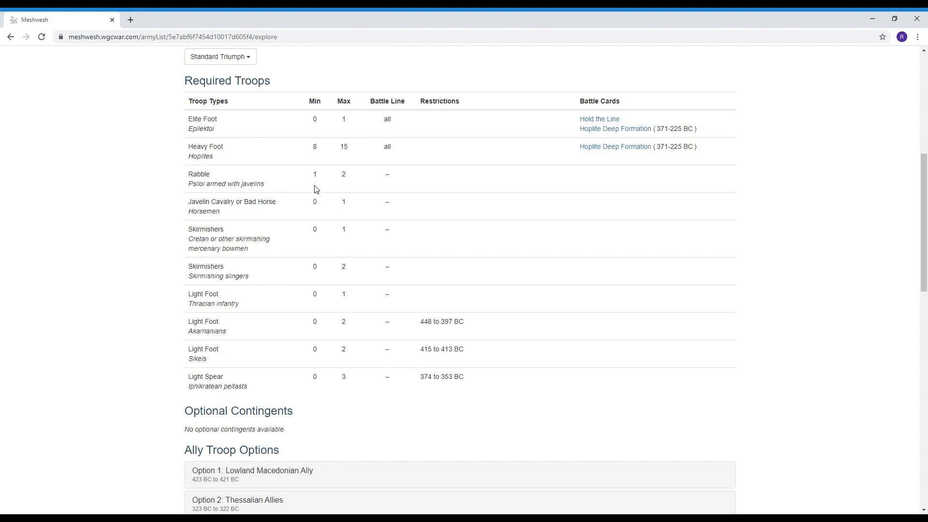
mouse_move(276, 224)
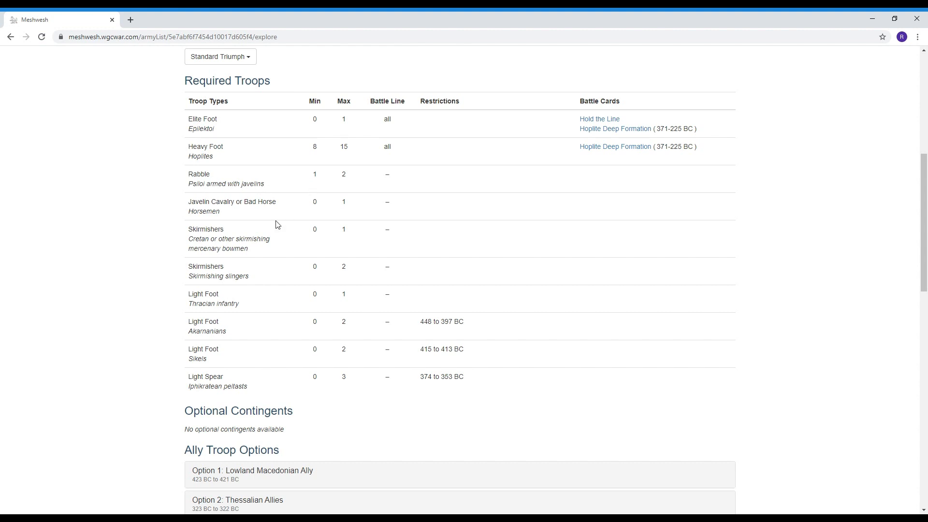
mouse_move(206, 200)
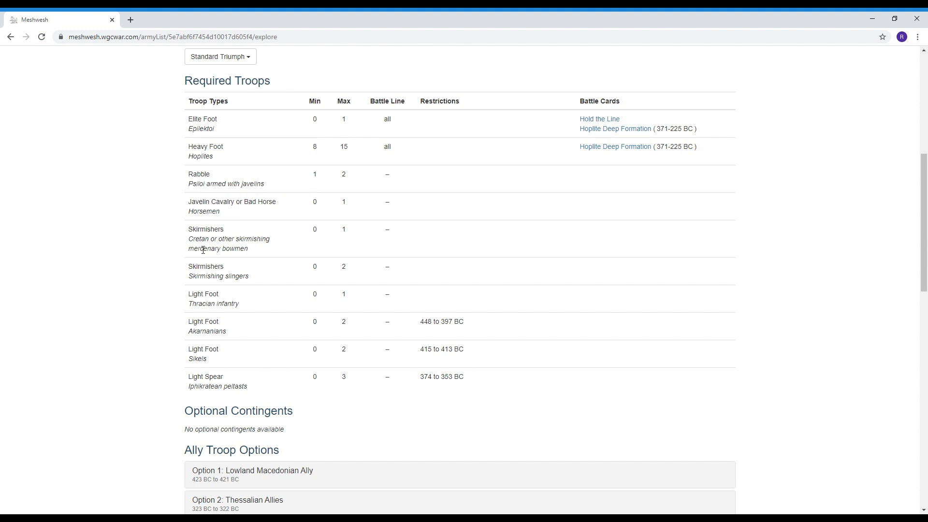
scroll(down, 3)
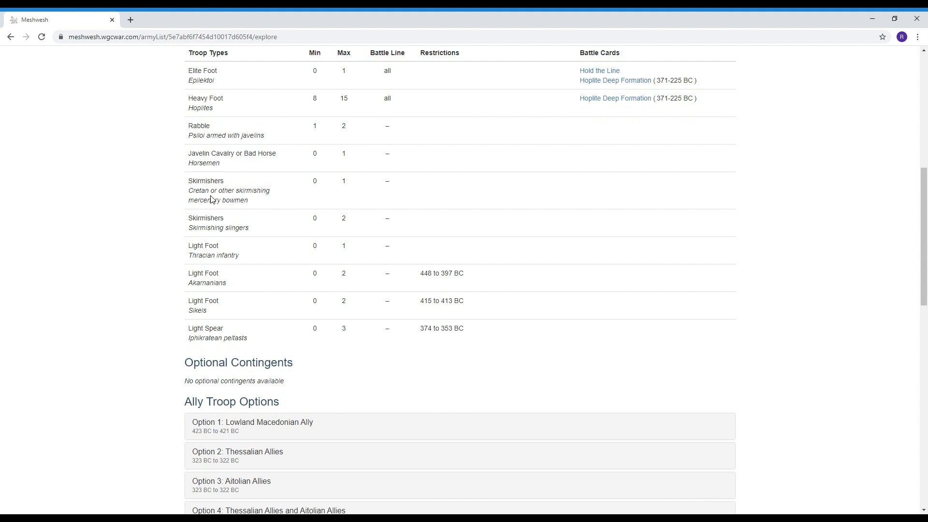
mouse_move(245, 236)
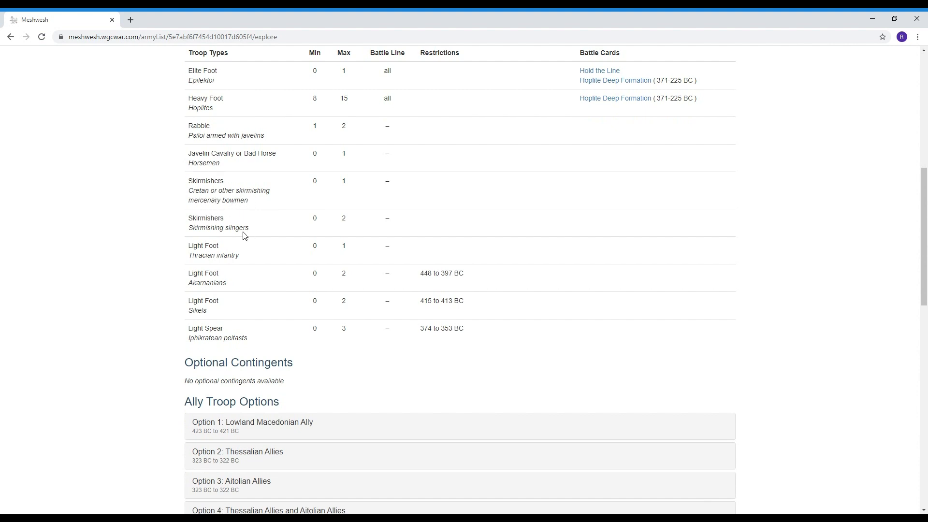
mouse_move(224, 235)
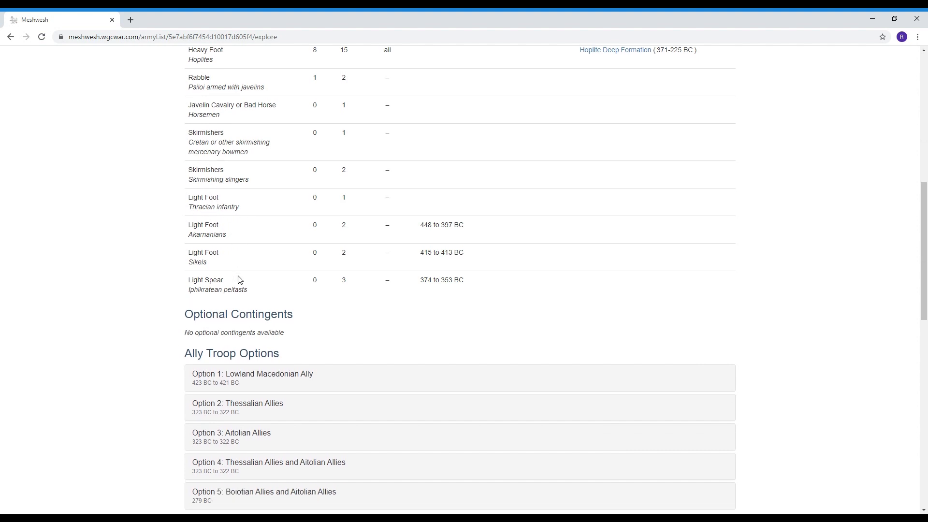
scroll(down, 3)
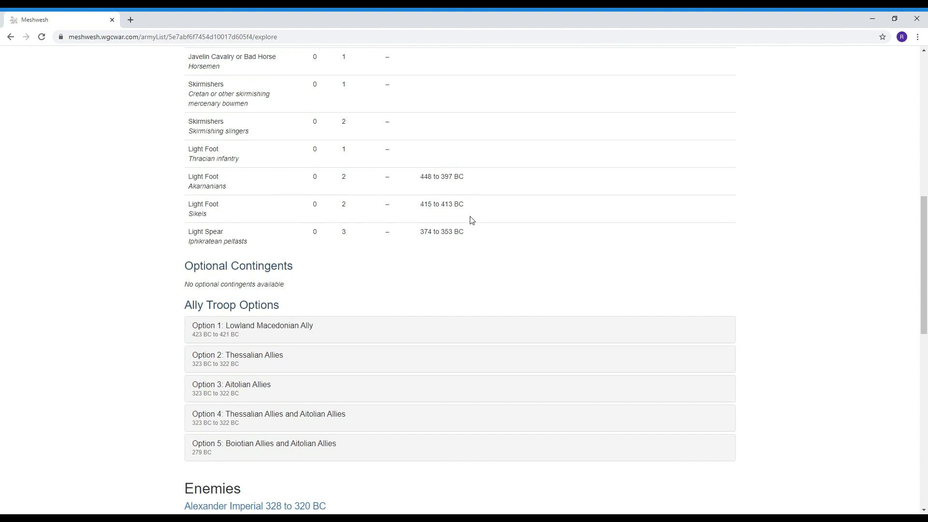
mouse_move(398, 248)
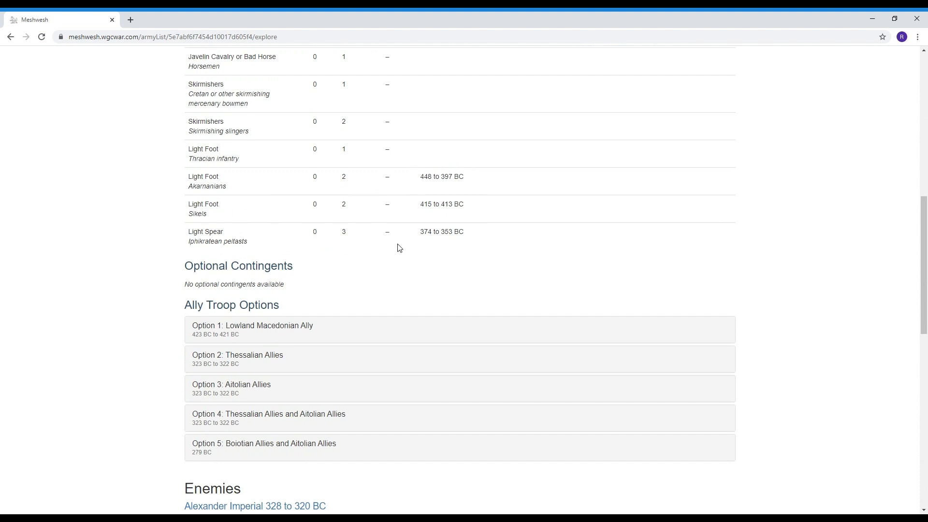
mouse_move(344, 309)
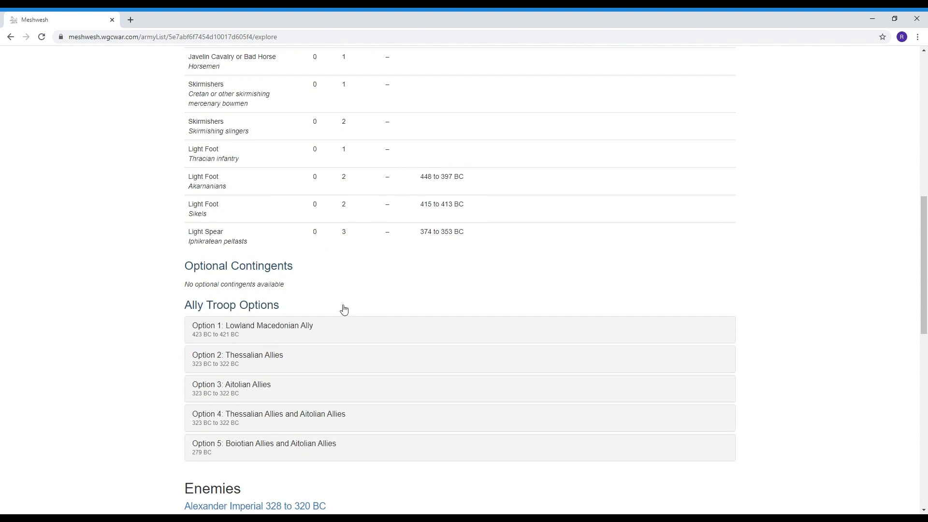
scroll(down, 3)
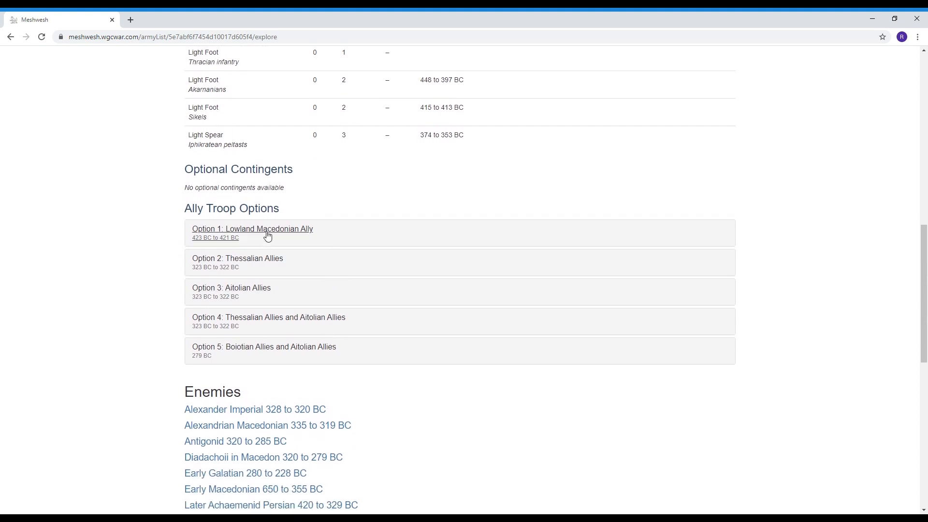
mouse_move(255, 358)
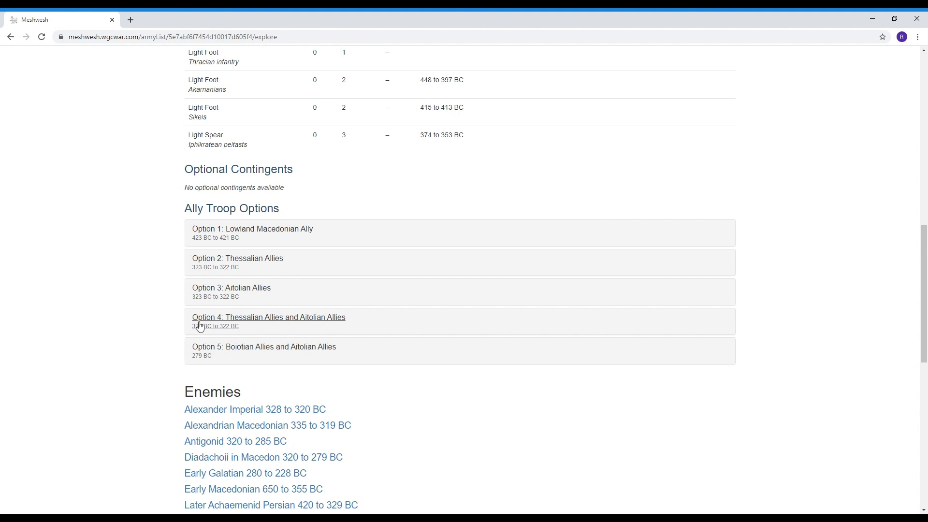
Expand Option 4 Thessalian and Aitolian Allies, view its troops, then collapse it
click(268, 317)
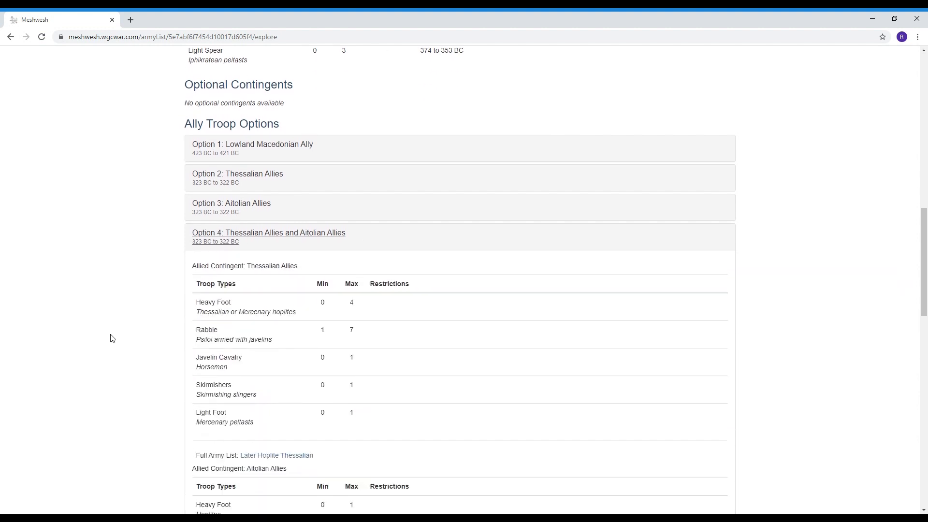
scroll(down, 3)
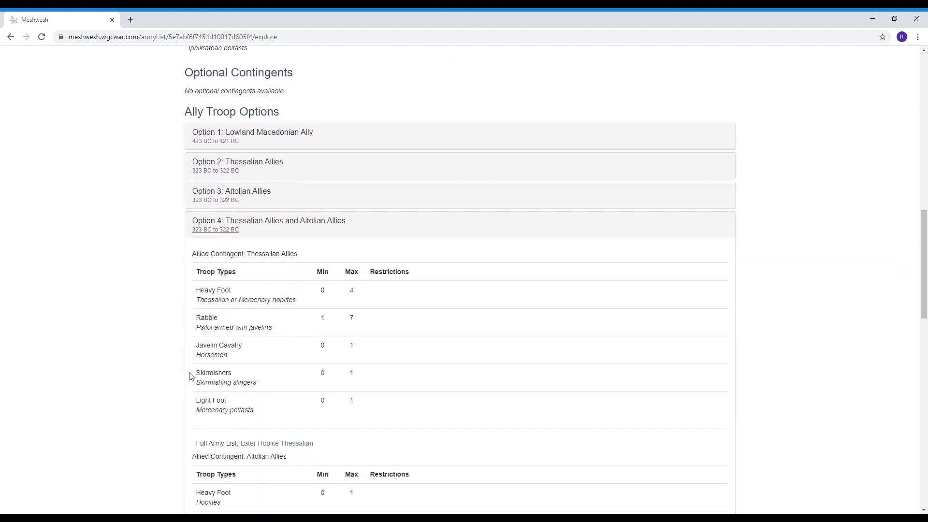
mouse_move(255, 217)
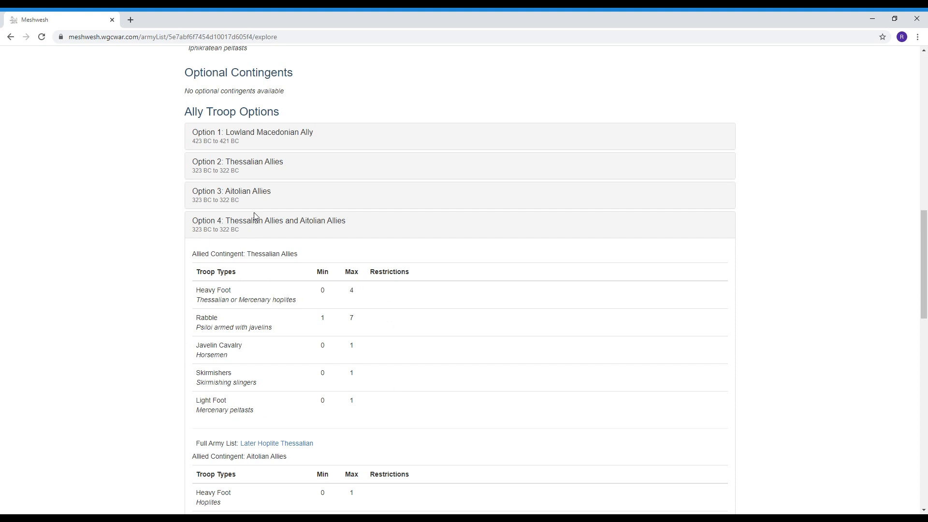
click(268, 224)
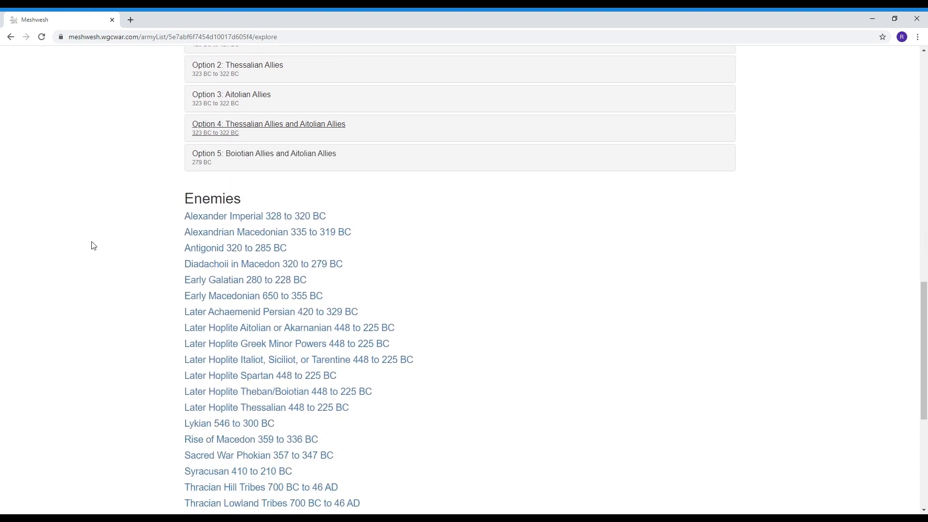
Scroll the Enemies list and open Alexander Imperial 328 to 320 BC
scroll(down, 3)
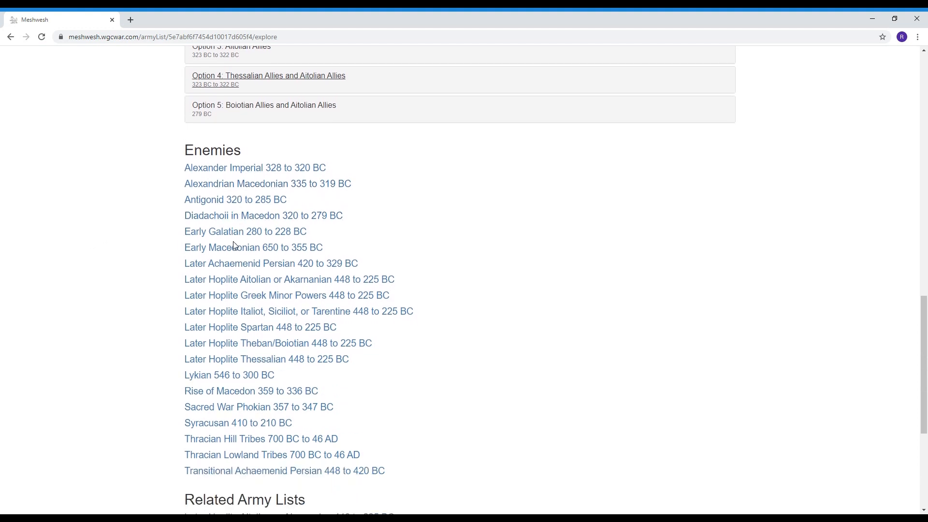
scroll(down, 3)
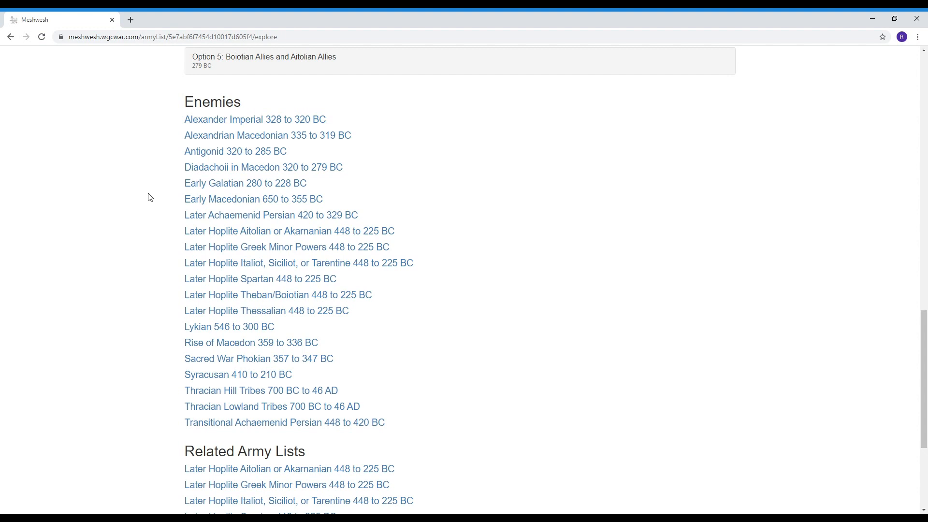
mouse_move(227, 132)
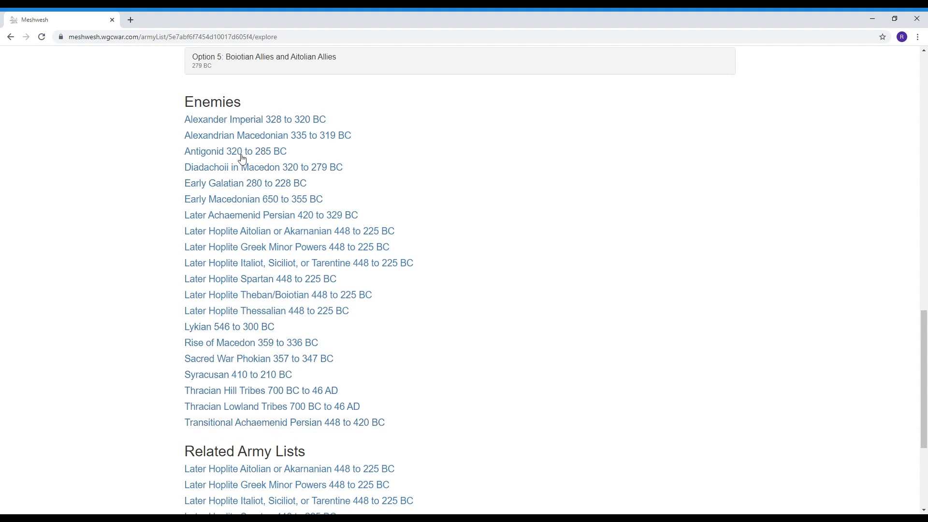
mouse_move(242, 139)
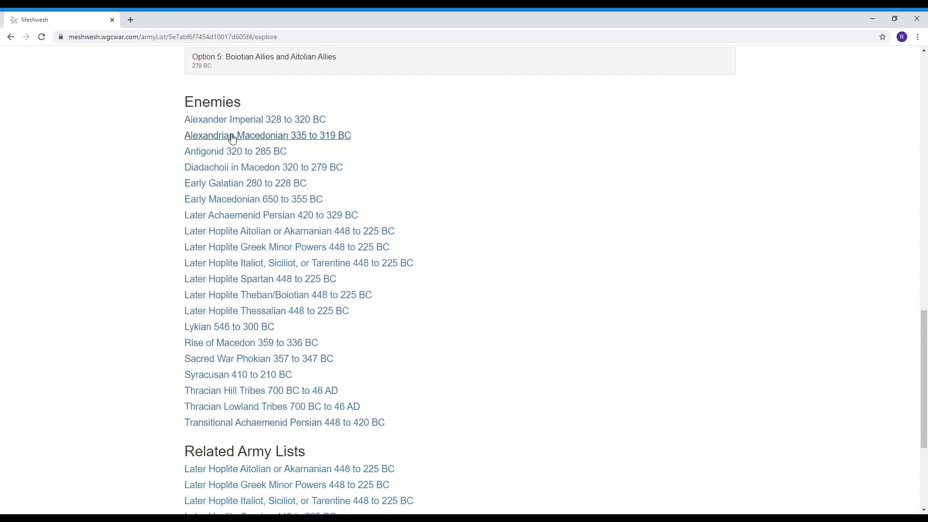
click(255, 119)
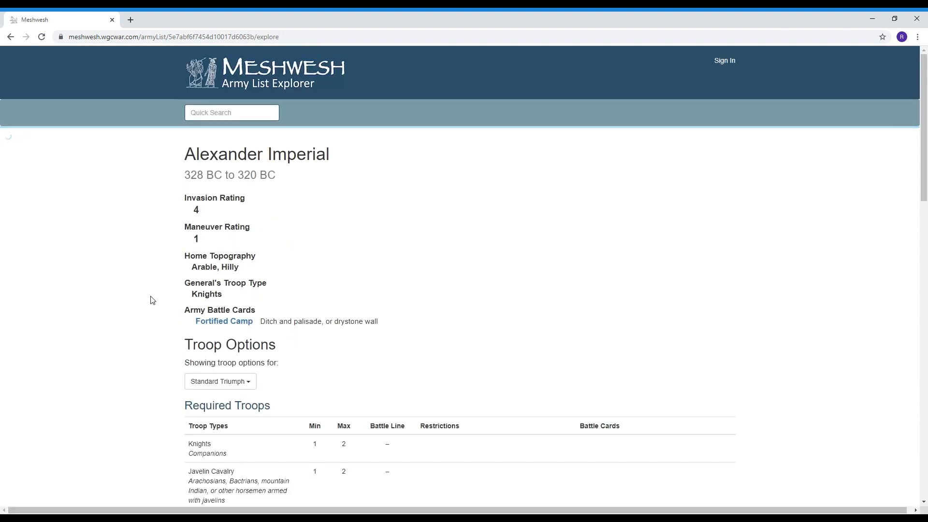
Scroll to Thematic Categories and open Hellenistic World
scroll(down, 3)
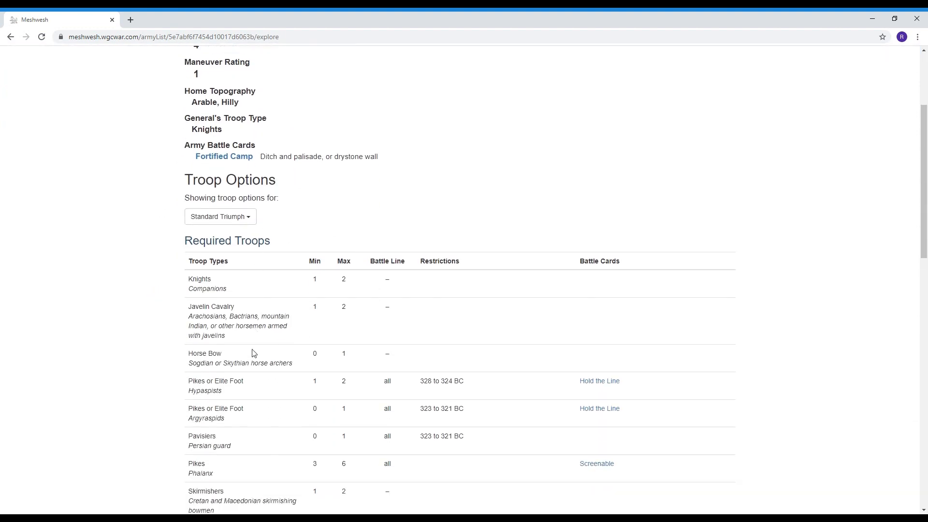
scroll(down, 3)
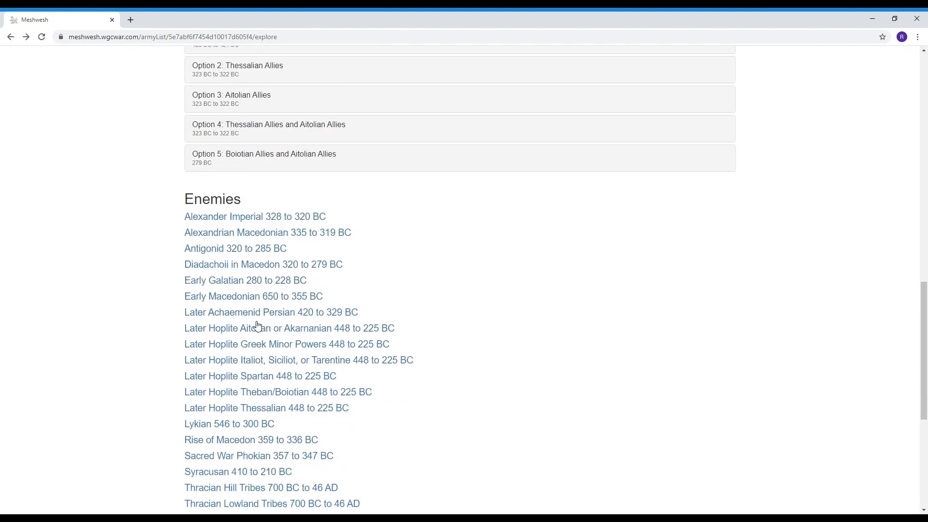
scroll(down, 3)
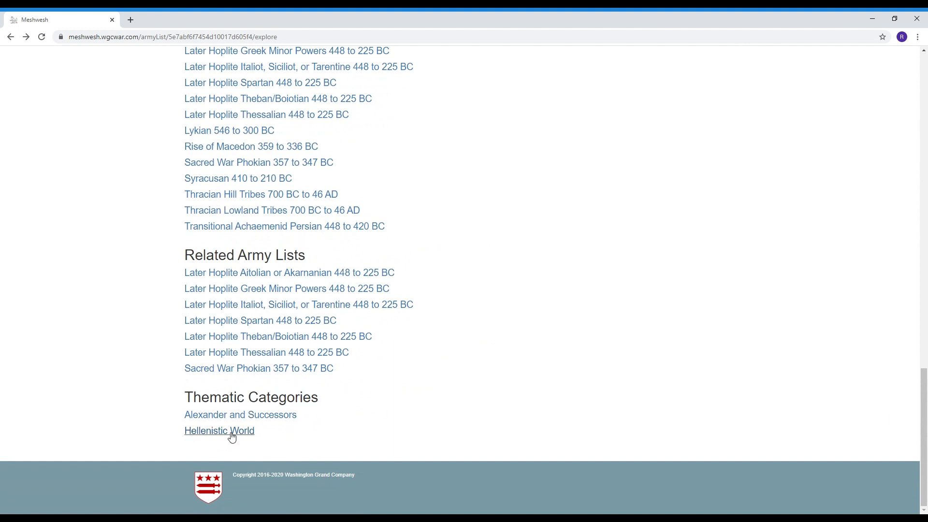
click(218, 430)
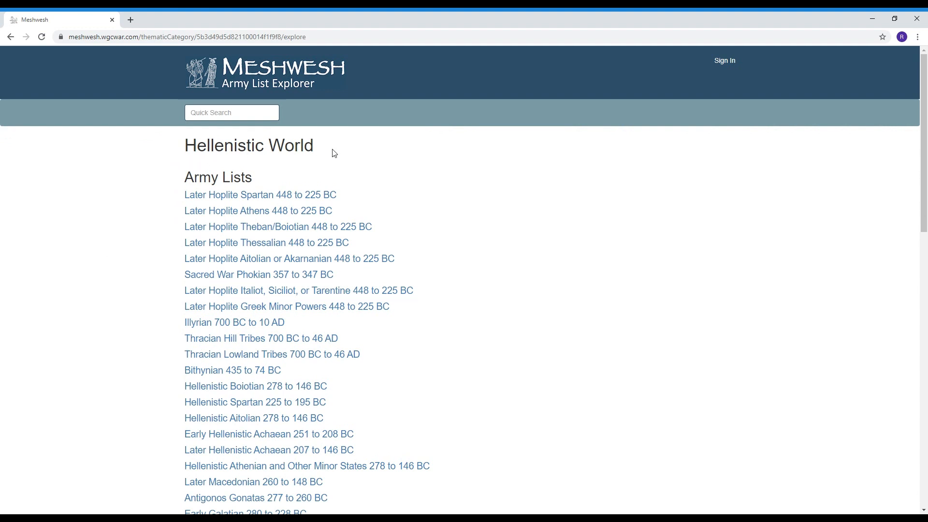
scroll(down, 3)
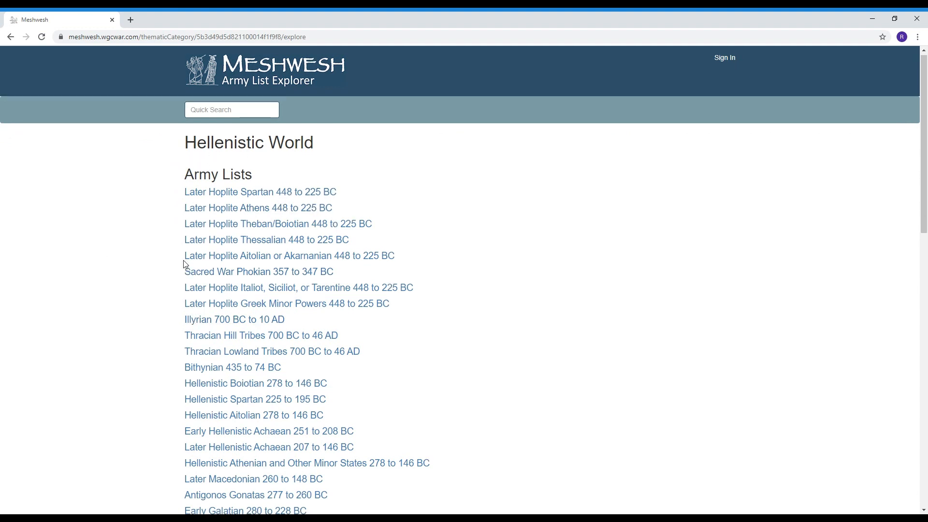
scroll(down, 3)
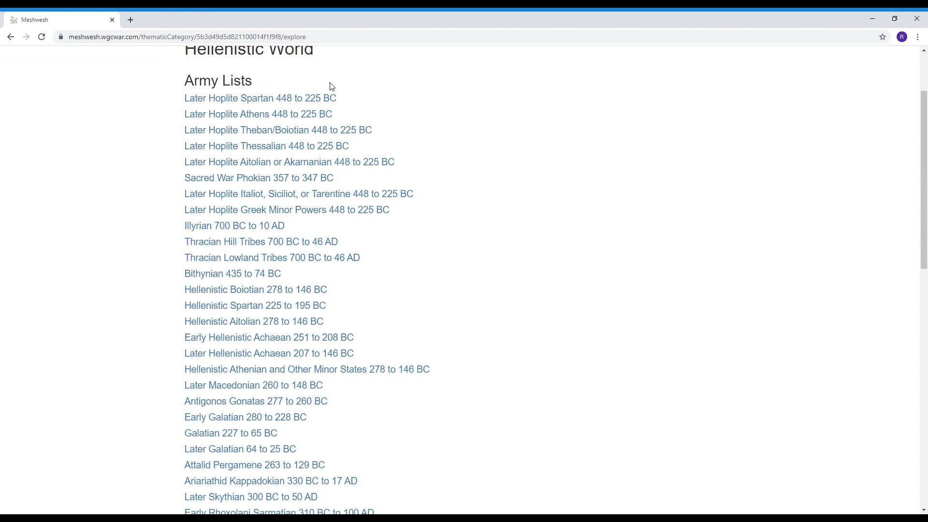
scroll(down, 3)
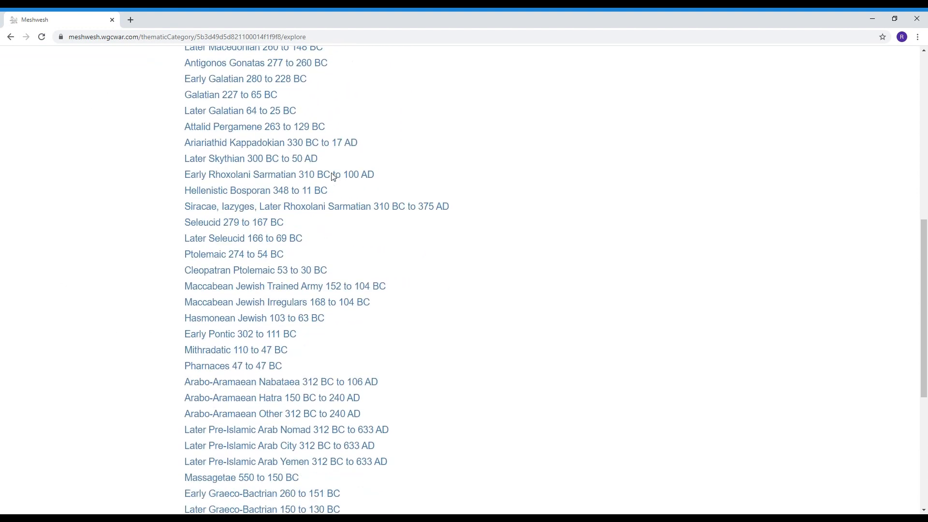
scroll(down, 3)
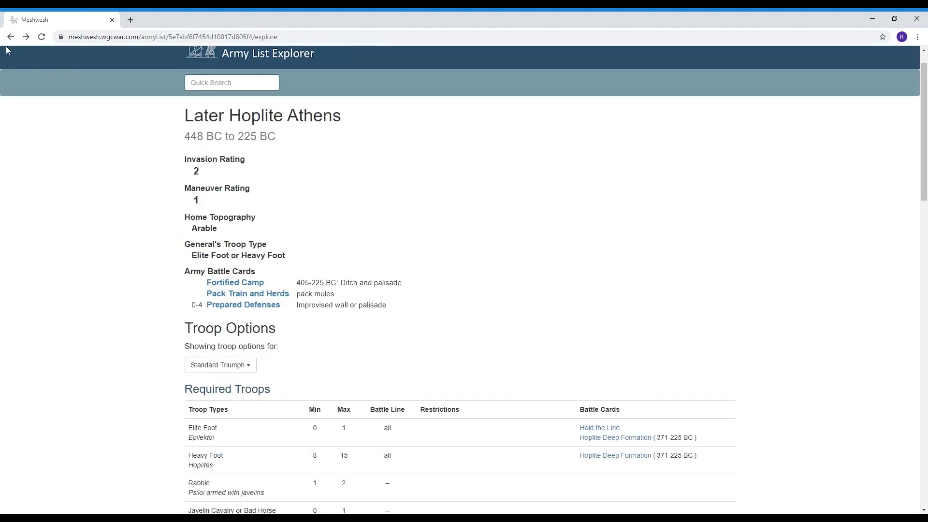
Show Later Hoplite Athens troop limits for Grand Triumph with 3, then 2 main commands
scroll(down, 3)
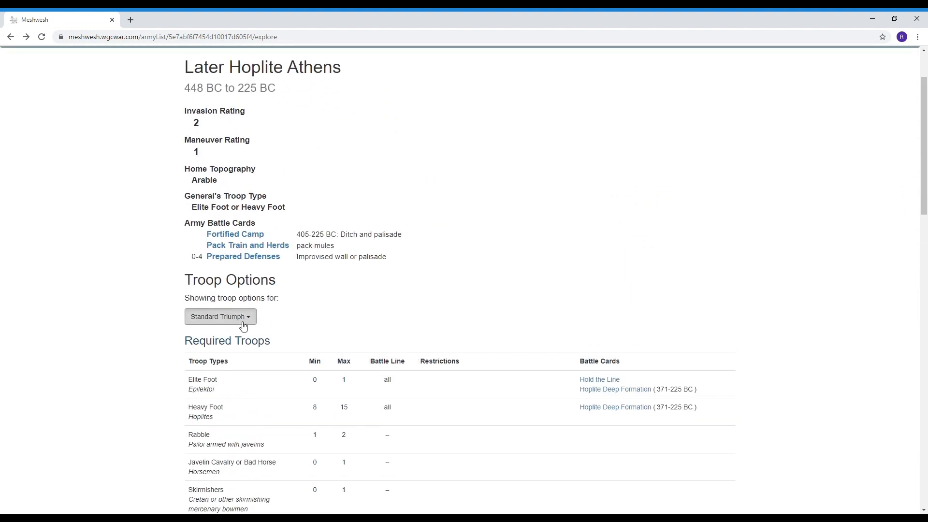
click(220, 317)
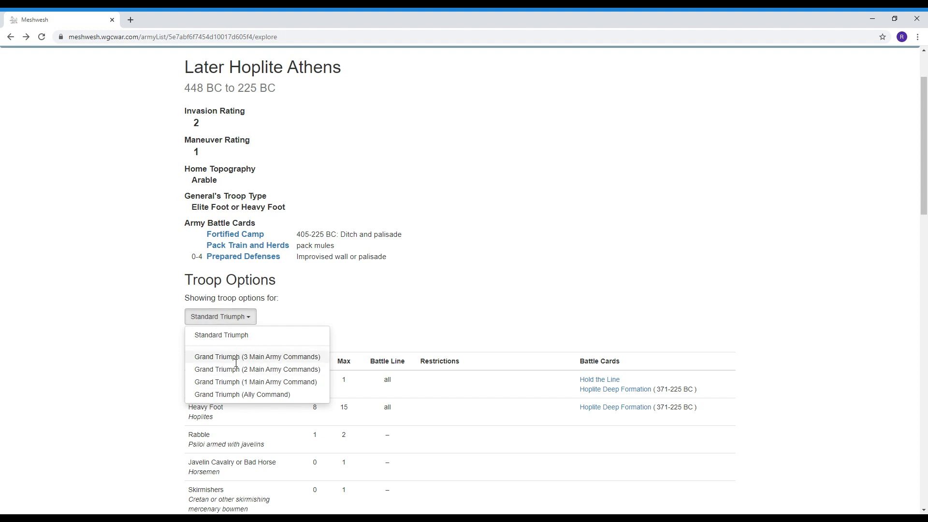
click(256, 356)
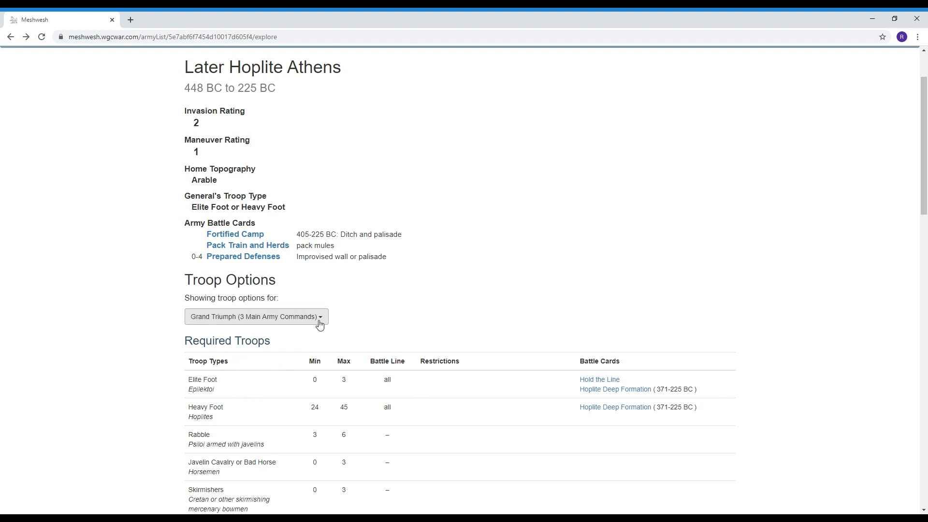
click(255, 317)
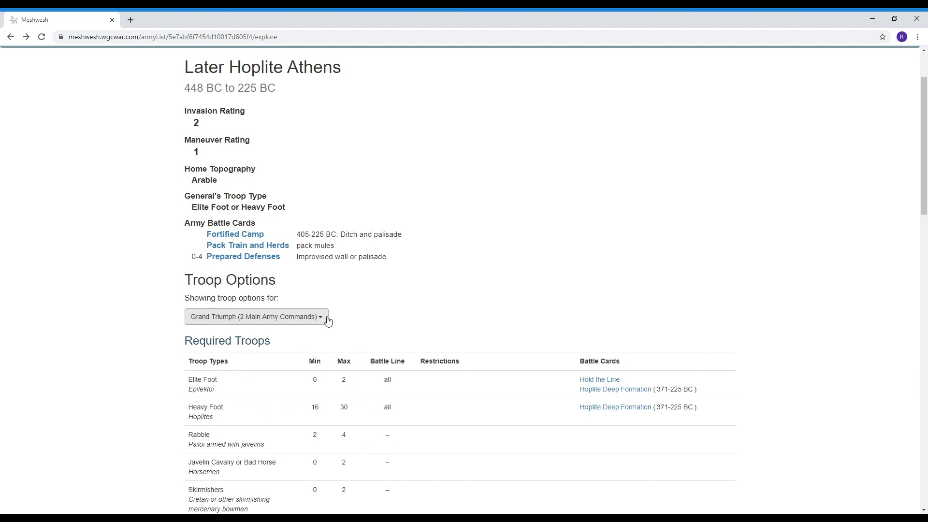
Check Grand Triumph 1 main command limits, then return to Standard Triumph
click(256, 316)
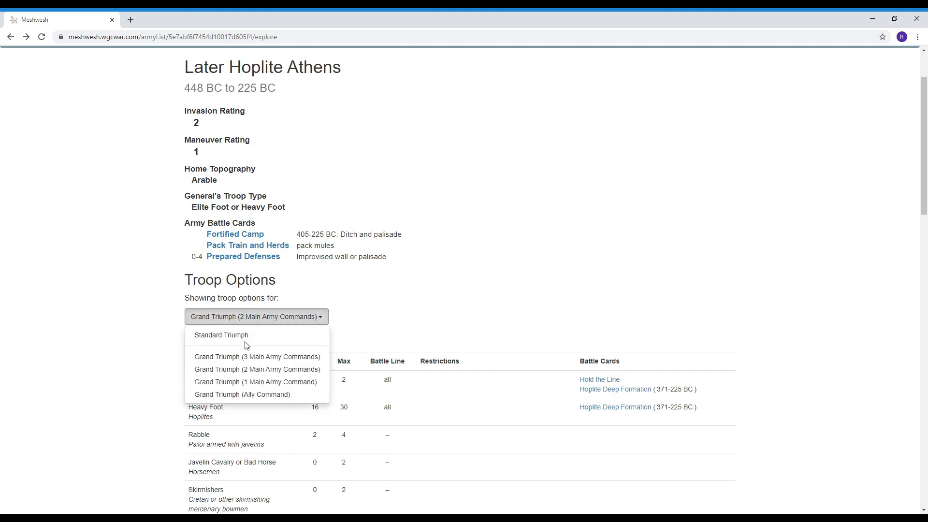
mouse_move(255, 382)
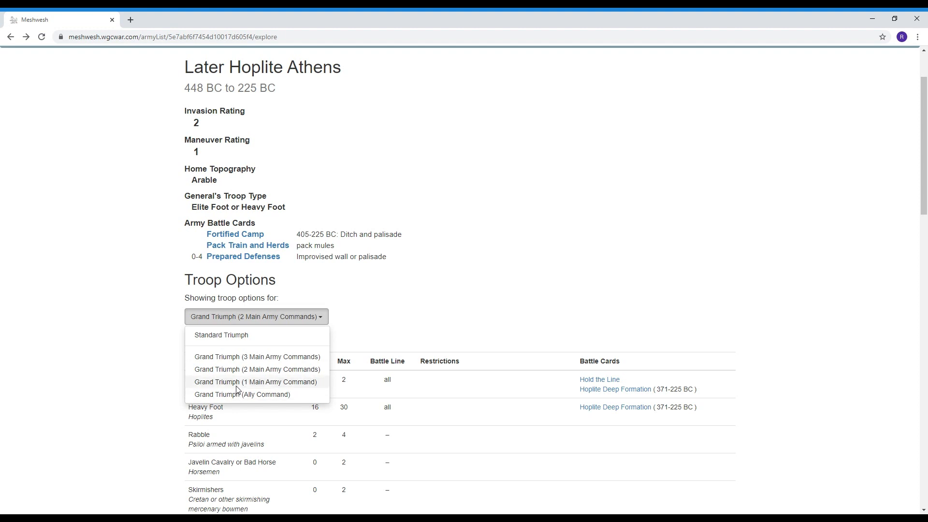
click(256, 381)
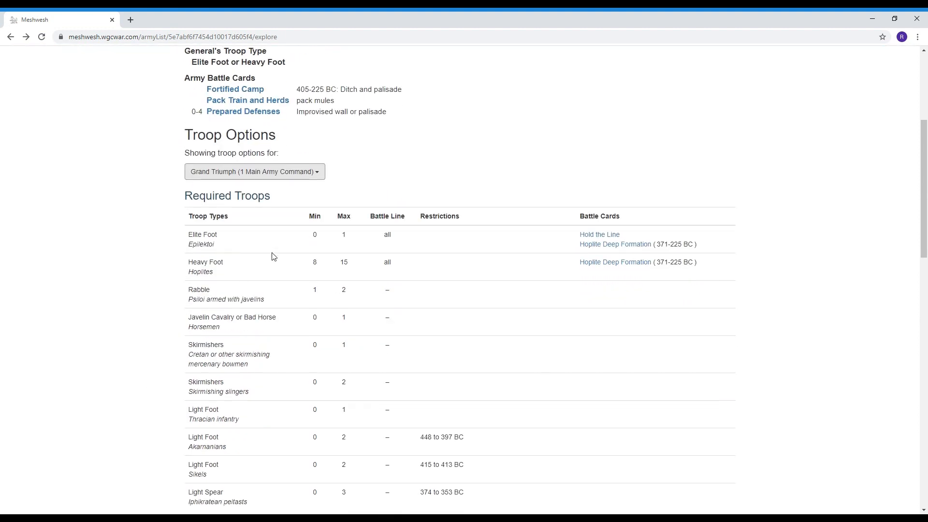
click(253, 171)
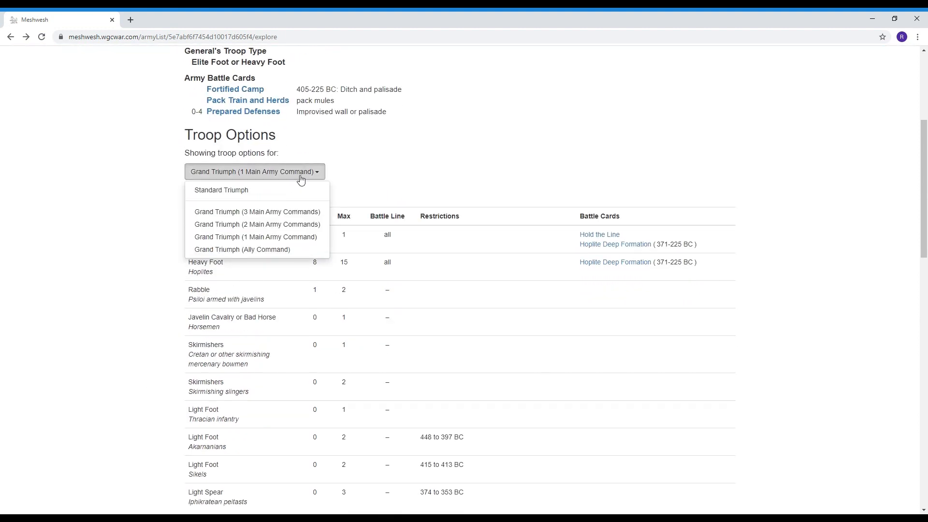
click(221, 190)
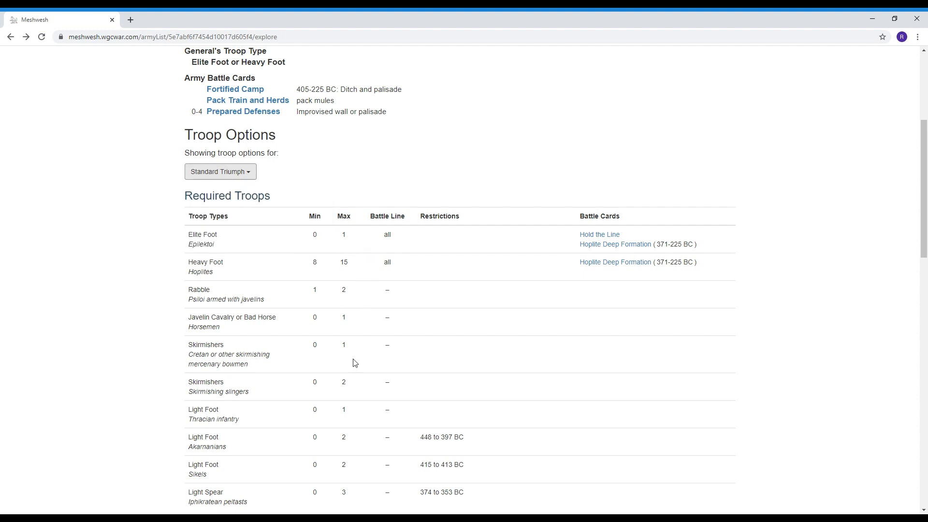
Scroll slightly up on the Required Troops table with its battle card links
scroll(up, 3)
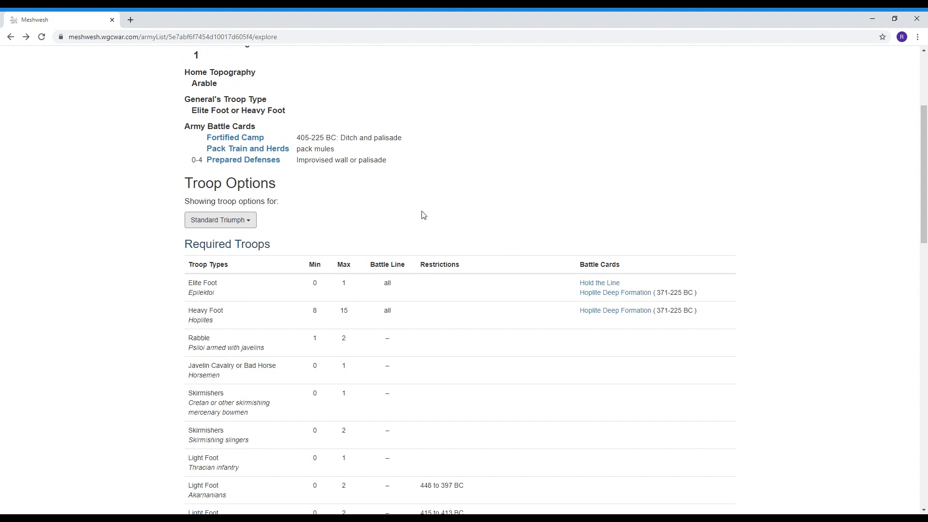
mouse_move(543, 345)
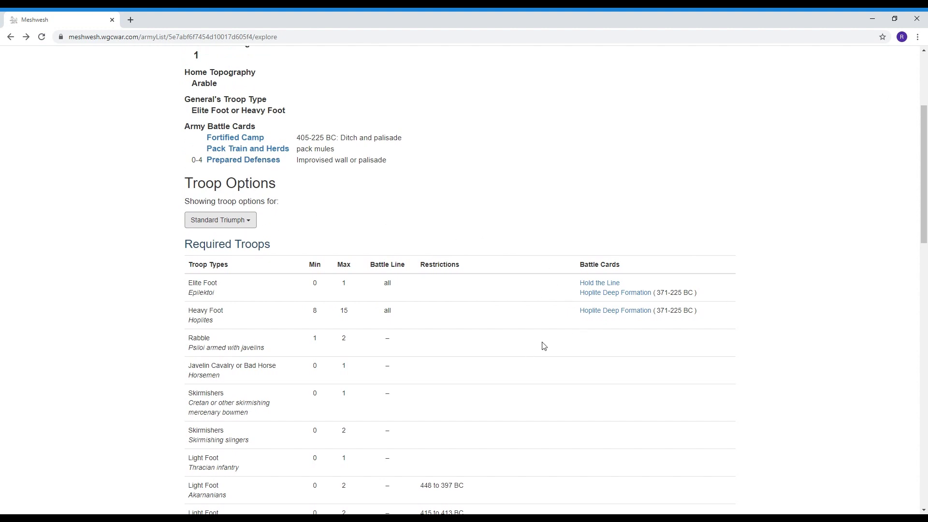
mouse_move(553, 310)
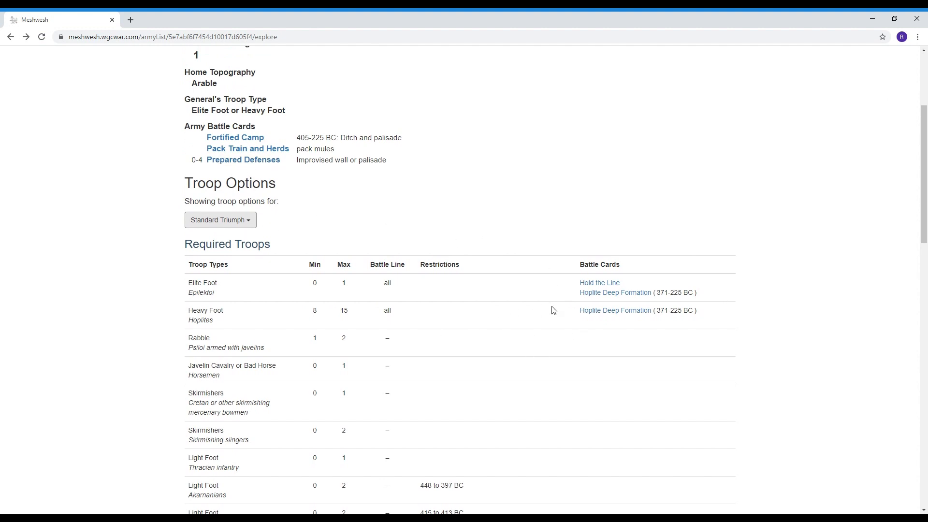
mouse_move(585, 310)
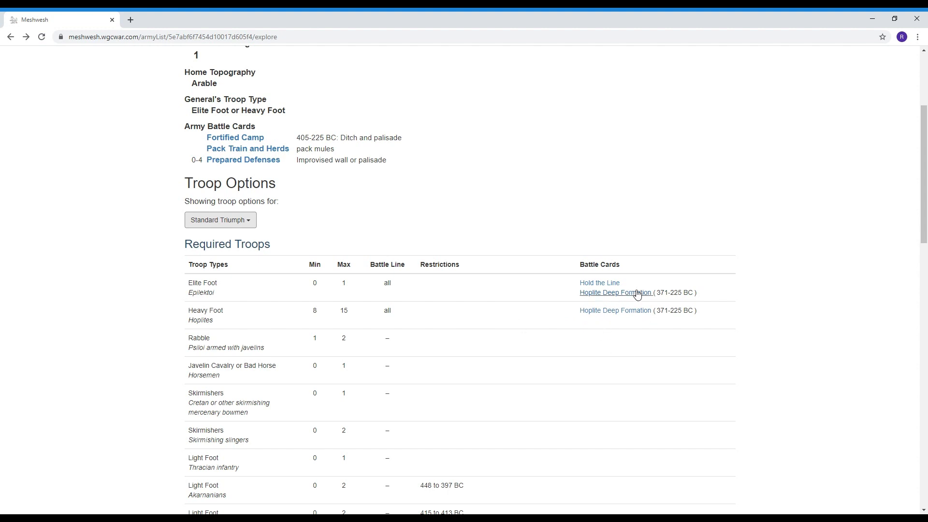
mouse_move(620, 301)
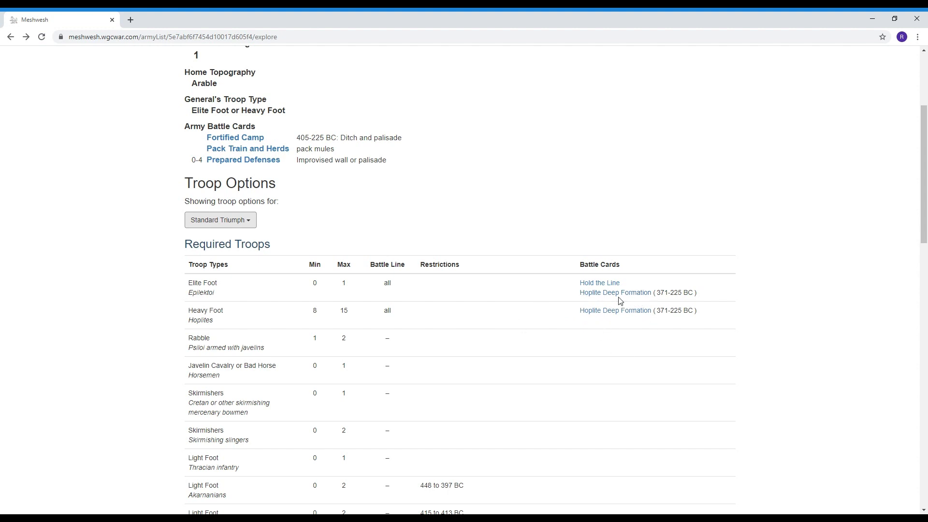
mouse_move(615, 292)
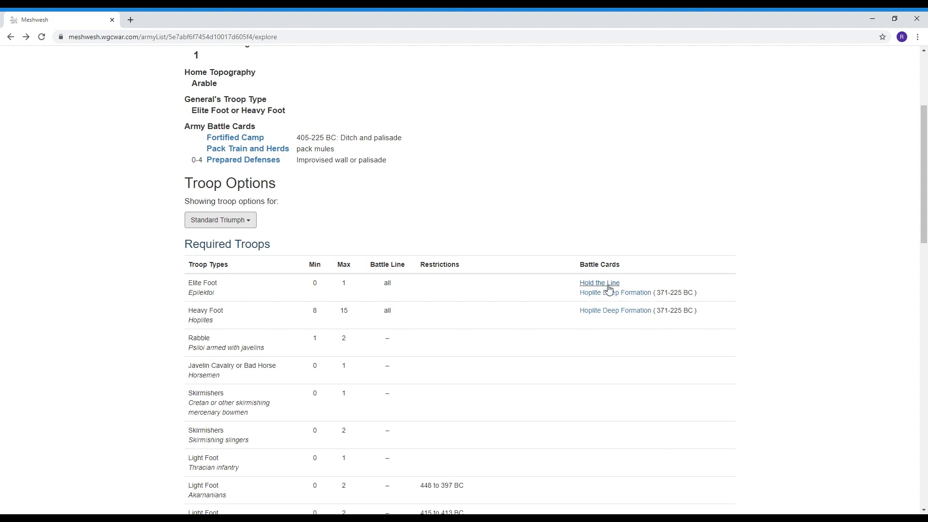
mouse_move(542, 336)
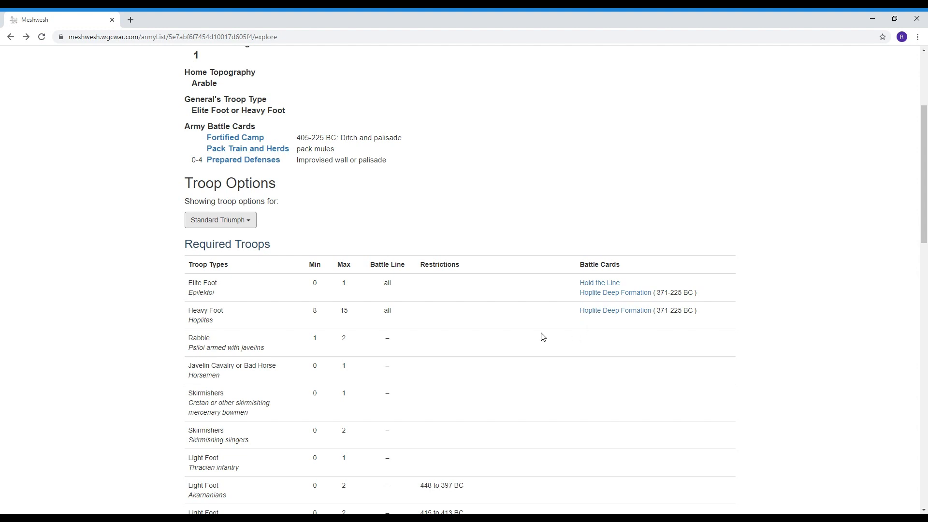
mouse_move(590, 324)
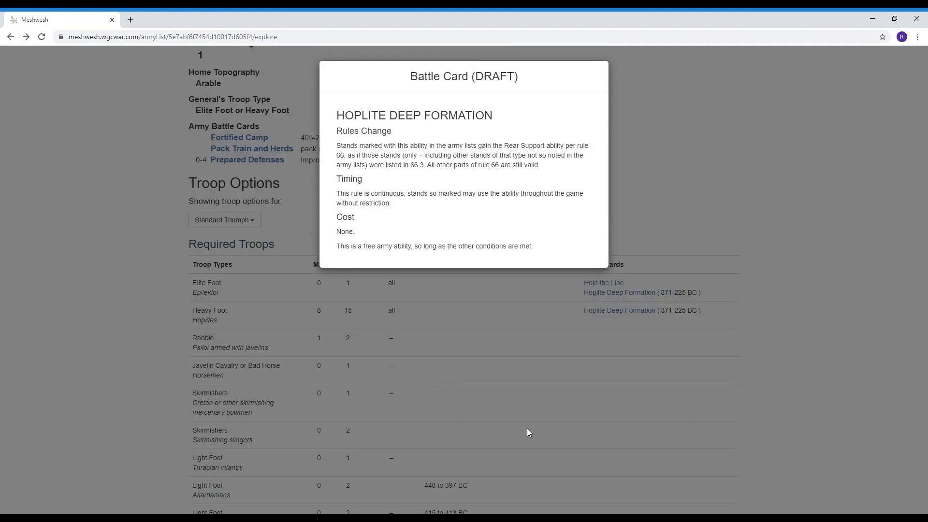
mouse_move(522, 428)
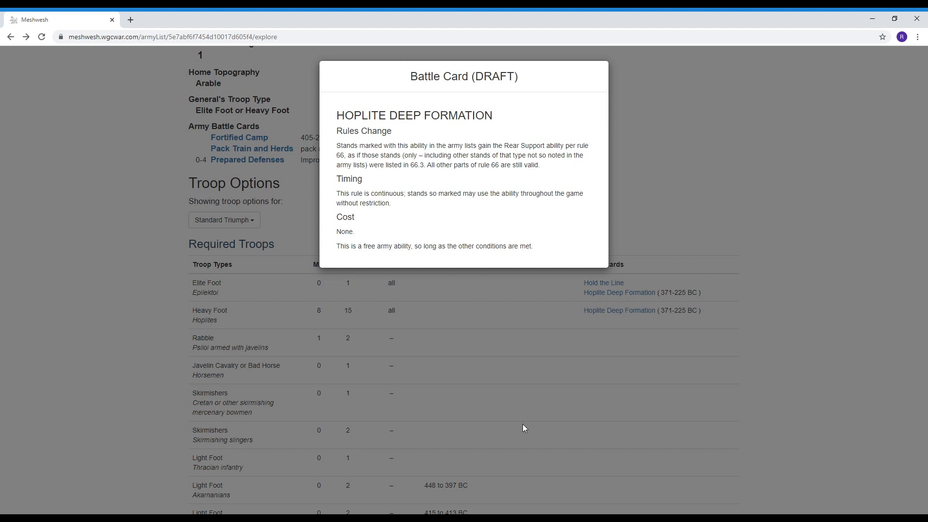
mouse_move(513, 377)
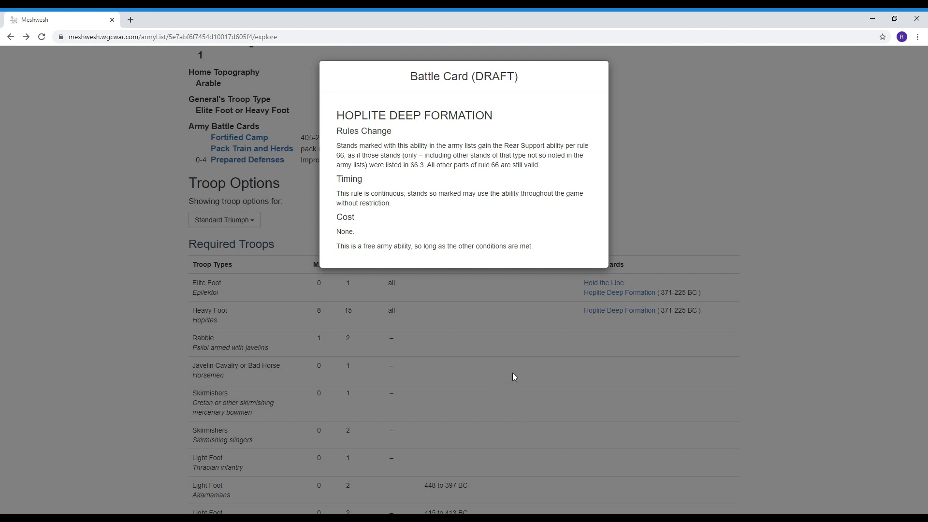
mouse_move(493, 185)
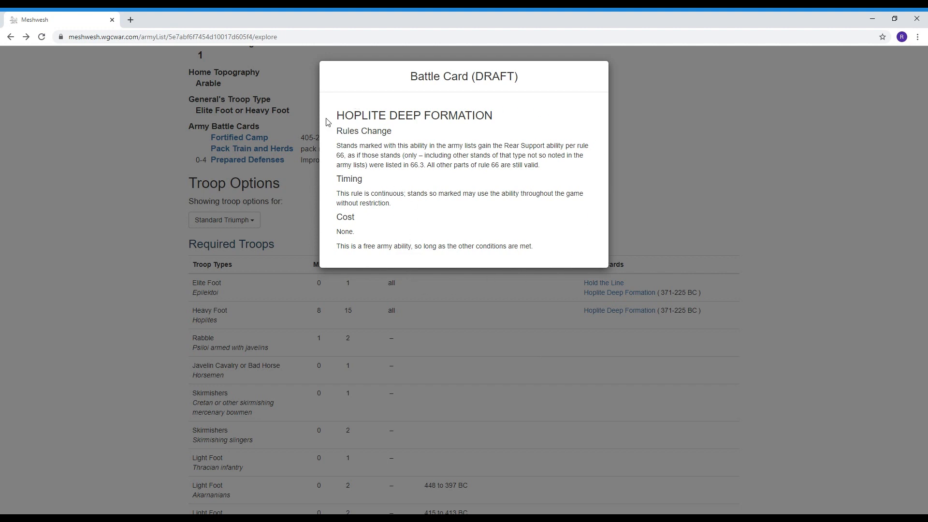
mouse_move(582, 303)
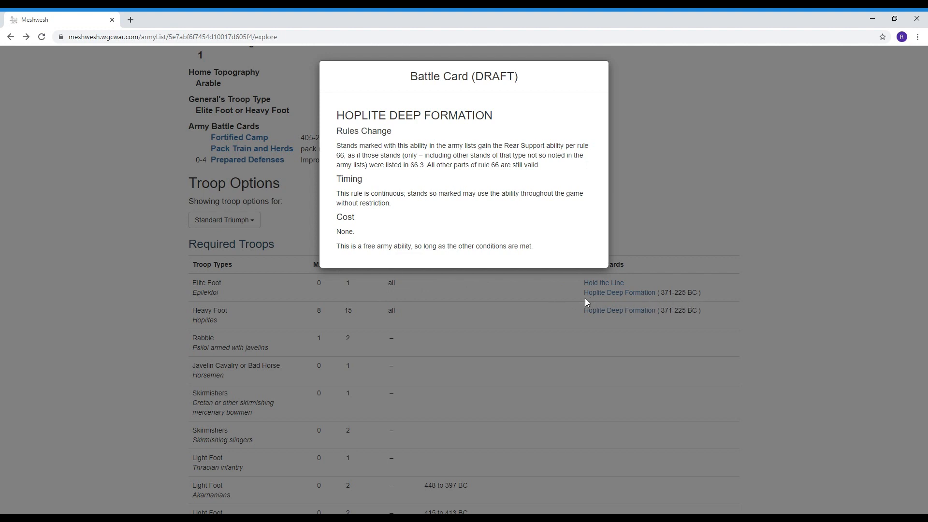
mouse_move(356, 172)
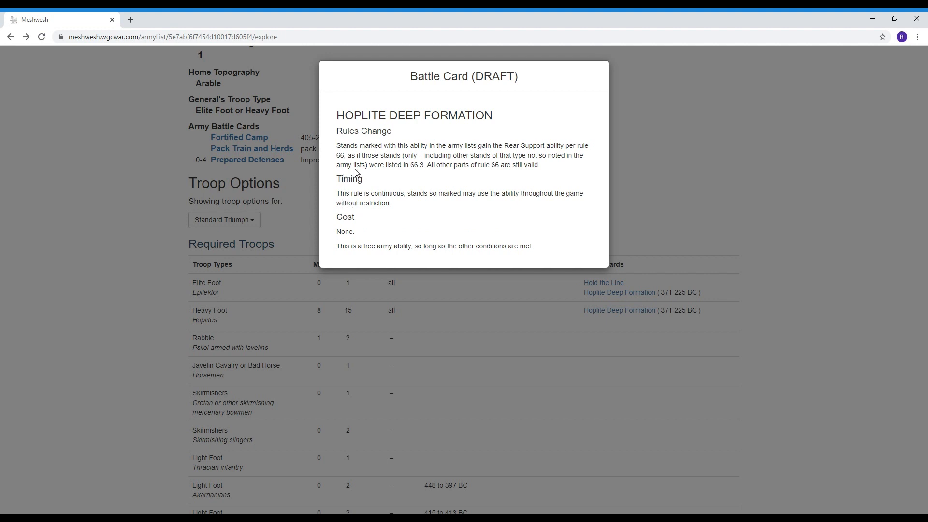
mouse_move(554, 165)
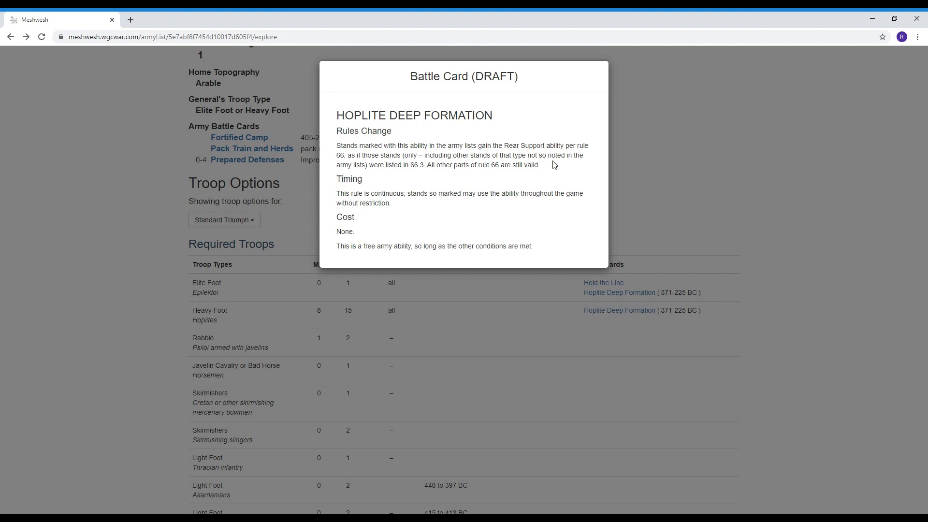
mouse_move(535, 219)
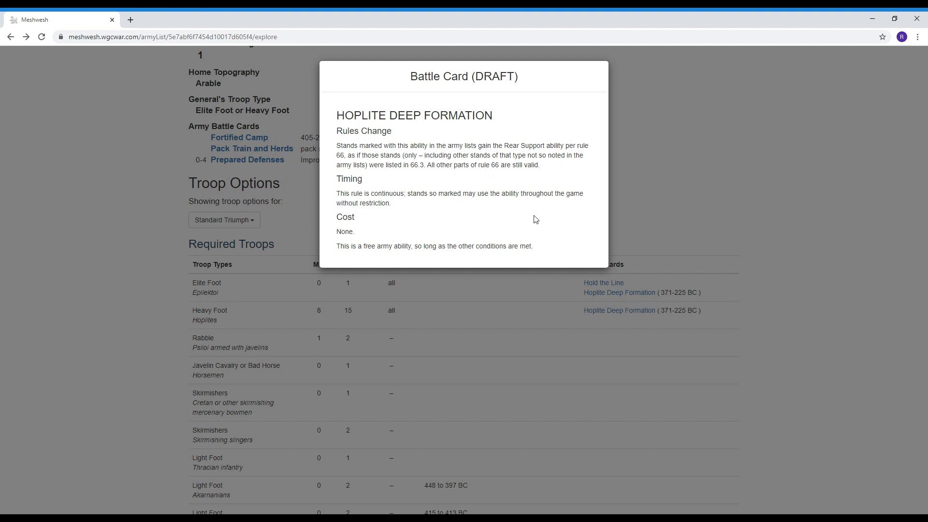
mouse_move(522, 227)
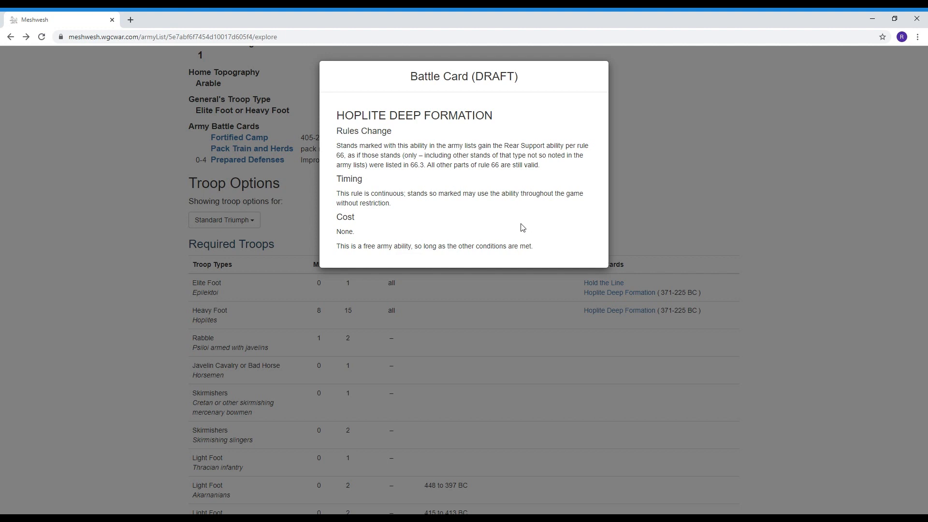
mouse_move(381, 237)
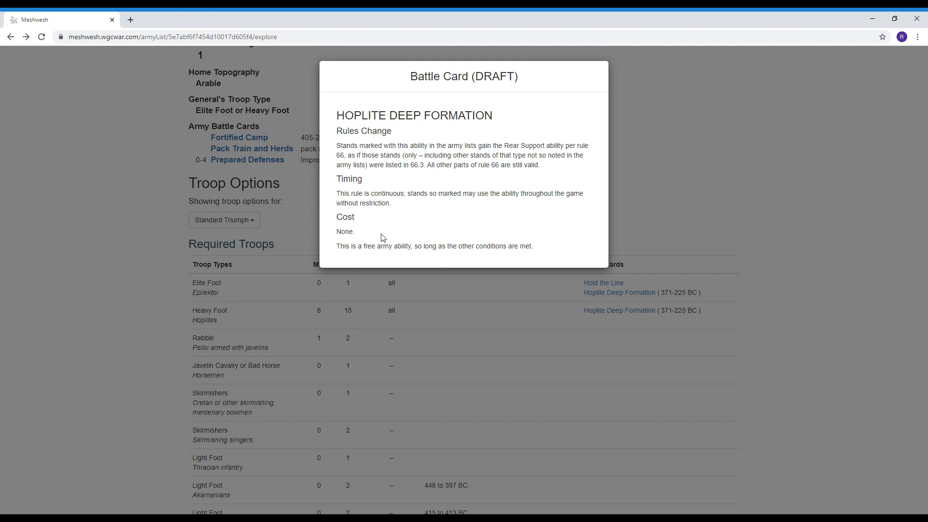
mouse_move(387, 230)
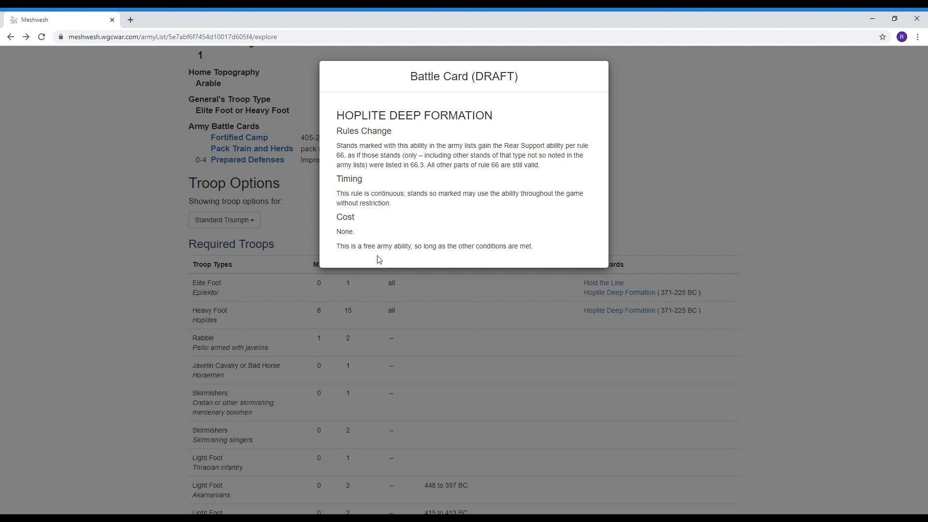
mouse_move(432, 175)
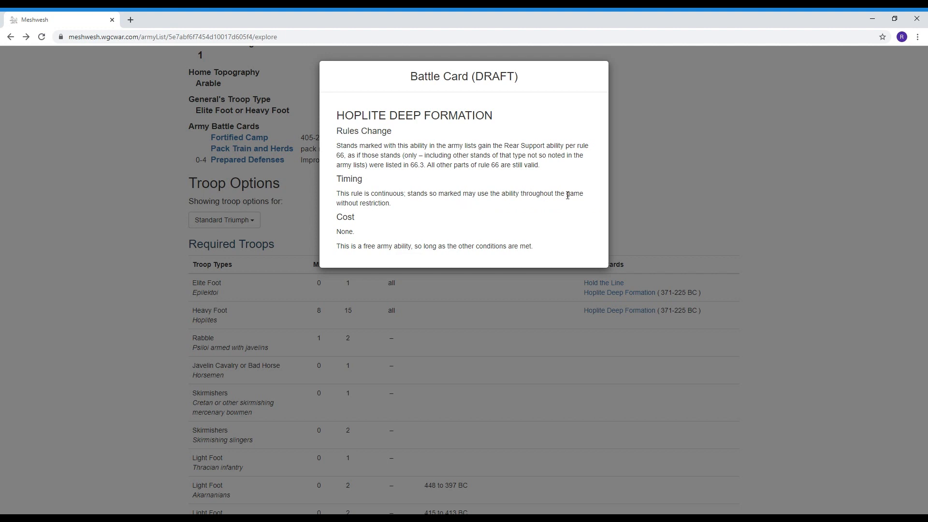
mouse_move(444, 210)
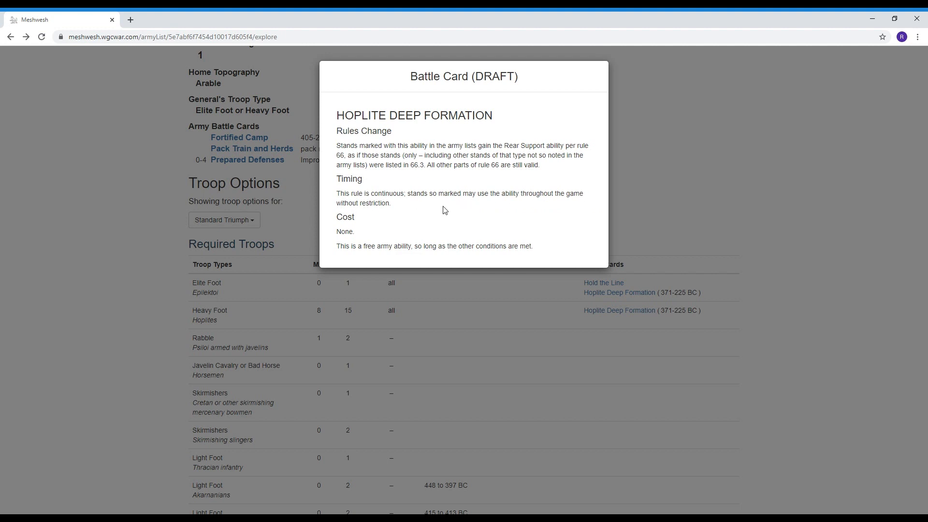
mouse_move(344, 144)
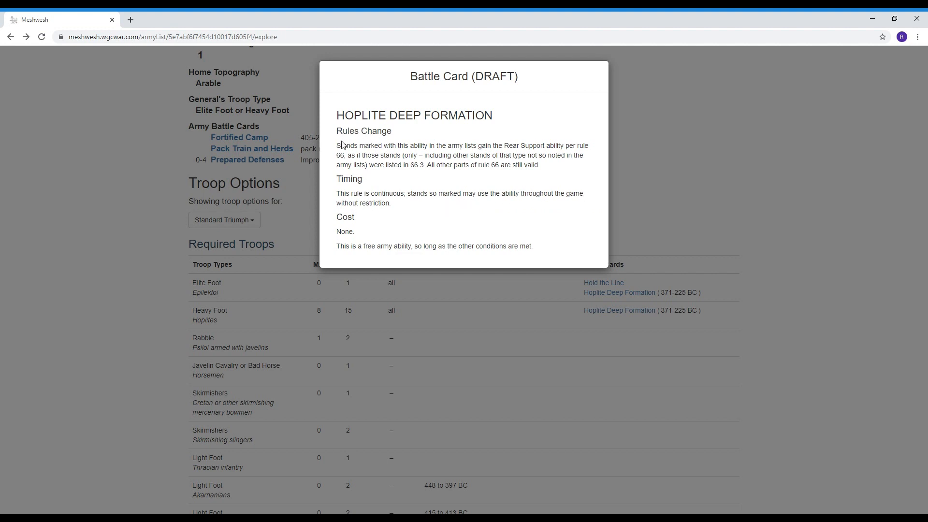
mouse_move(331, 190)
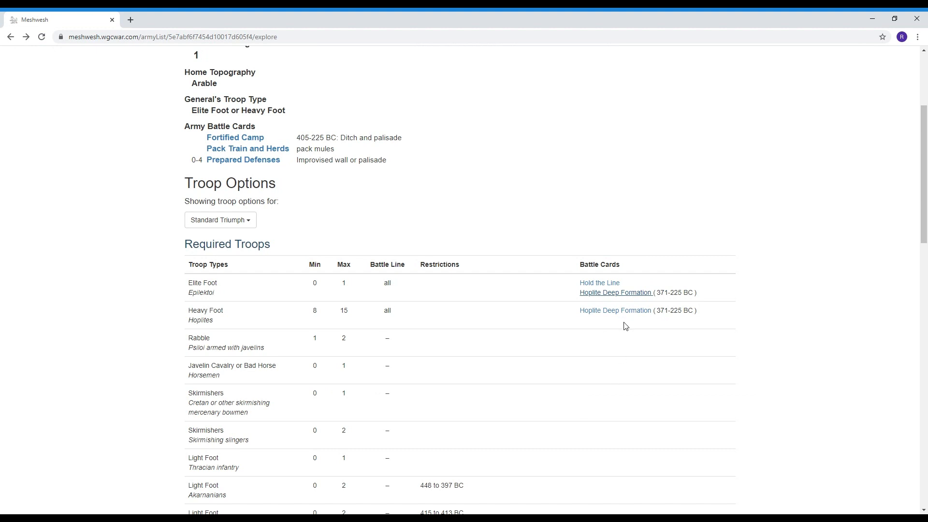
mouse_move(212, 291)
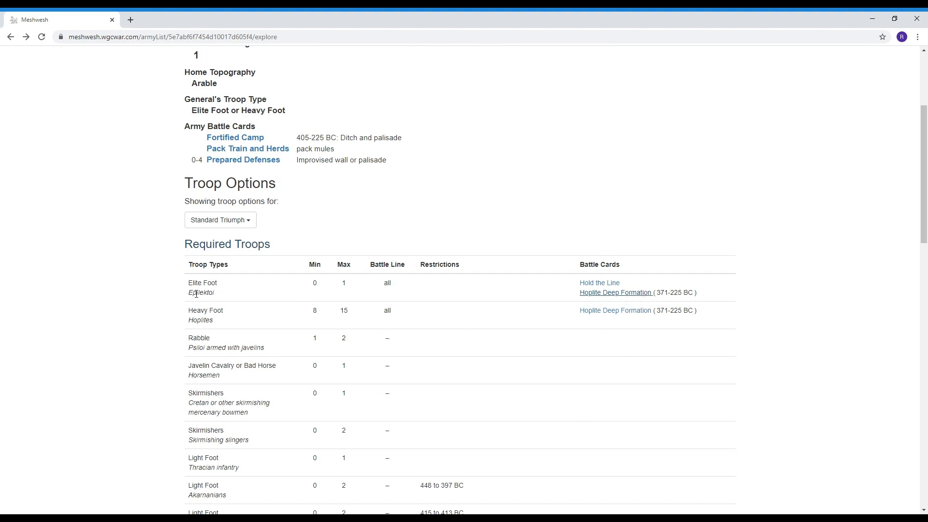
Open the Hold the Line battle card for the Elite Foot
click(599, 282)
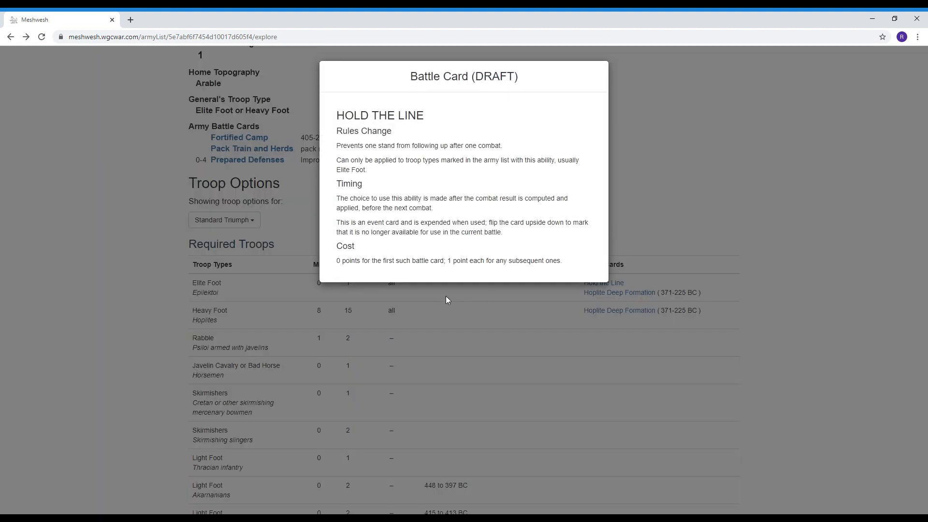
mouse_move(416, 195)
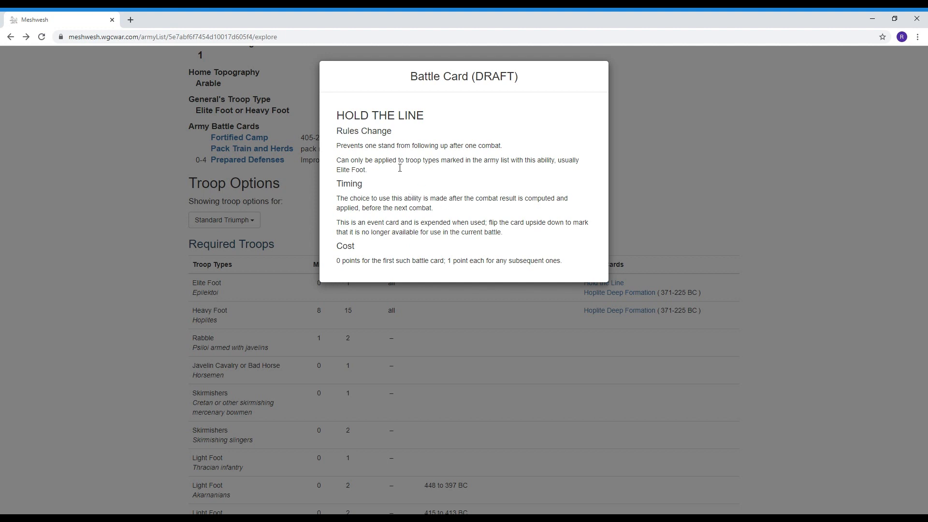
mouse_move(368, 155)
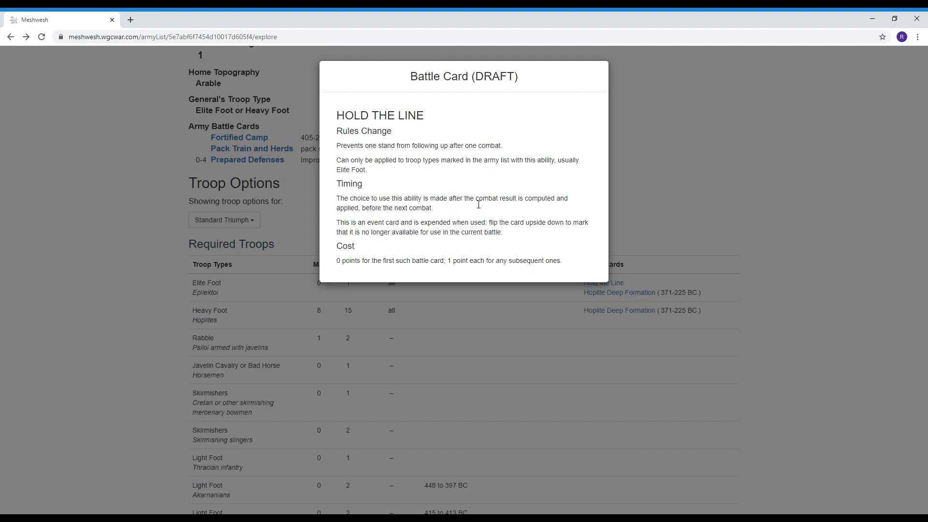
mouse_move(571, 202)
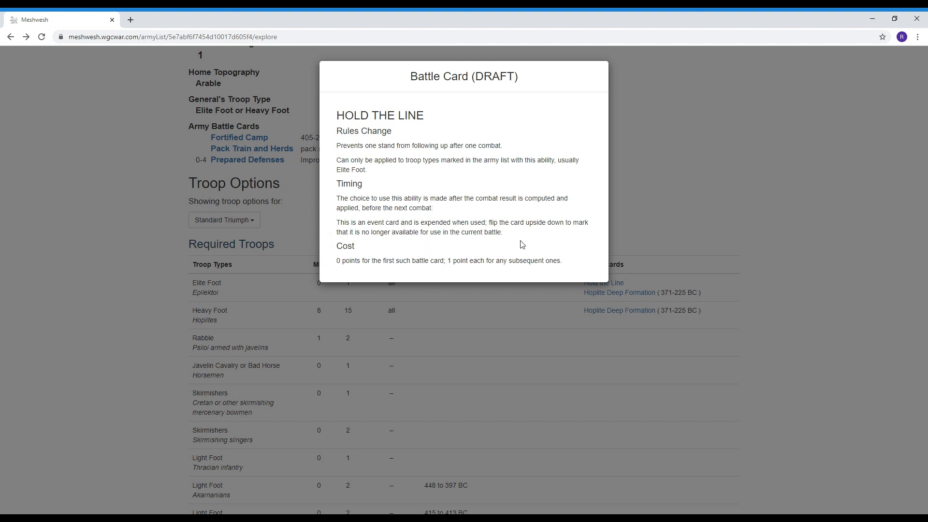
mouse_move(356, 265)
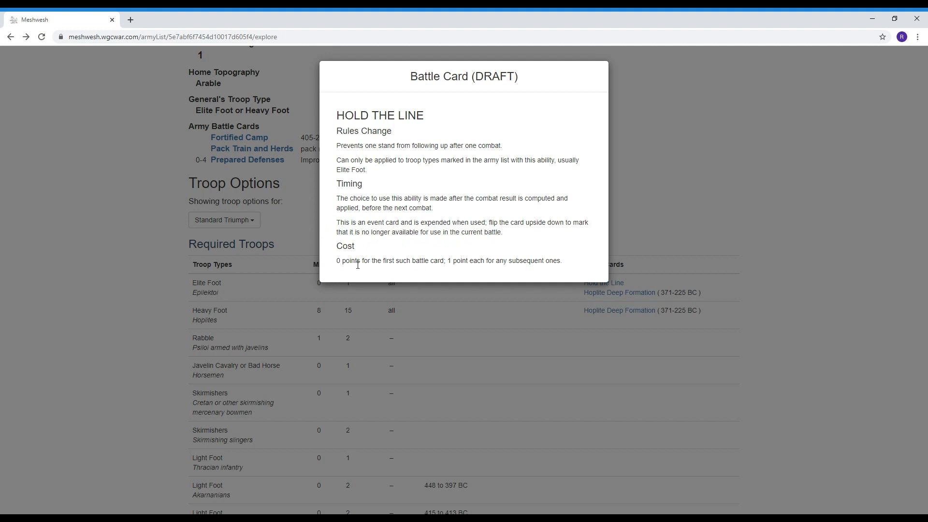
mouse_move(340, 279)
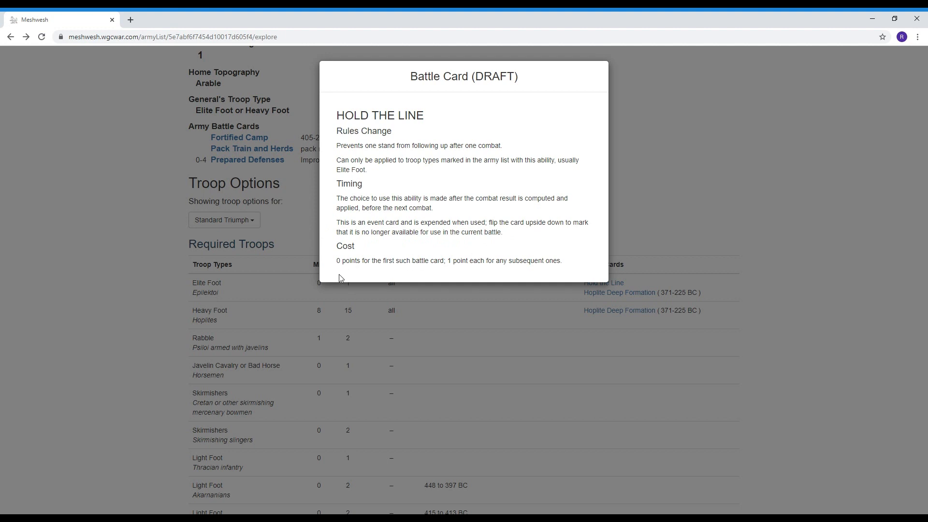
mouse_move(349, 282)
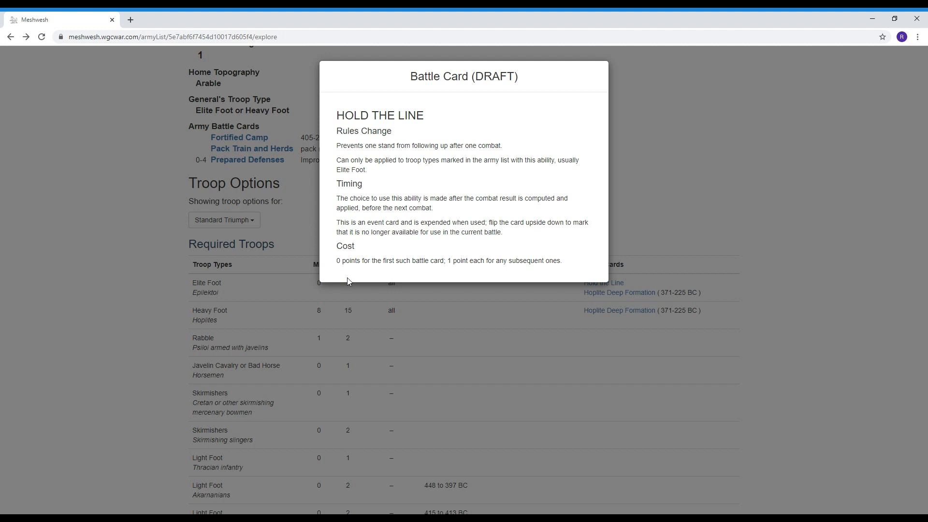
mouse_move(358, 295)
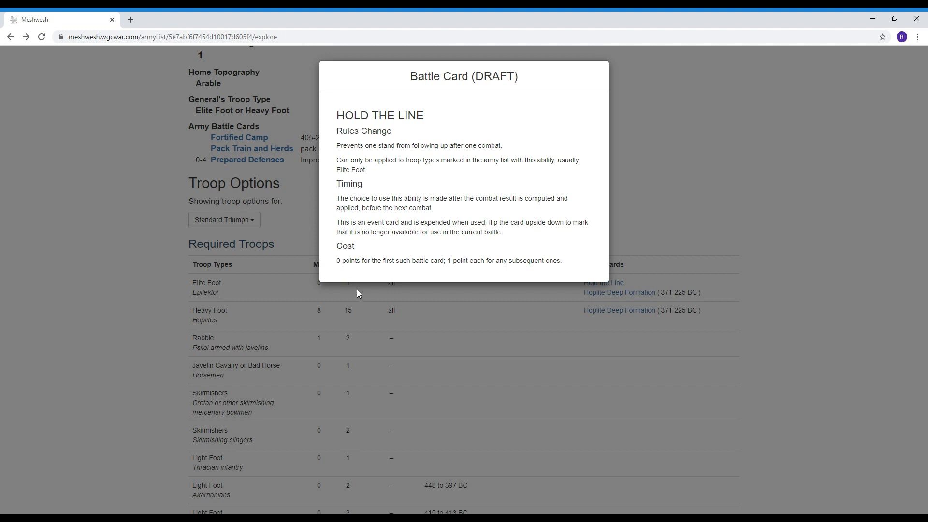
mouse_move(352, 317)
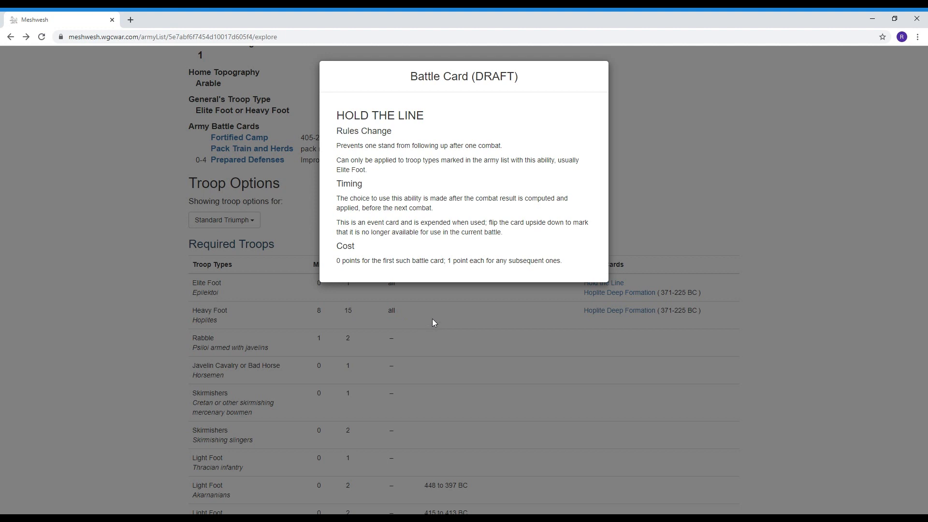
Dismiss the Hold the Line card to return to the Later Hoplite Athens troops table
click(434, 322)
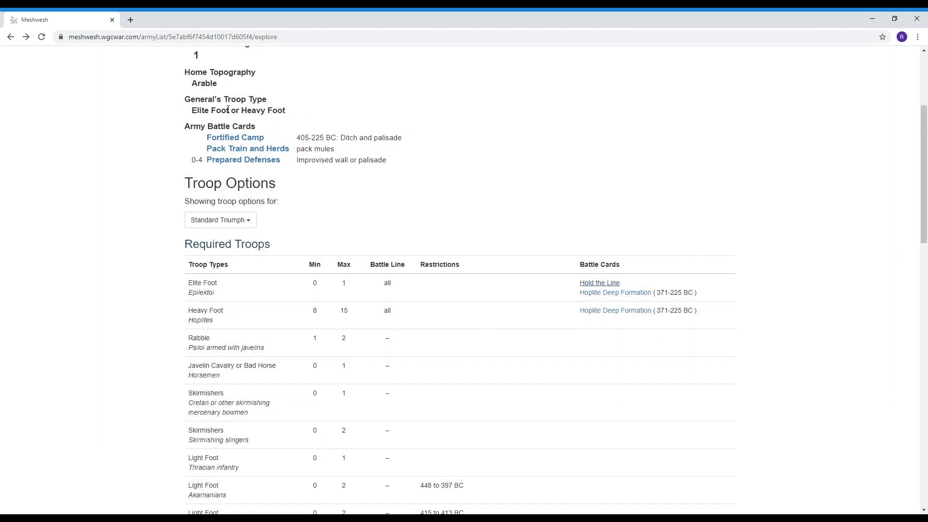
mouse_move(255, 144)
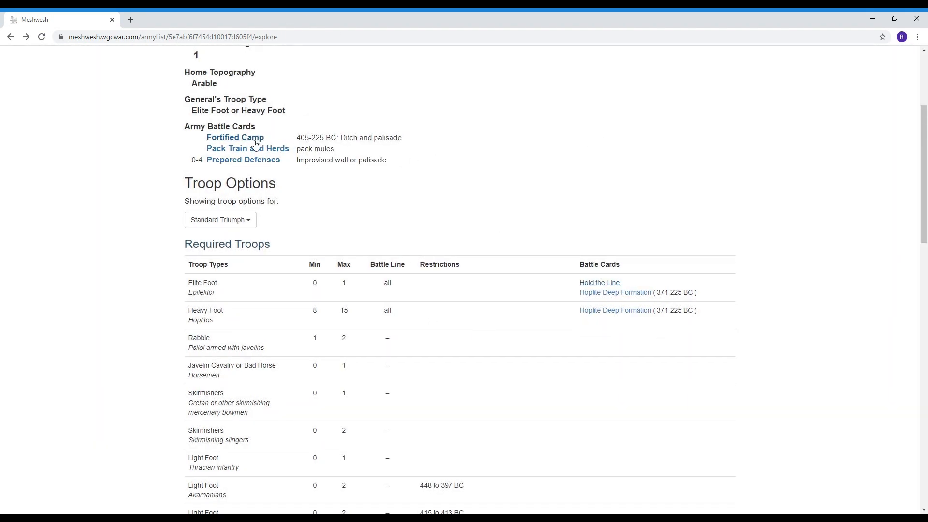
Open the Pack Train and Herds card under Army Battle Cards
click(247, 148)
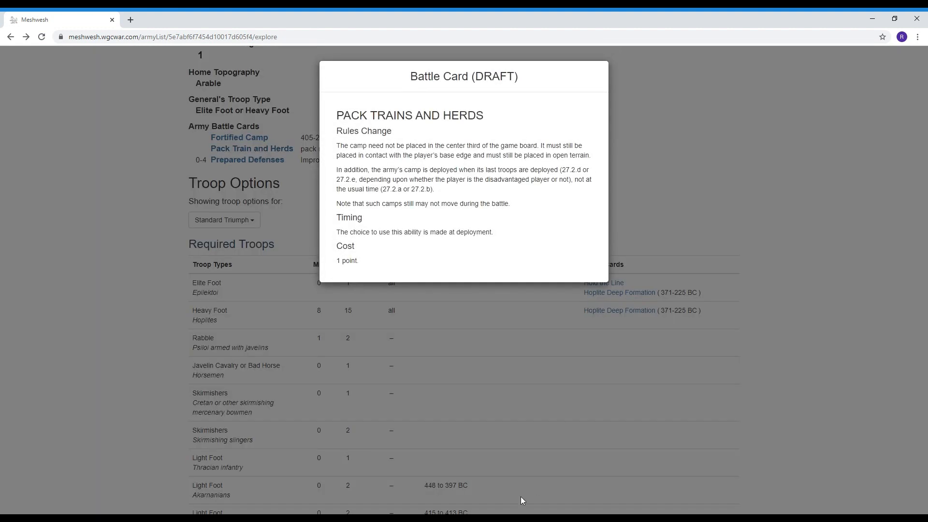
mouse_move(432, 293)
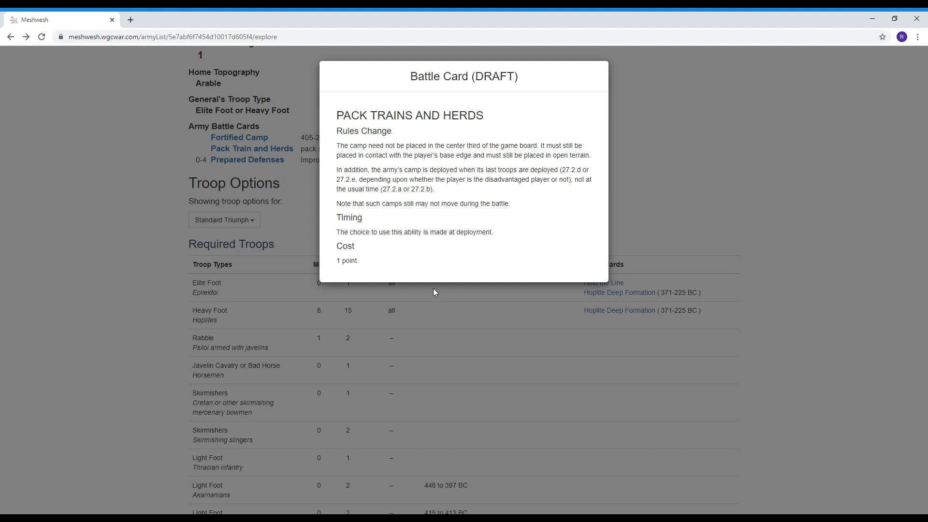
mouse_move(508, 127)
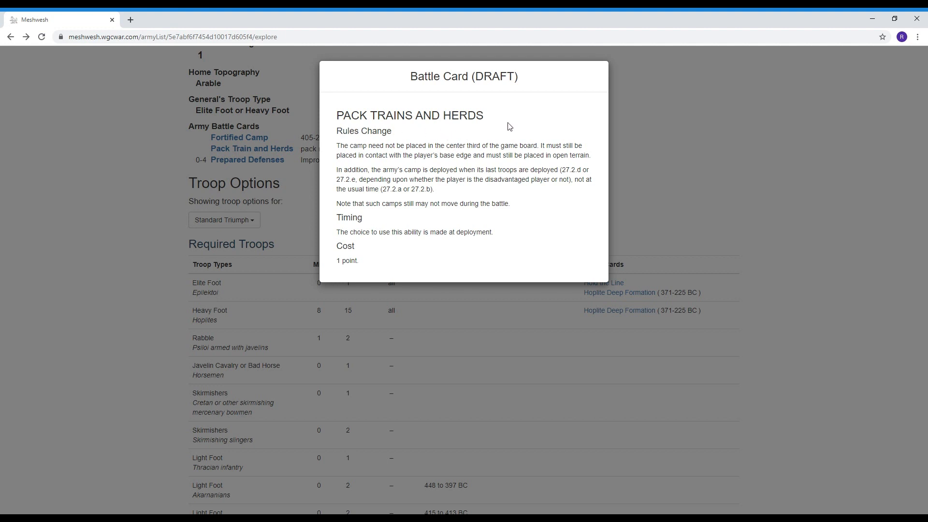
mouse_move(530, 145)
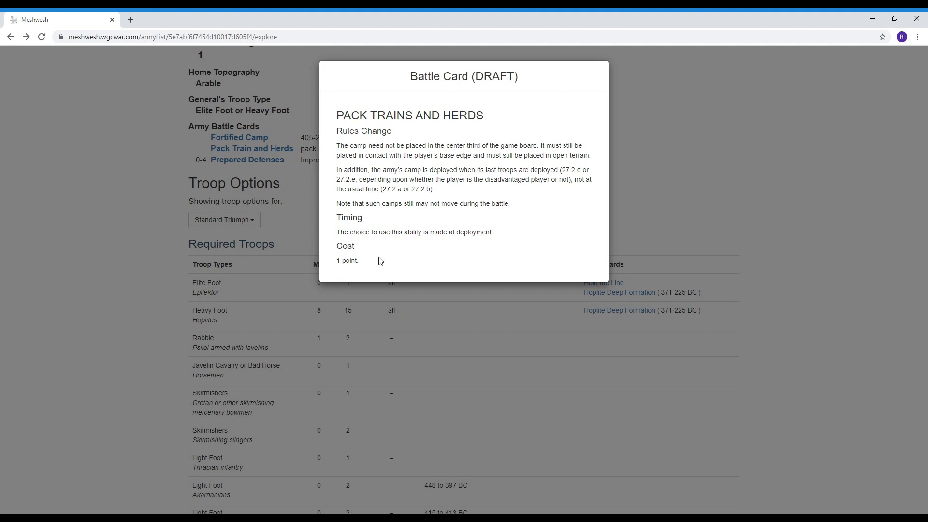
mouse_move(387, 263)
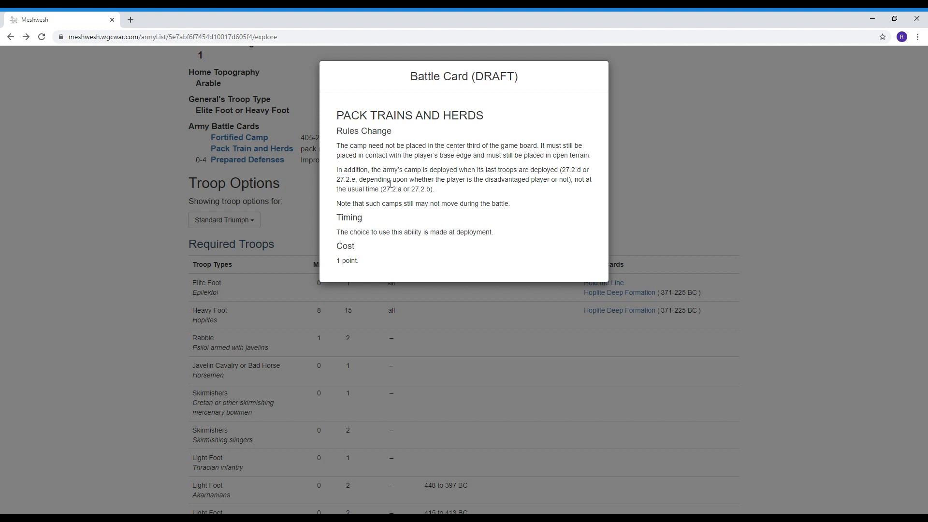
mouse_move(499, 192)
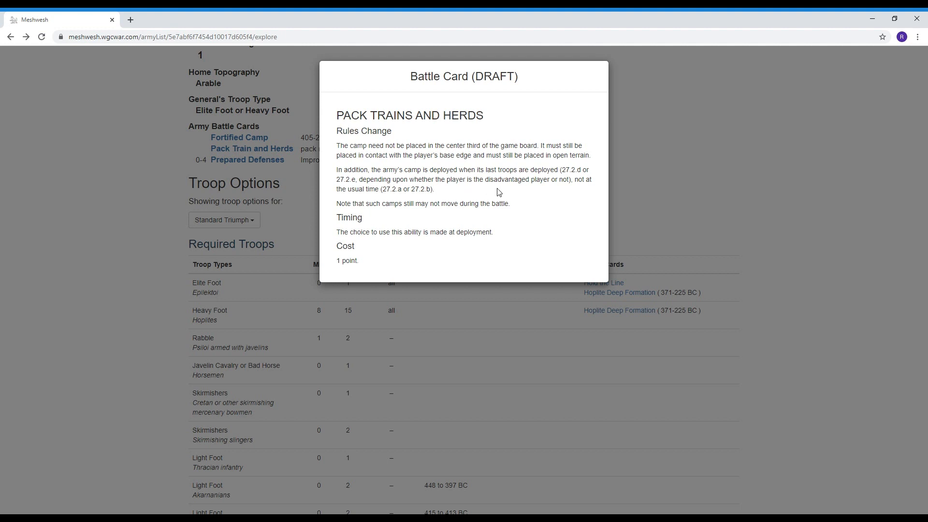
mouse_move(532, 213)
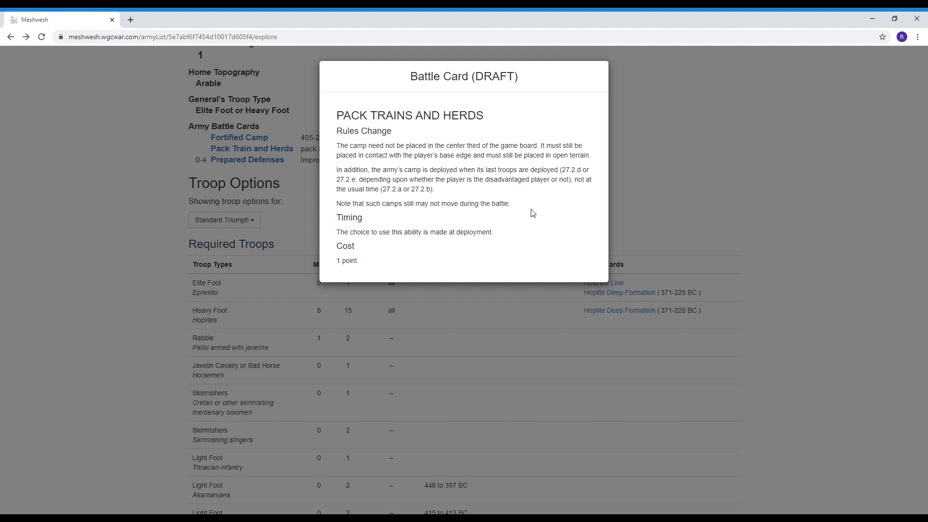
mouse_move(370, 217)
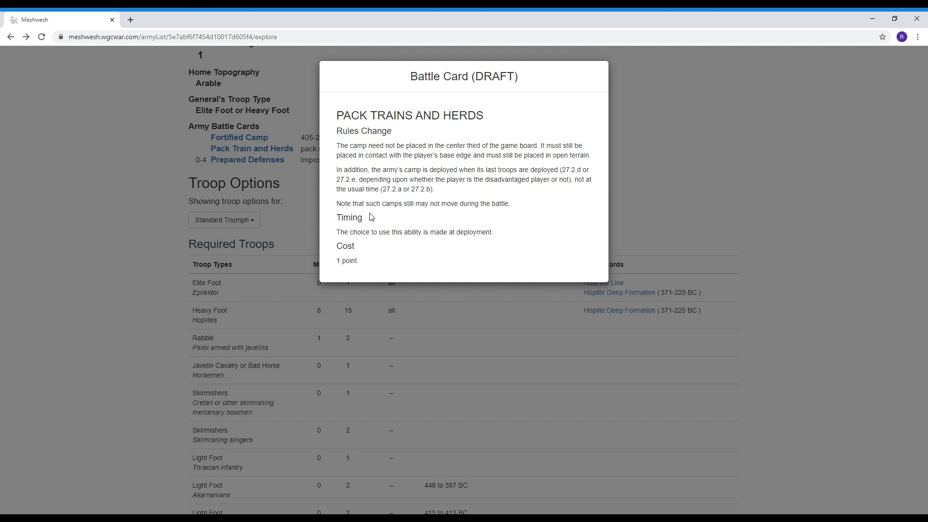
mouse_move(510, 225)
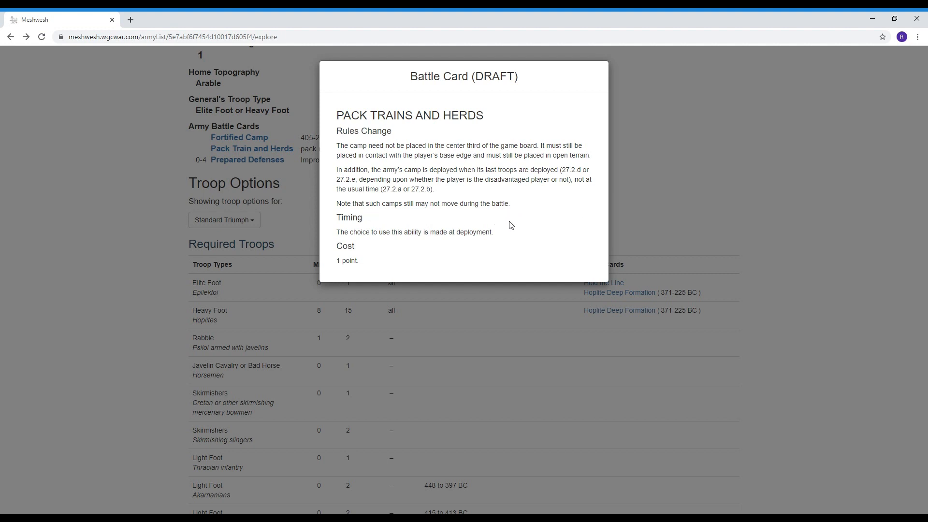
mouse_move(427, 178)
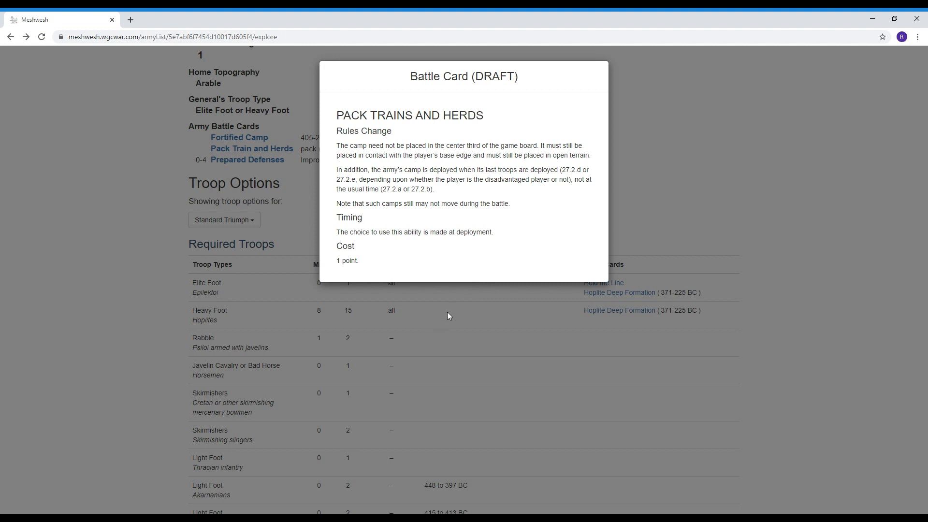
mouse_move(362, 264)
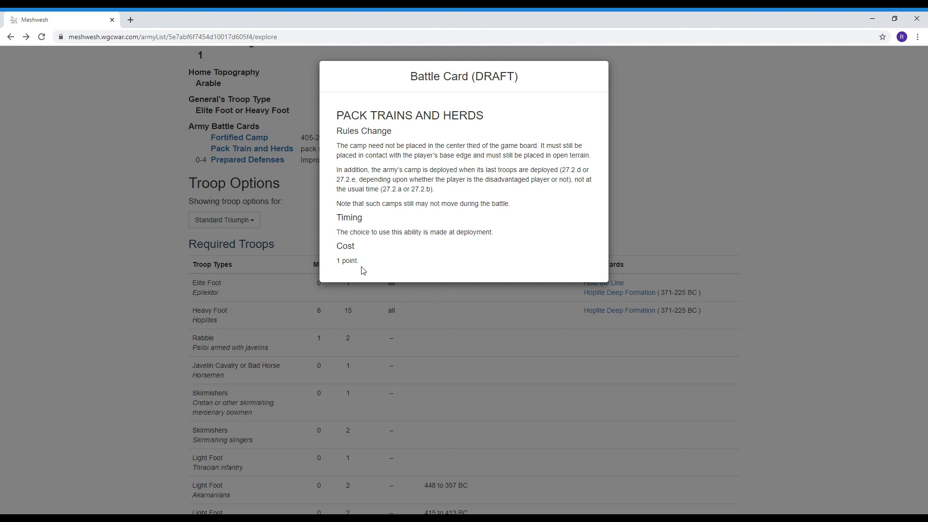
mouse_move(365, 275)
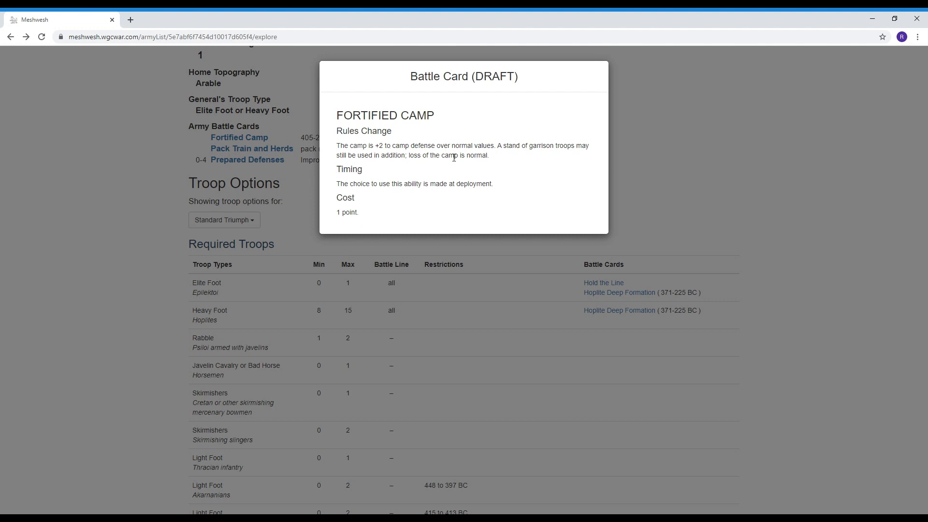
mouse_move(512, 264)
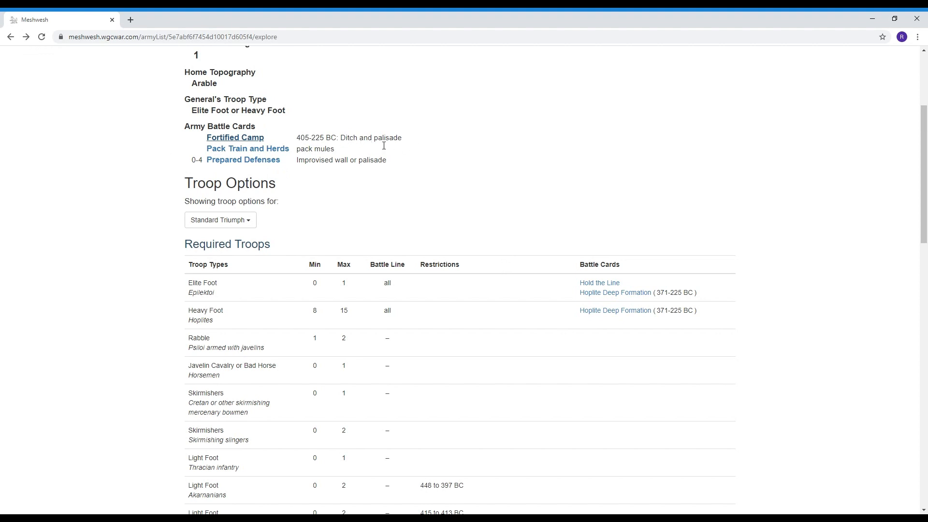
mouse_move(514, 238)
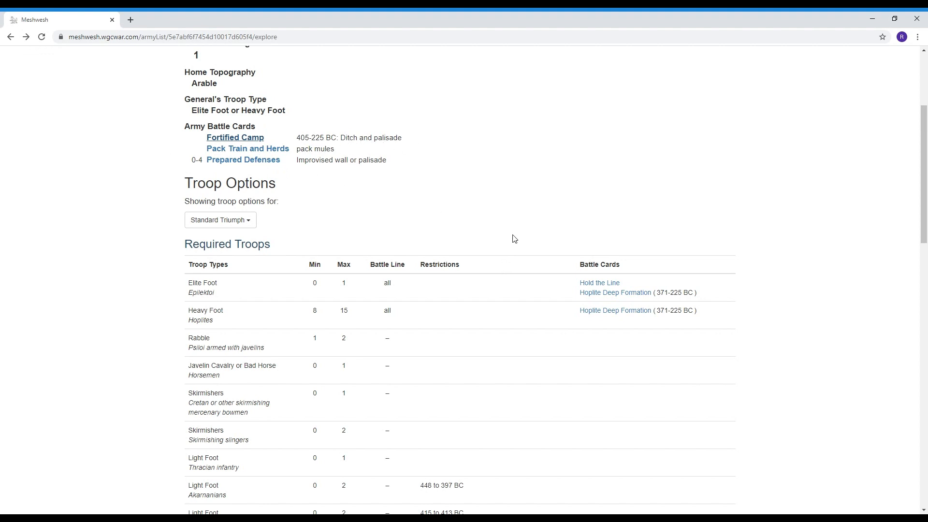
mouse_move(578, 279)
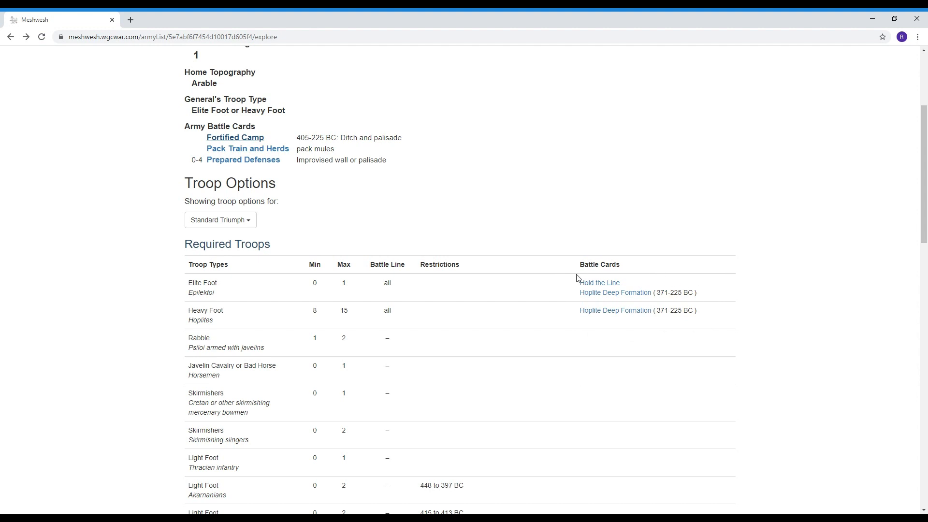
mouse_move(510, 340)
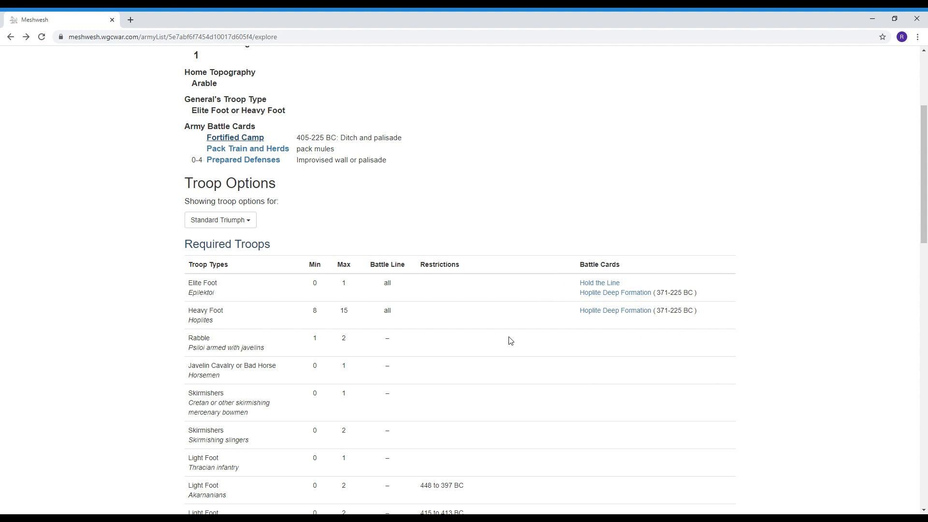
Go to the Army Lists summary page listing armies by start date
click(11, 37)
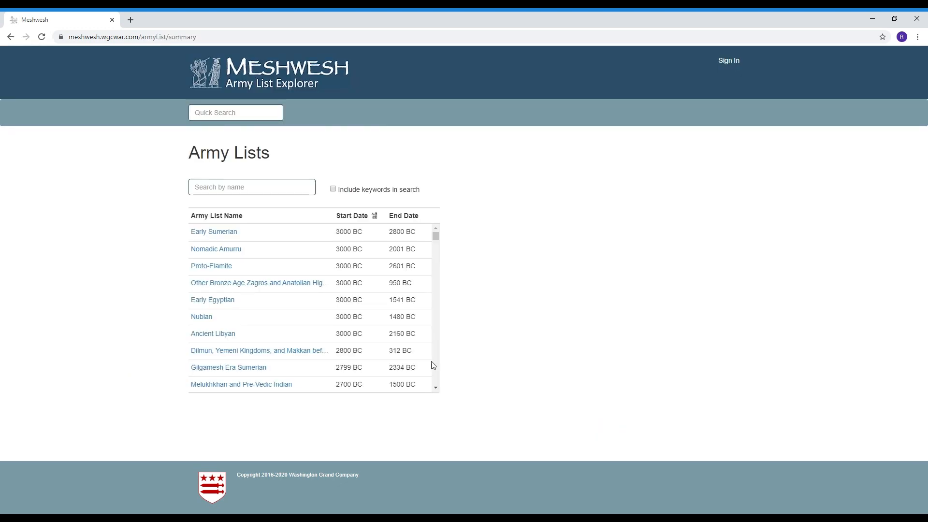
Scroll the army lists to around 1000 BC, then open Thematic Categories
scroll(down, 3)
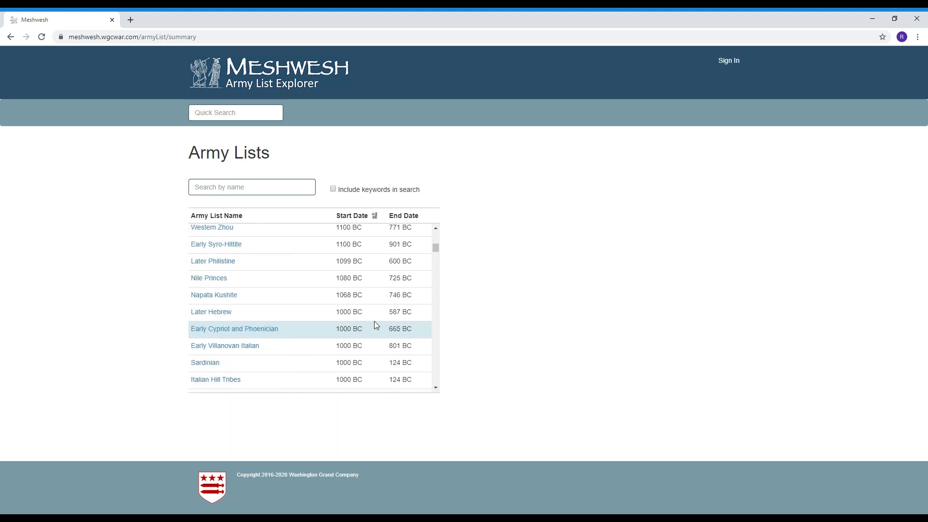
click(10, 36)
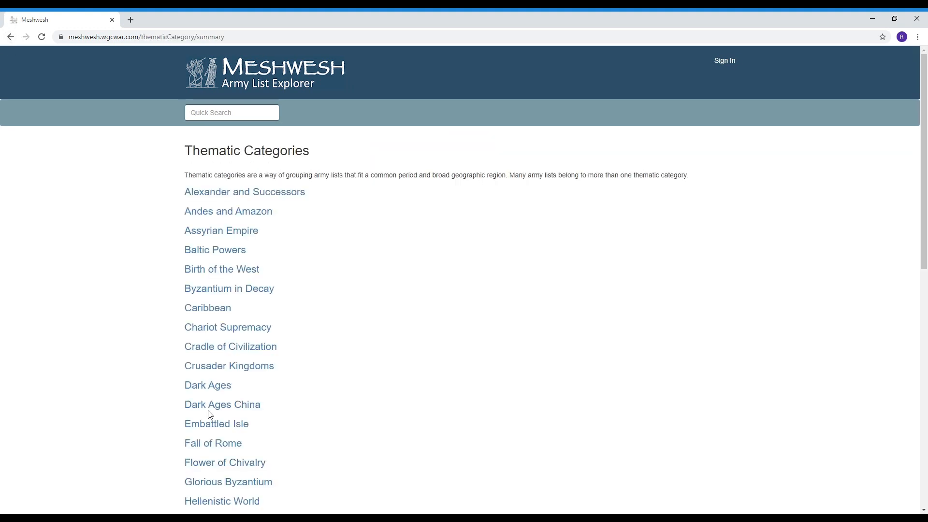
Read the thematic categories to Warring States, then open Troop Types from home
scroll(down, 3)
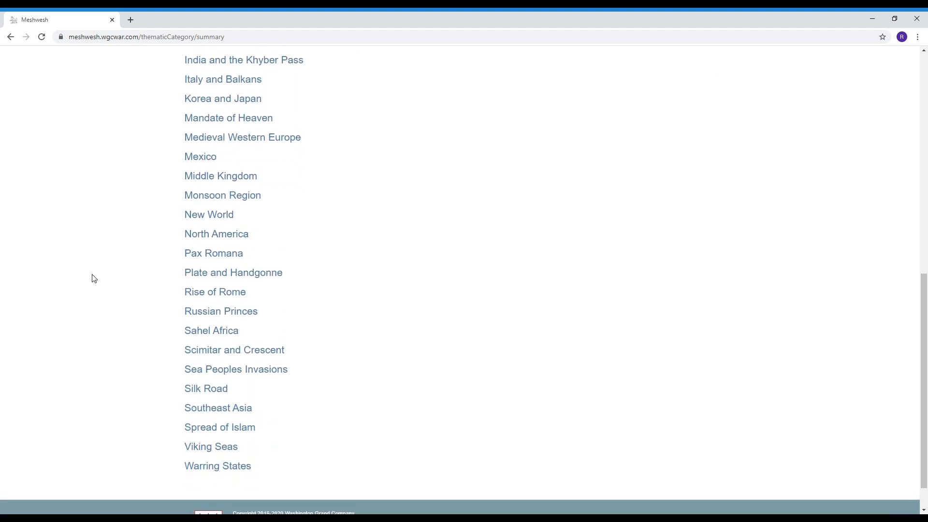
scroll(down, 3)
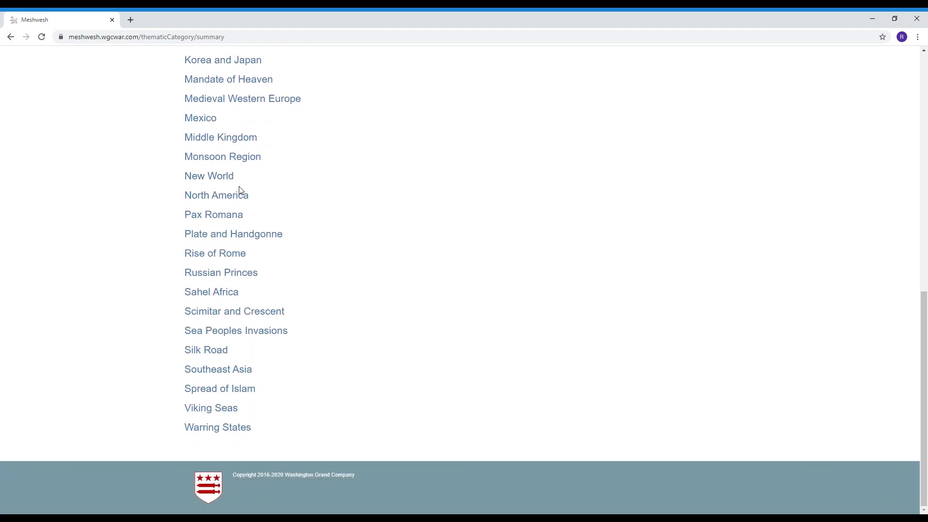
click(10, 36)
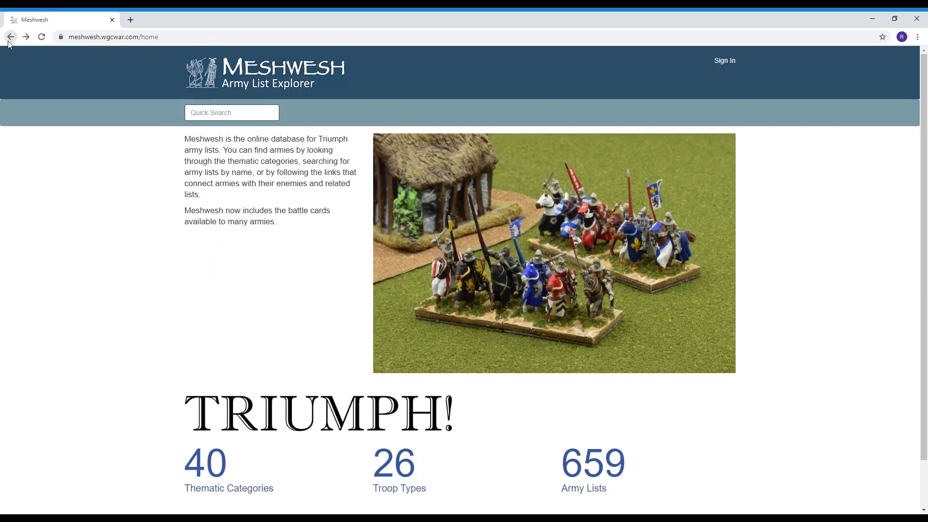
click(399, 462)
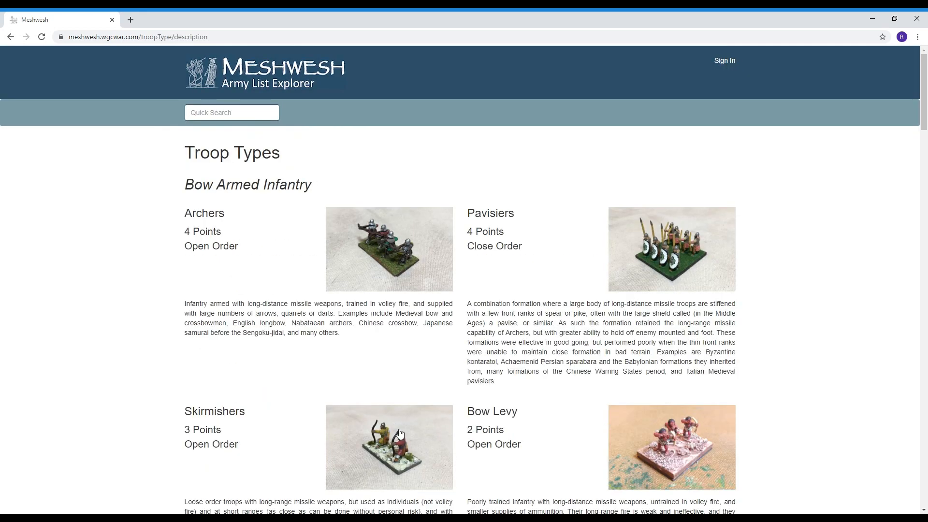
Read infantry, cavalry, chariot and specialty troop types, then go back home
scroll(down, 3)
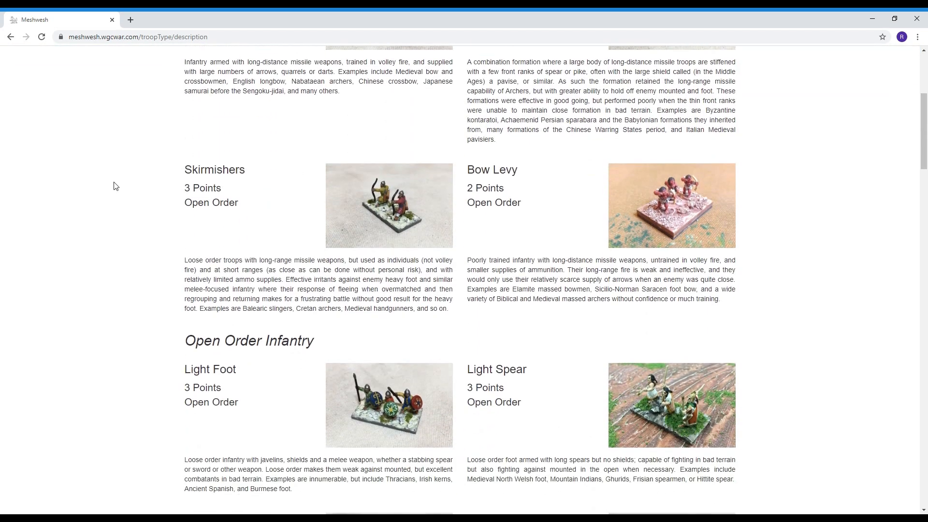
scroll(down, 3)
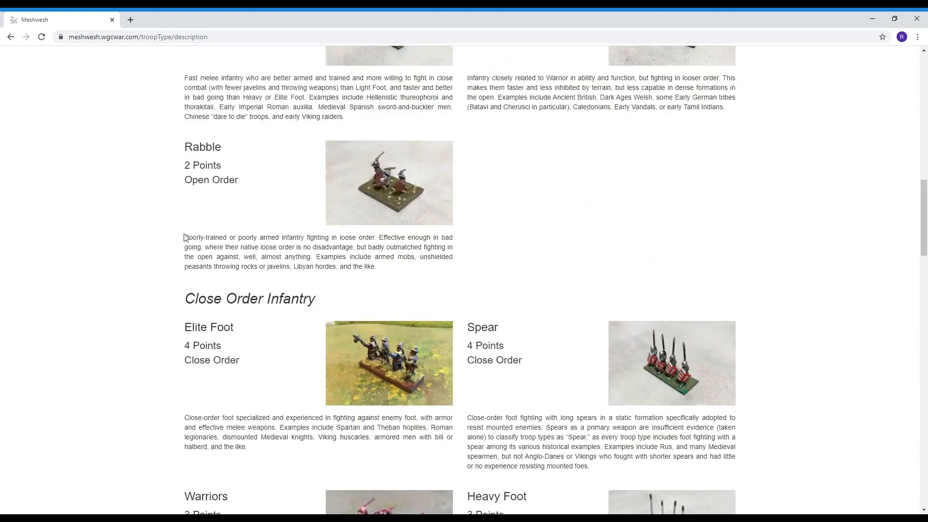
scroll(down, 3)
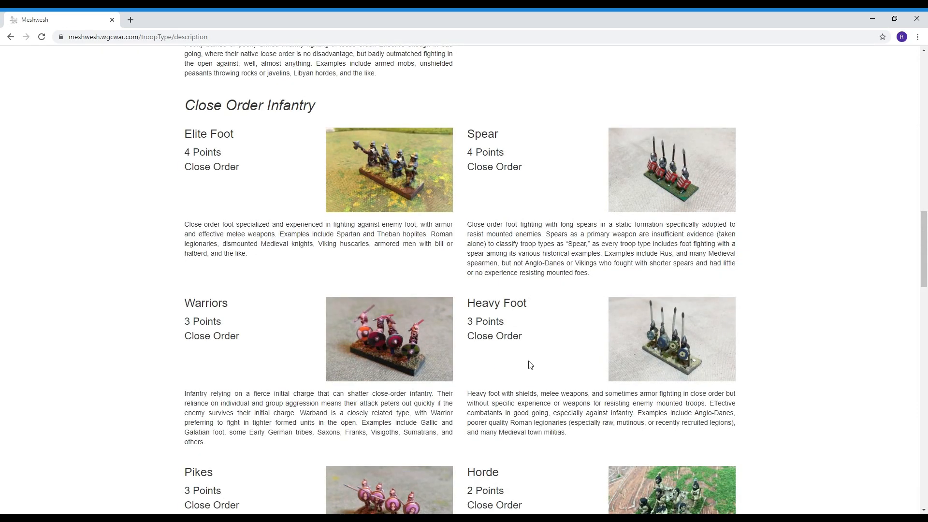
scroll(down, 3)
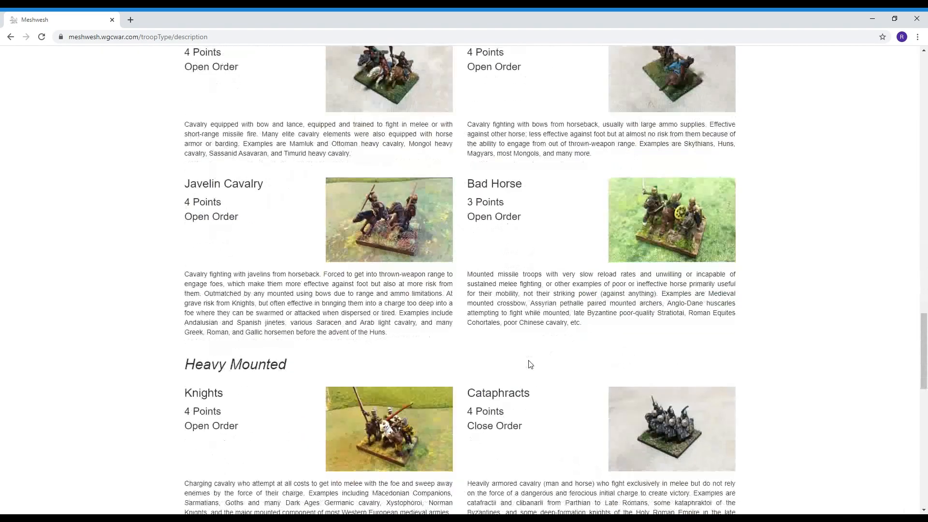
scroll(down, 3)
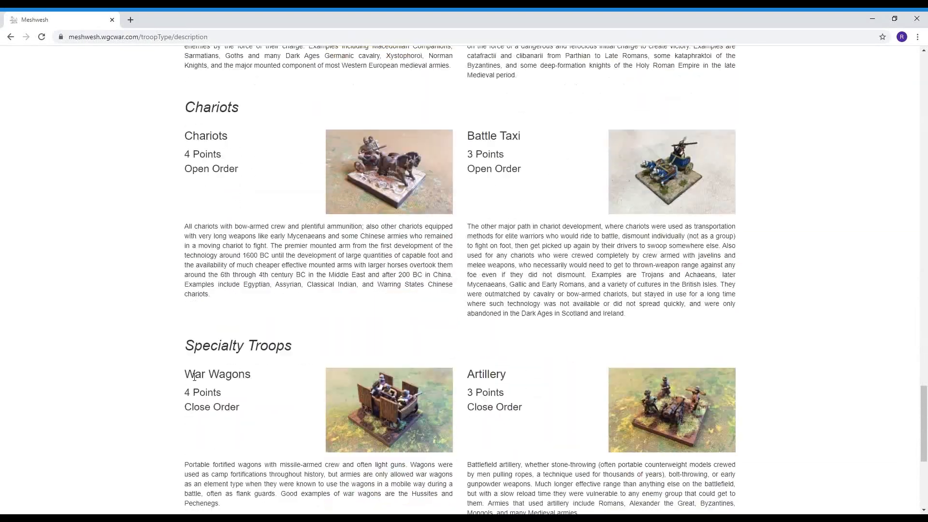
scroll(up, 3)
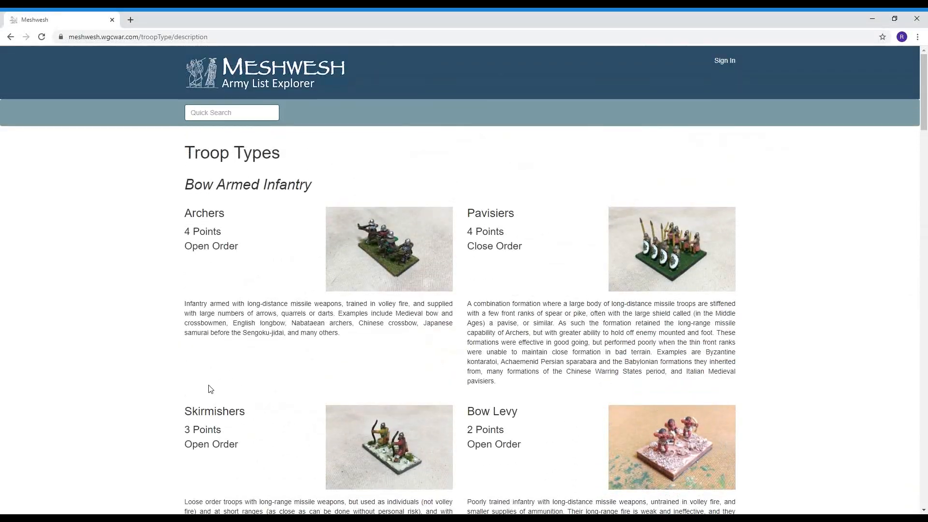
mouse_move(327, 399)
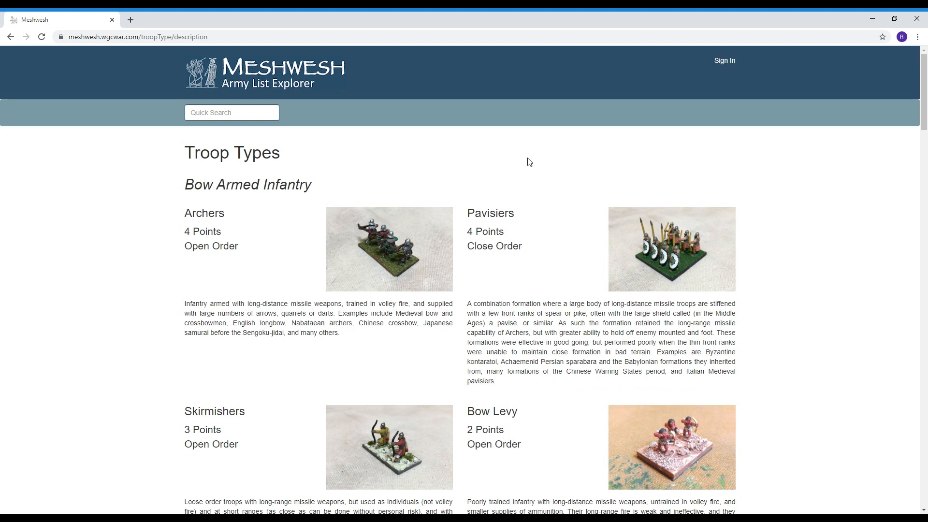
mouse_move(130, 316)
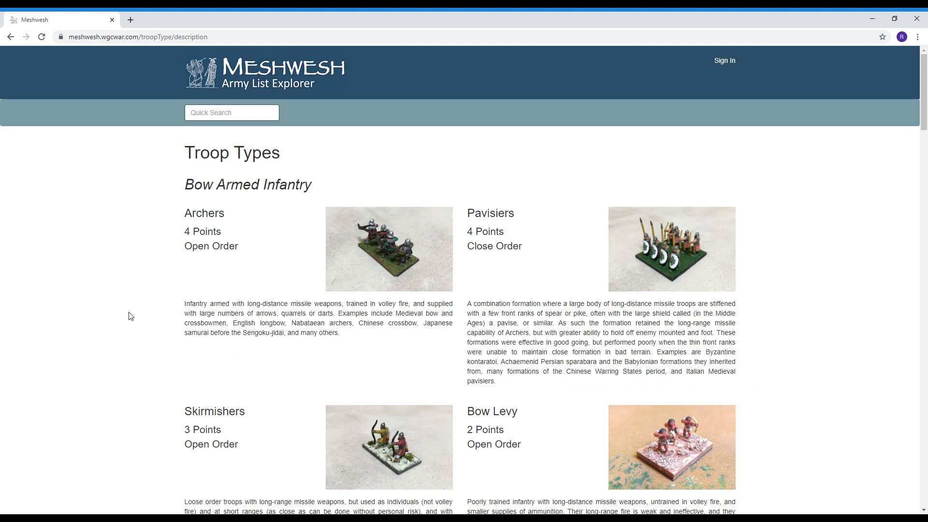
mouse_move(683, 335)
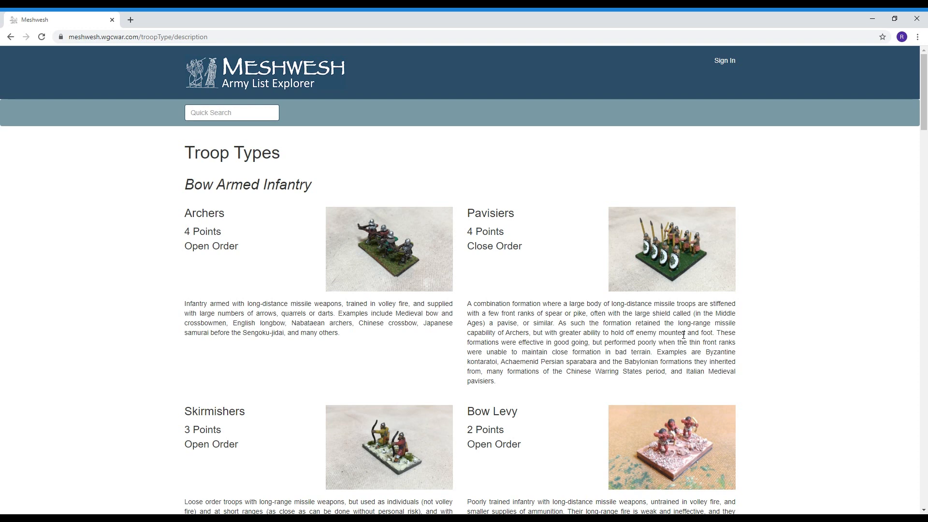
click(10, 36)
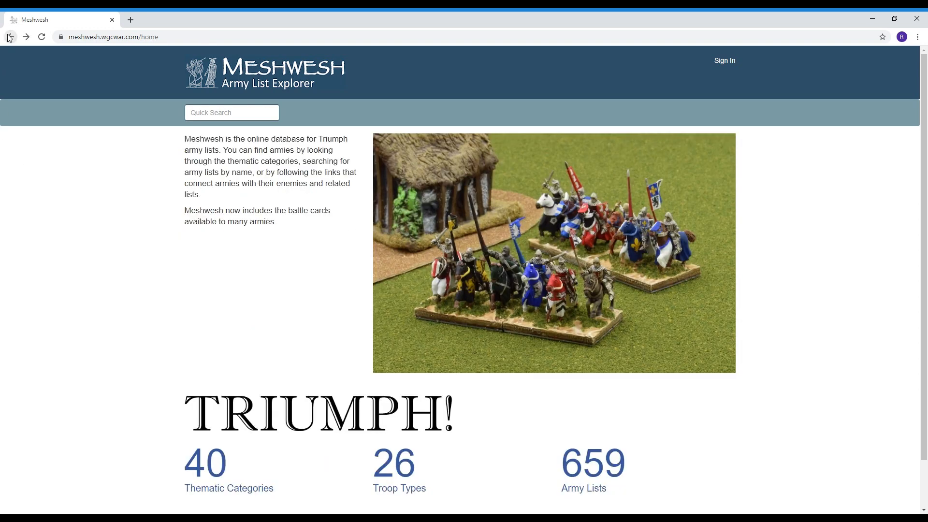
Go back to the wgcwar.com homepage showing the Triumph rulebook cover
click(10, 37)
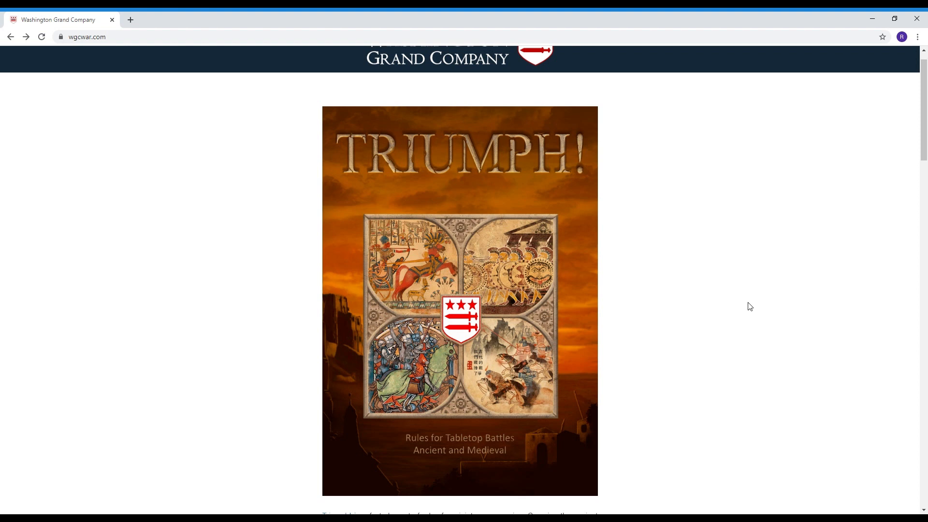
mouse_move(877, 185)
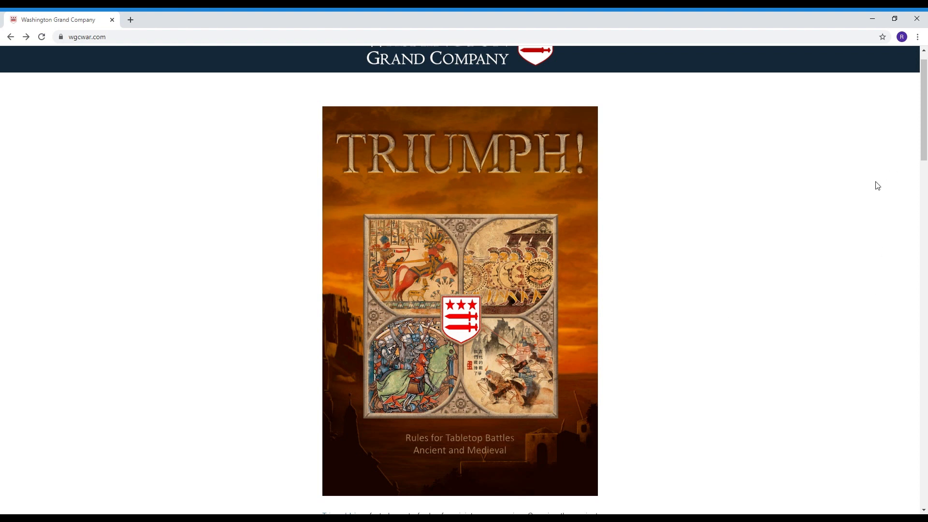